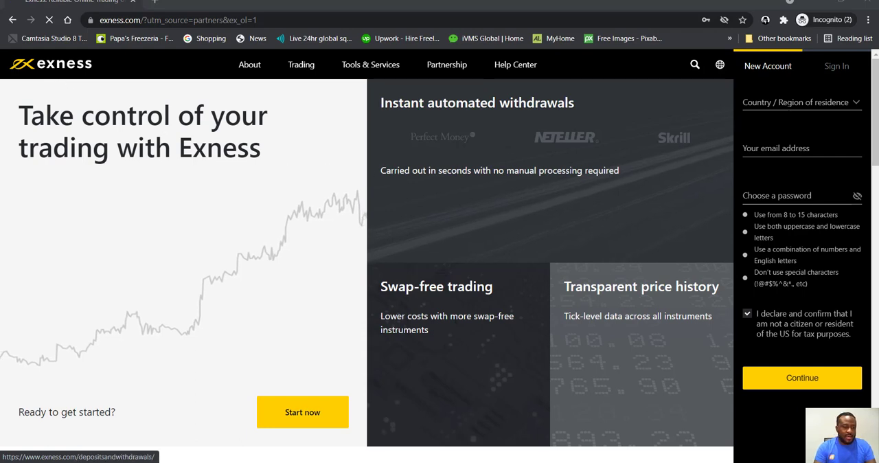
Search 'niger' and pick Nigeria as the country of residence
{"action": "left_click", "coordinate": [801, 102]}
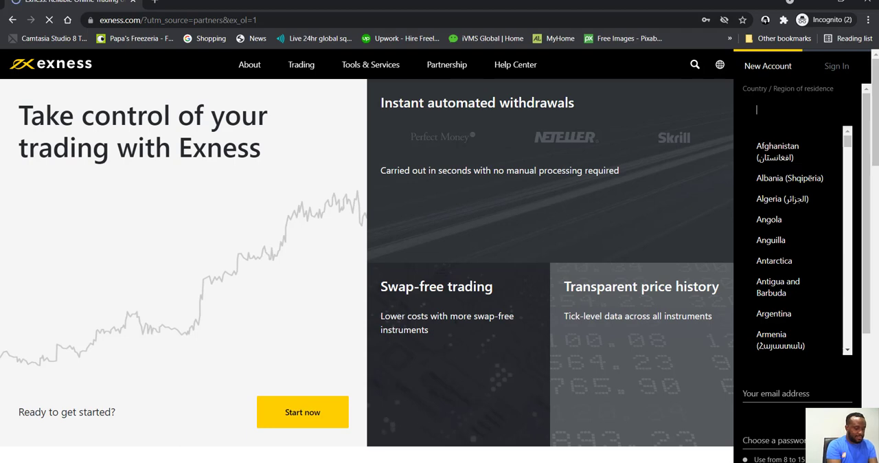
{"action": "type", "text": "niger"}
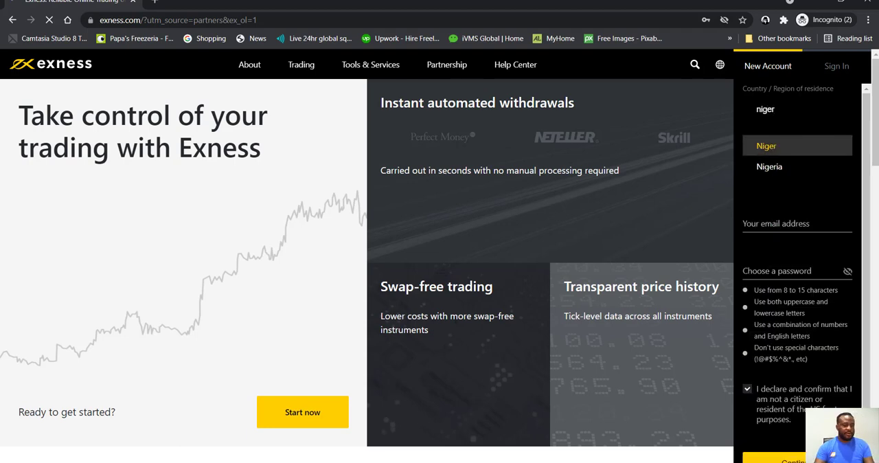
{"action": "left_click", "coordinate": [770, 166]}
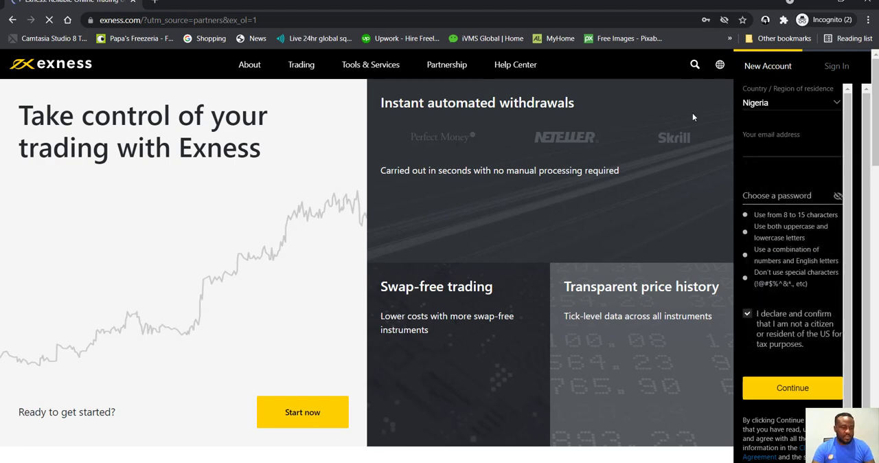
{"action": "left_click", "coordinate": [790, 196]}
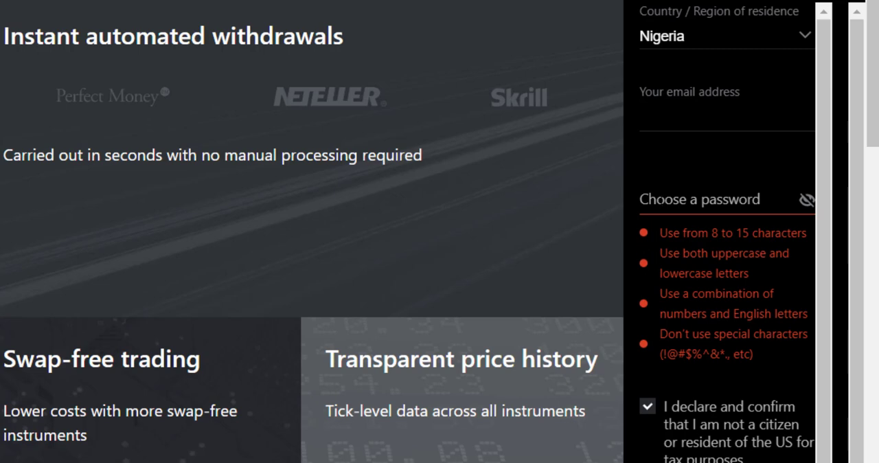
Enter a password meeting every rule, keep the US-tax declaration, and submit sign-up
{"action": "left_click", "coordinate": [715, 199]}
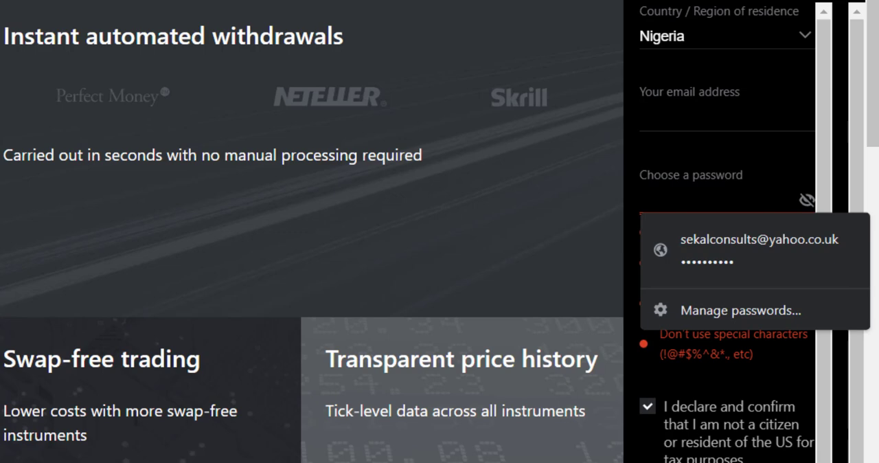
{"action": "left_click", "coordinate": [721, 200]}
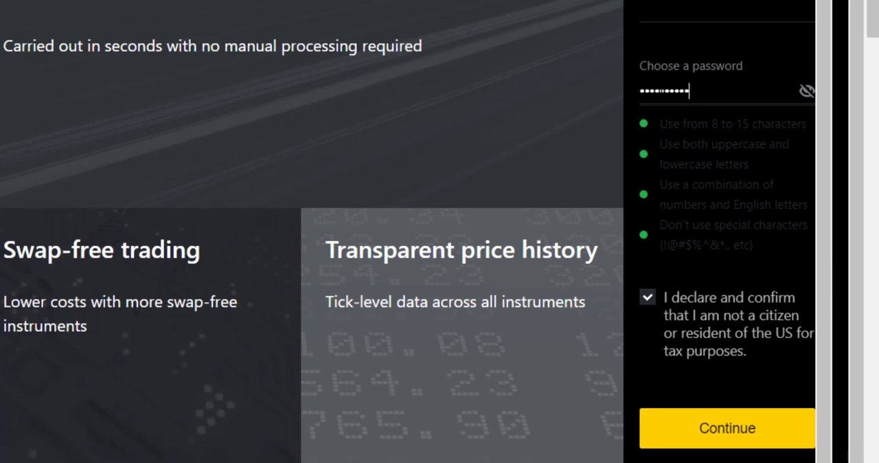
{"action": "type", "text": "a"}
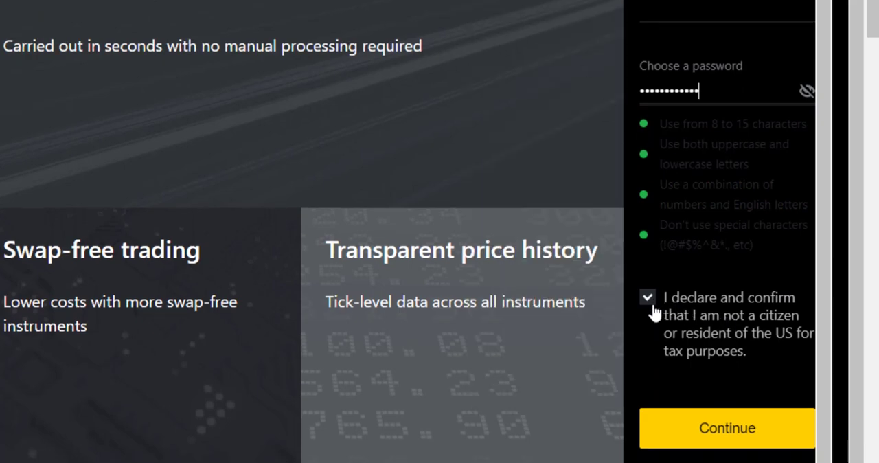
{"action": "mouse_move", "coordinate": [789, 347]}
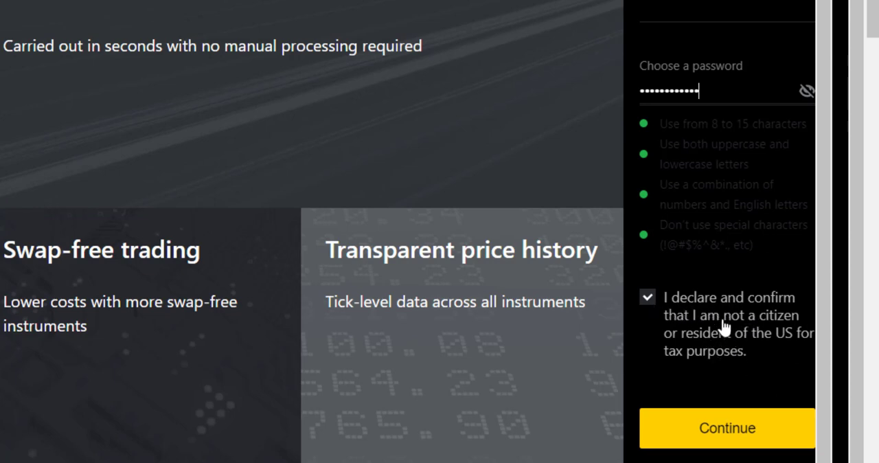
{"action": "mouse_move", "coordinate": [774, 342]}
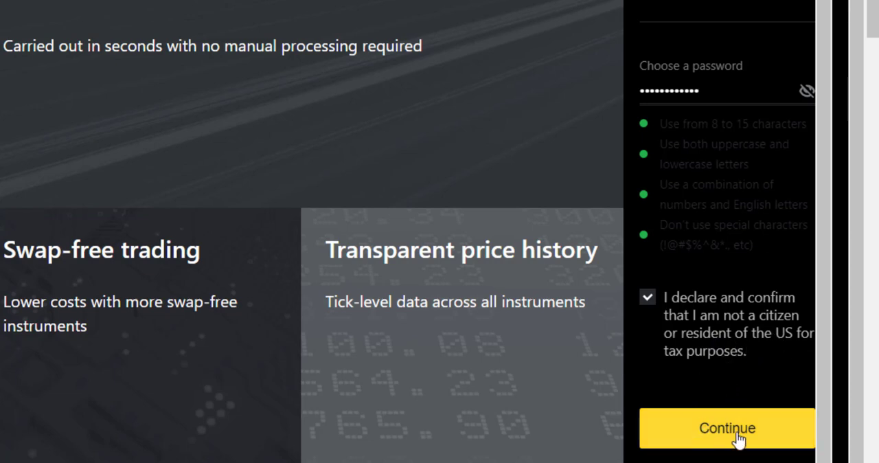
{"action": "left_click", "coordinate": [726, 427]}
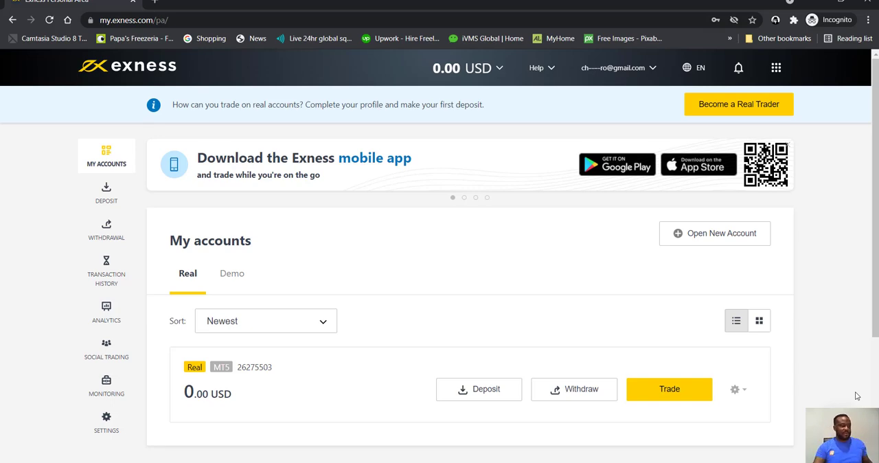
{"action": "mouse_move", "coordinate": [831, 239]}
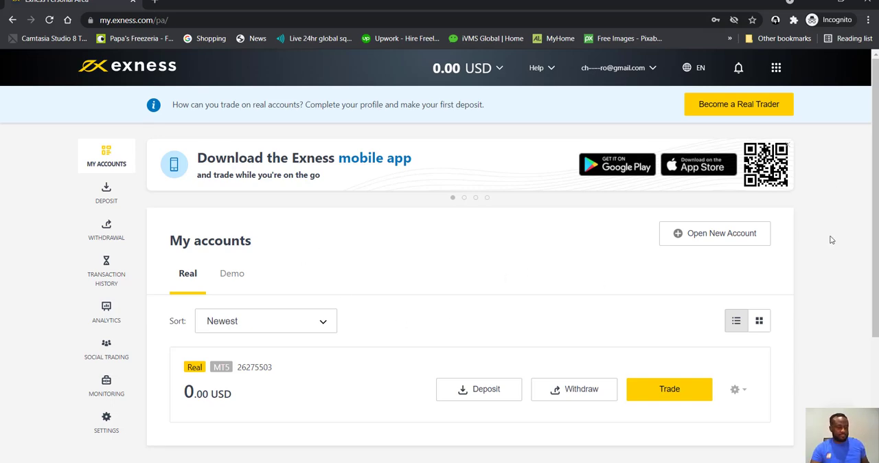
{"action": "mouse_move", "coordinate": [801, 250]}
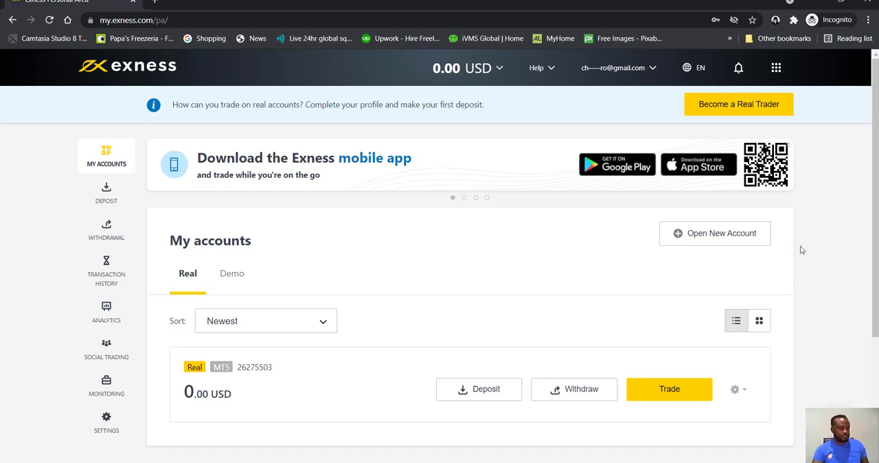
{"action": "mouse_move", "coordinate": [458, 394]}
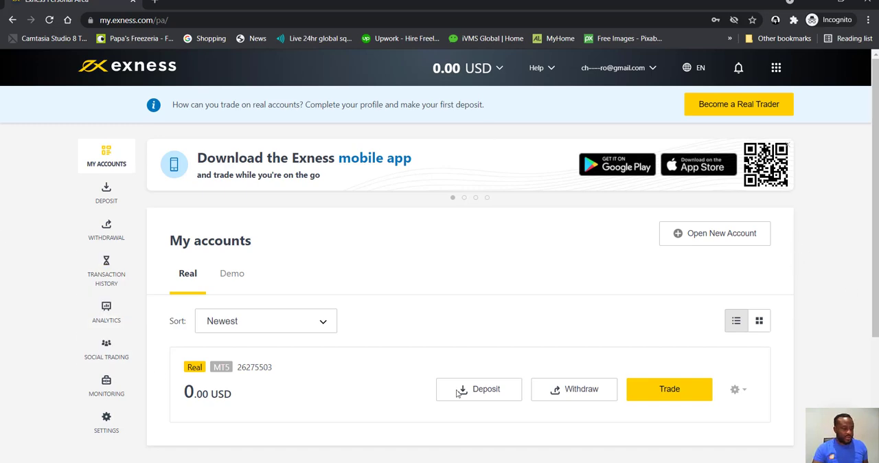
{"action": "mouse_move", "coordinate": [761, 379]}
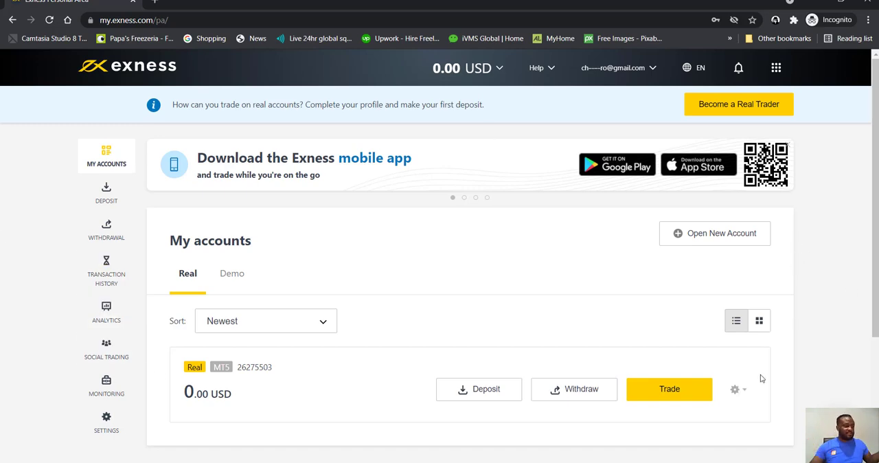
{"action": "mouse_move", "coordinate": [386, 239]}
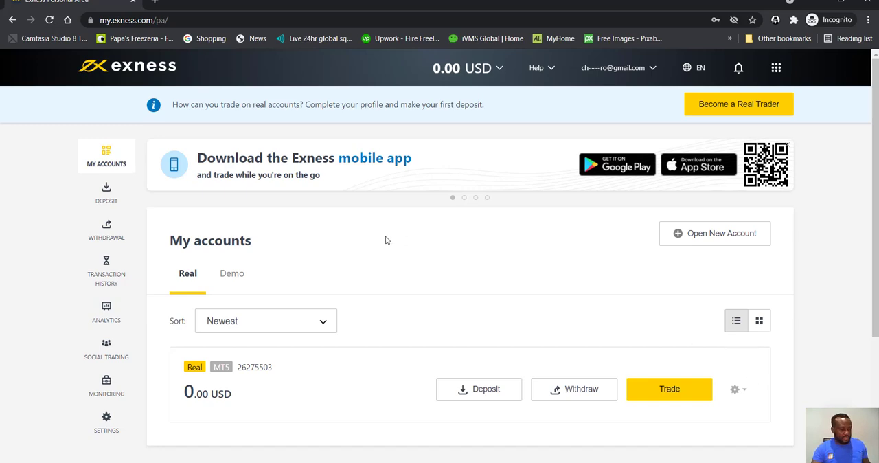
{"action": "mouse_move", "coordinate": [402, 272]}
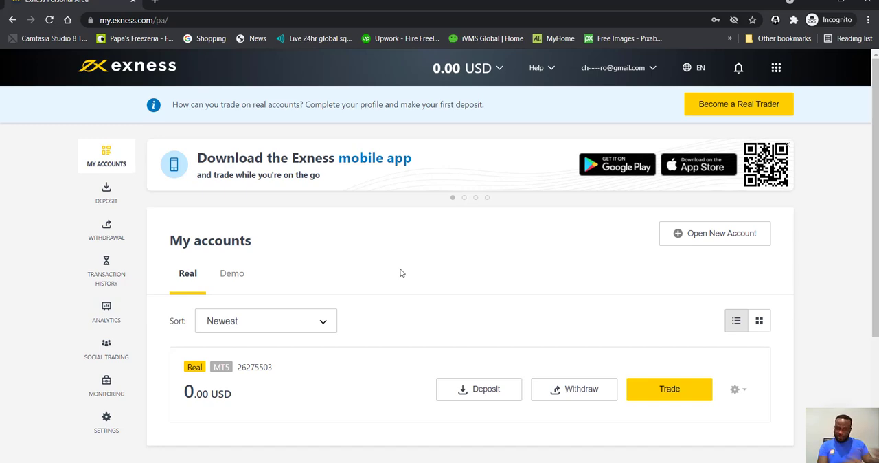
{"action": "mouse_move", "coordinate": [191, 282]}
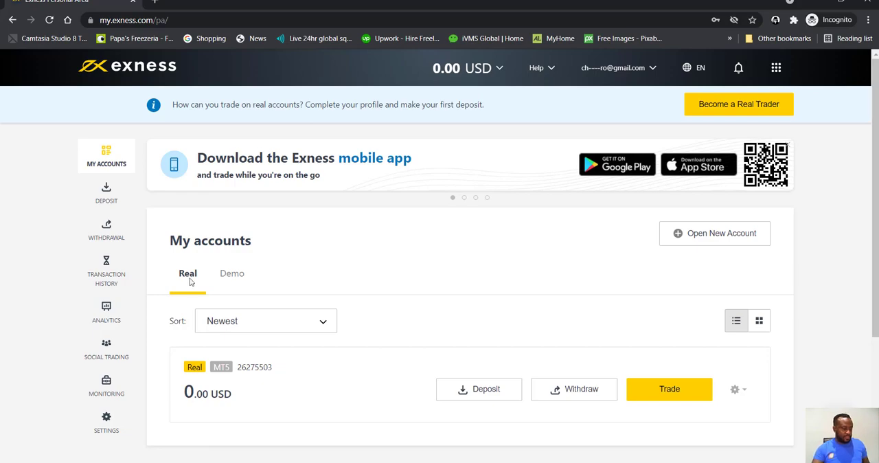
{"action": "scroll", "scroll_direction": "down", "scroll_amount": 3}
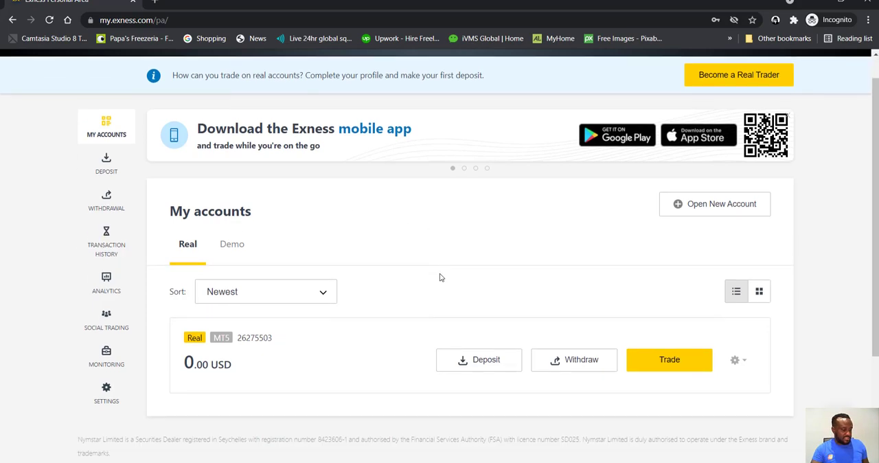
{"action": "scroll", "scroll_direction": "up", "scroll_amount": 3}
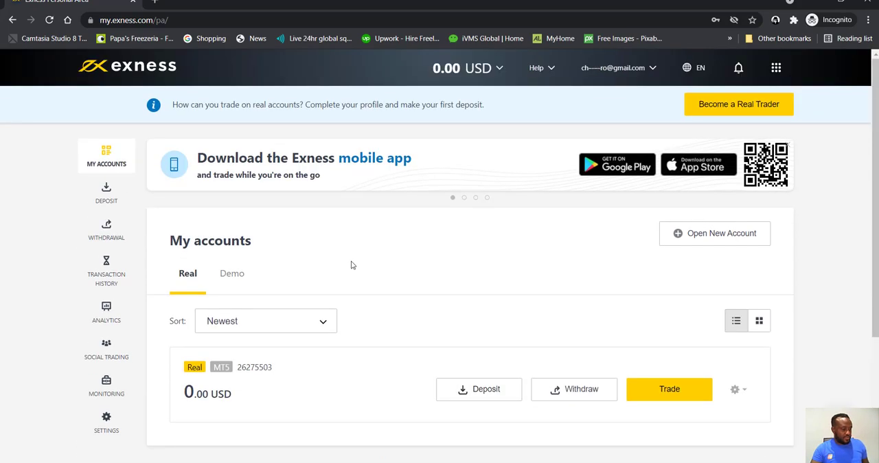
{"action": "mouse_move", "coordinate": [413, 288]}
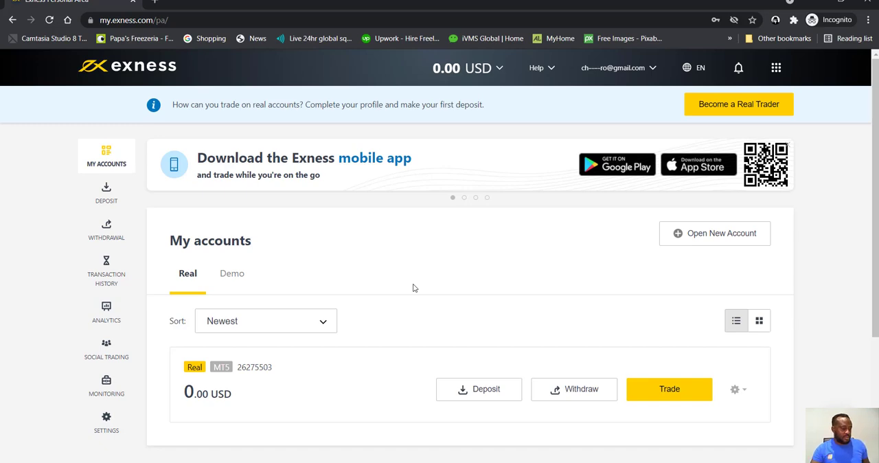
{"action": "mouse_move", "coordinate": [433, 281]}
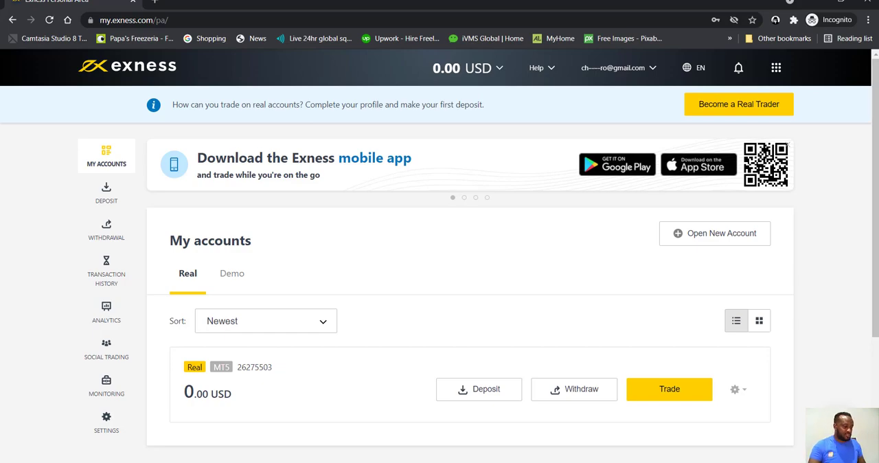
{"action": "scroll", "scroll_direction": "down", "scroll_amount": 3}
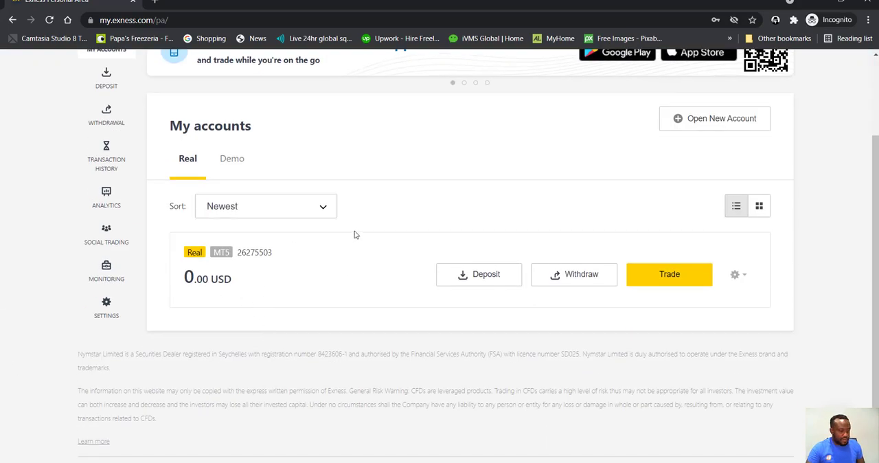
{"action": "scroll", "scroll_direction": "up", "scroll_amount": 3}
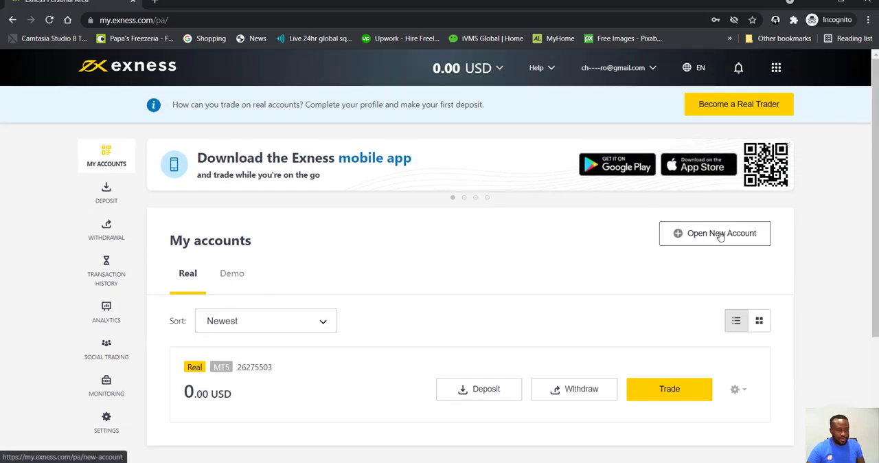
{"action": "mouse_move", "coordinate": [715, 233]}
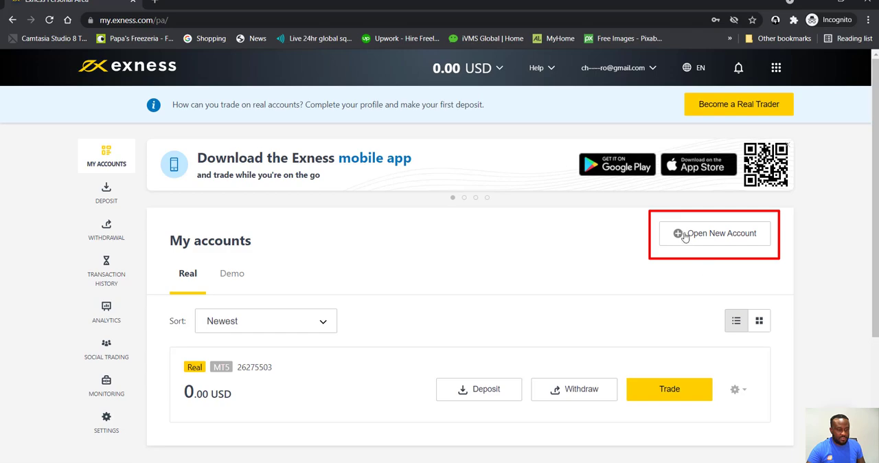
{"action": "left_click", "coordinate": [714, 233]}
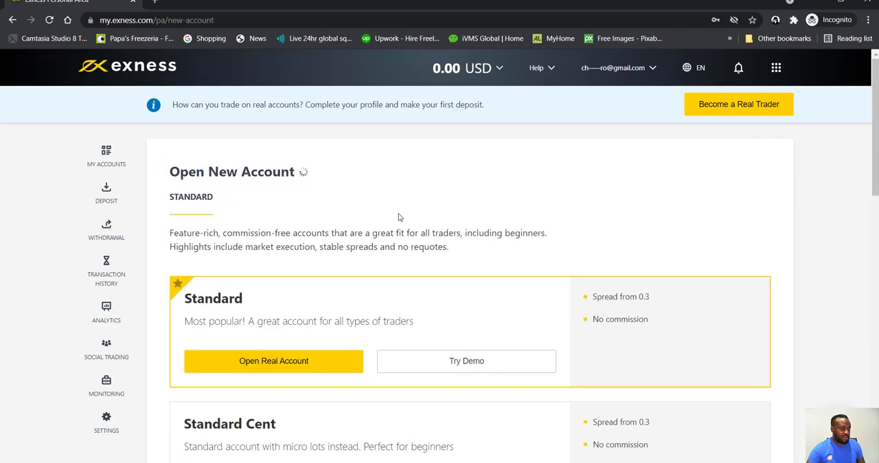
{"action": "scroll", "scroll_direction": "down", "scroll_amount": 3}
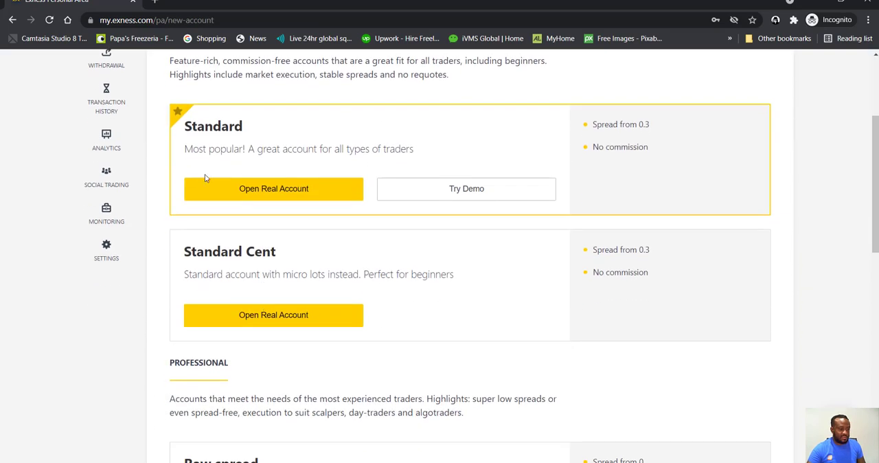
{"action": "mouse_move", "coordinate": [281, 198]}
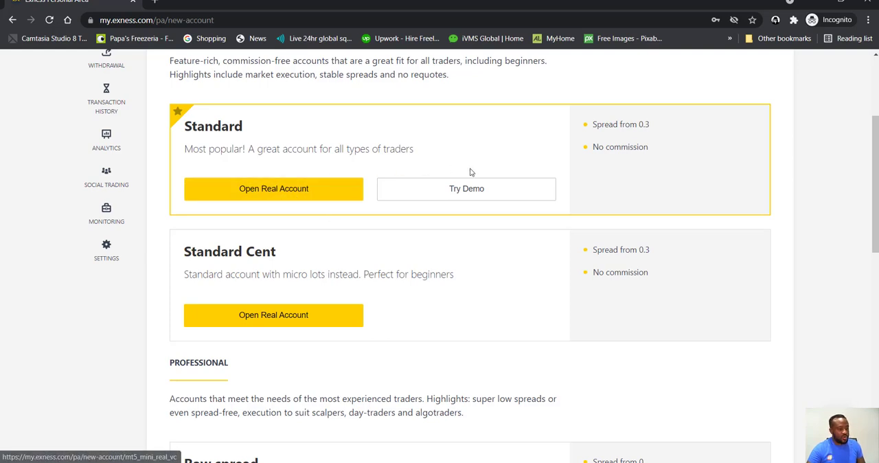
{"action": "mouse_move", "coordinate": [259, 144]}
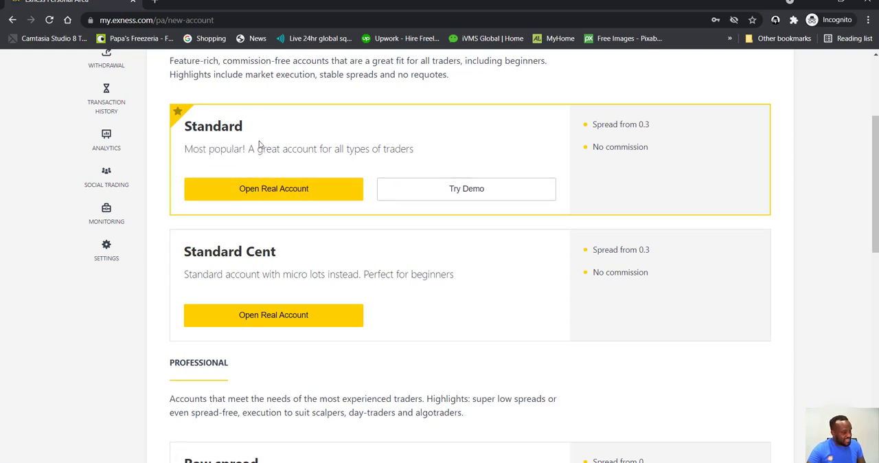
{"action": "mouse_move", "coordinate": [466, 188]}
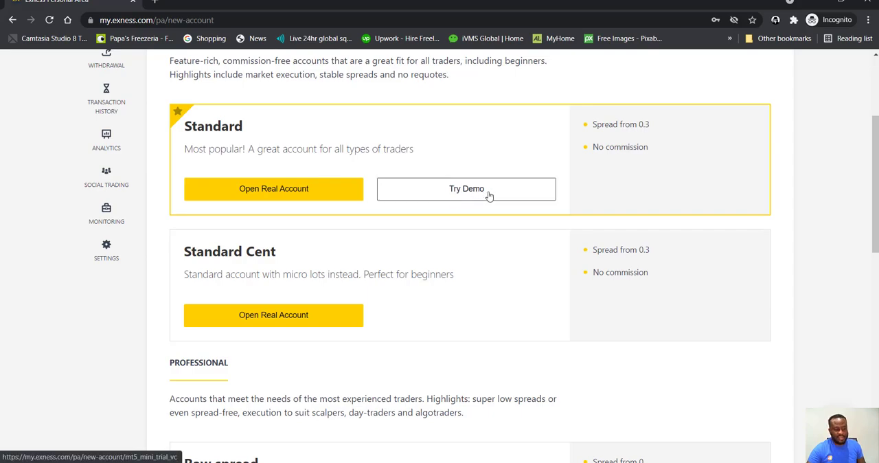
{"action": "scroll", "scroll_direction": "up", "scroll_amount": 3}
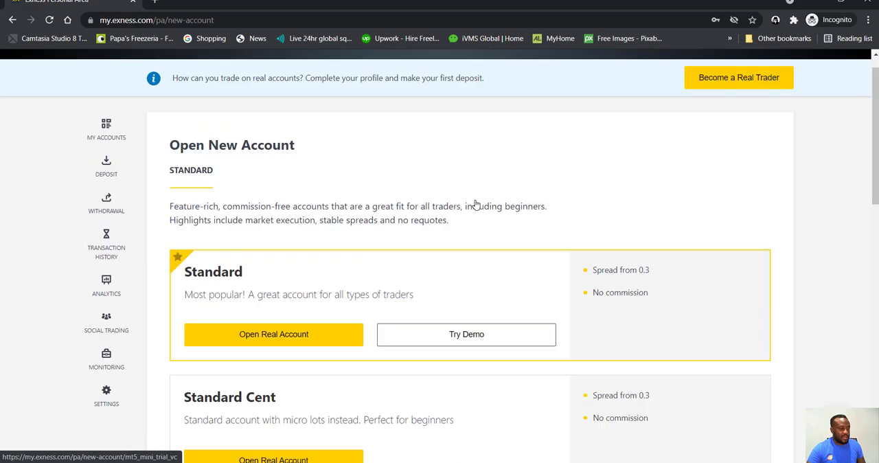
{"action": "scroll", "scroll_direction": "down", "scroll_amount": 3}
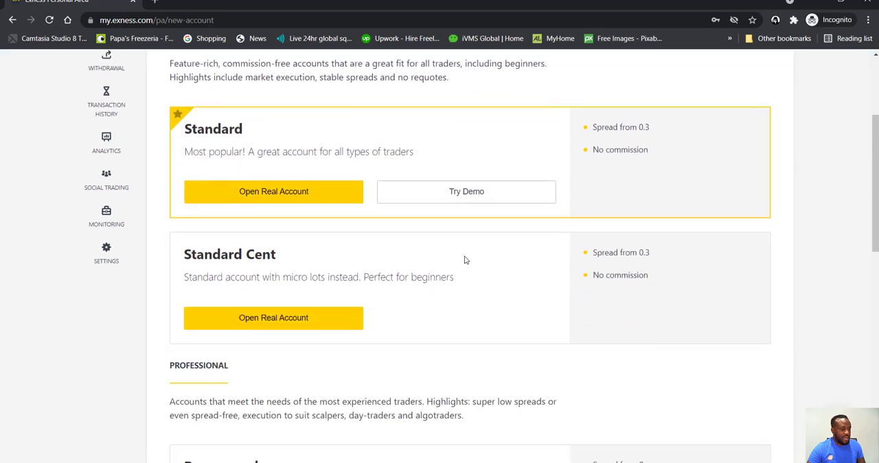
{"action": "scroll", "scroll_direction": "down", "scroll_amount": 3}
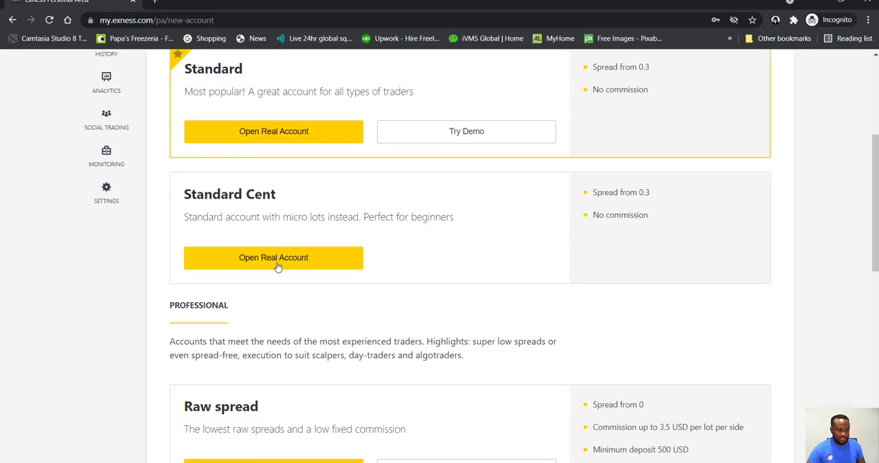
{"action": "scroll", "scroll_direction": "up", "scroll_amount": 3}
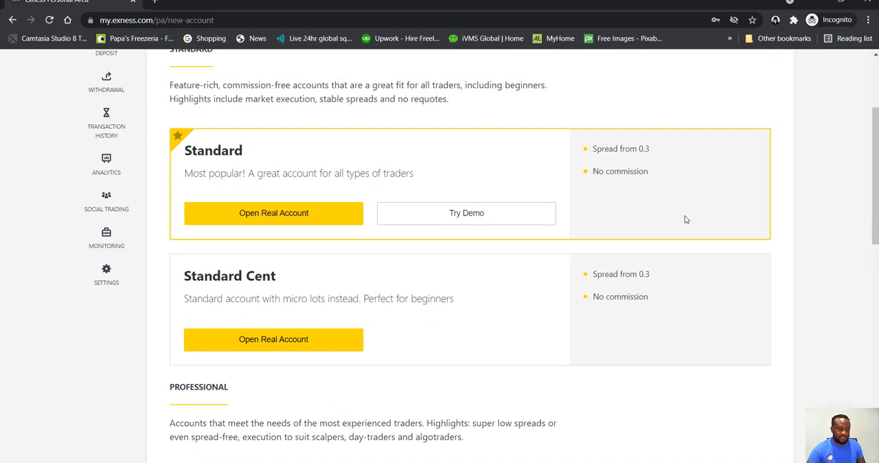
{"action": "scroll", "scroll_direction": "up", "scroll_amount": 3}
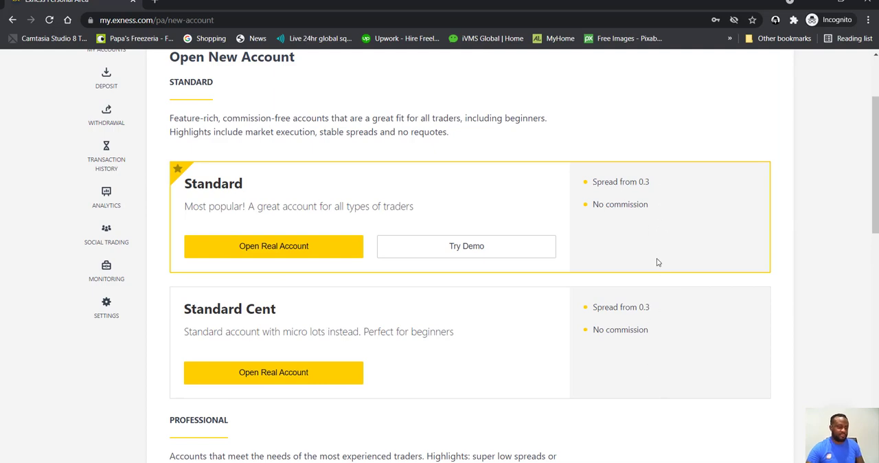
{"action": "mouse_move", "coordinate": [649, 197]}
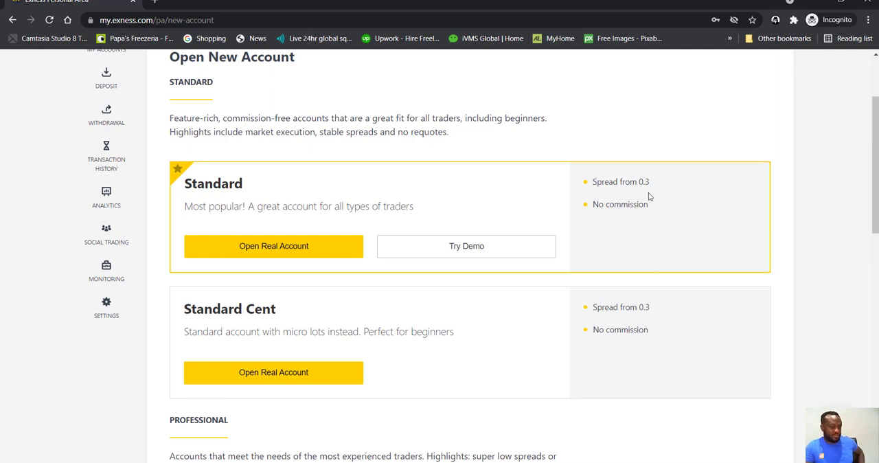
{"action": "scroll", "scroll_direction": "down", "scroll_amount": 3}
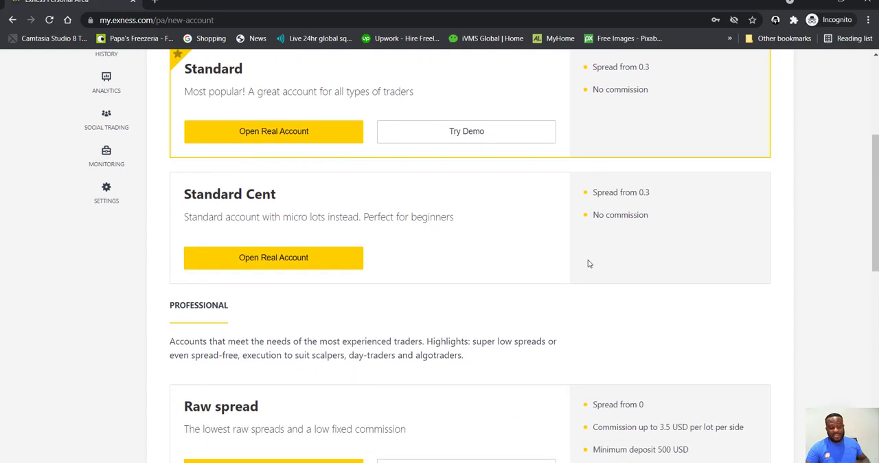
{"action": "mouse_move", "coordinate": [578, 290]}
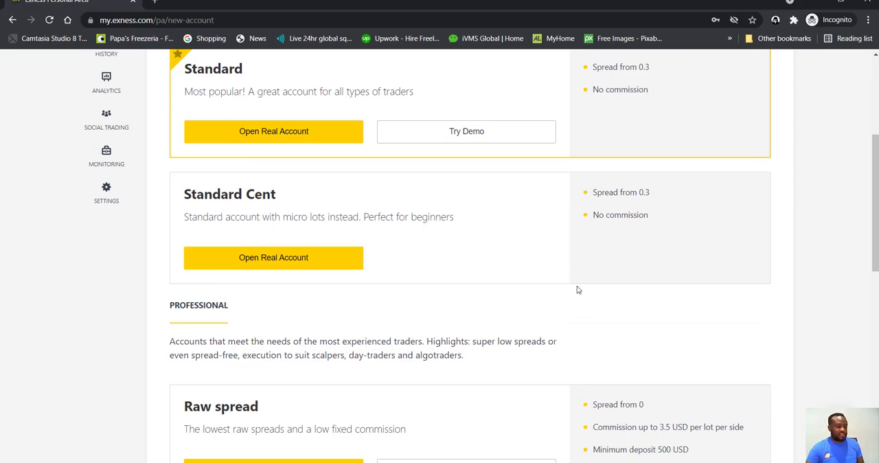
{"action": "mouse_move", "coordinate": [594, 202]}
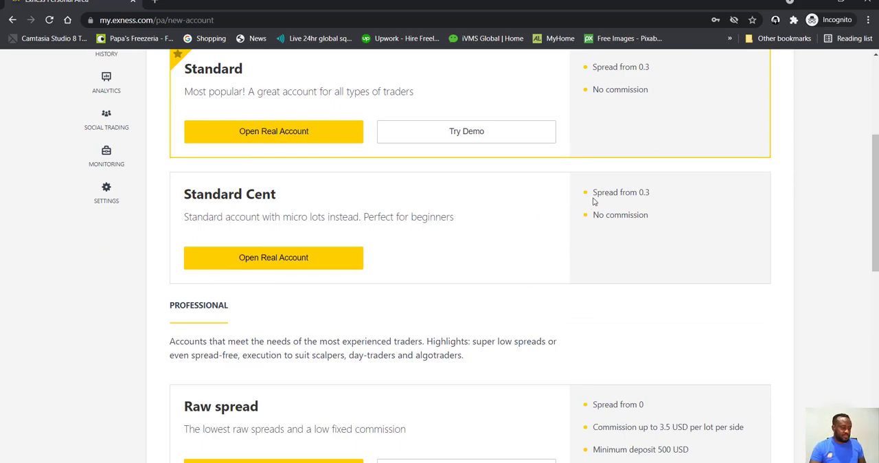
{"action": "scroll", "scroll_direction": "up", "scroll_amount": 3}
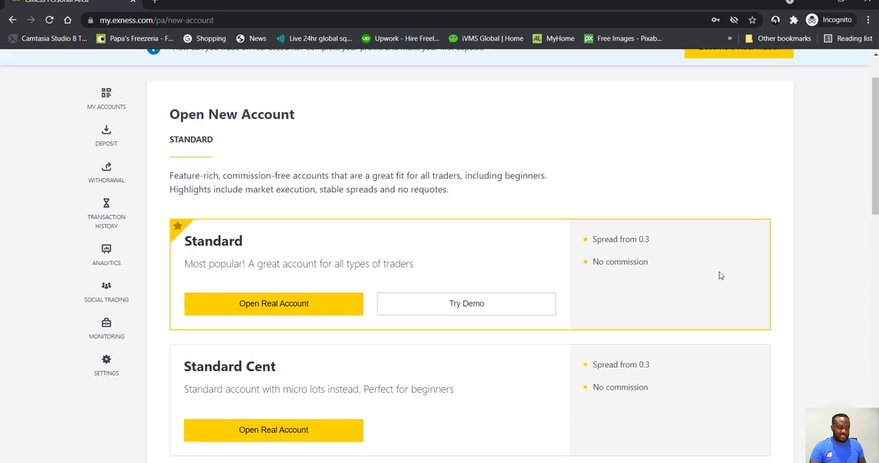
{"action": "scroll", "scroll_direction": "down", "scroll_amount": 3}
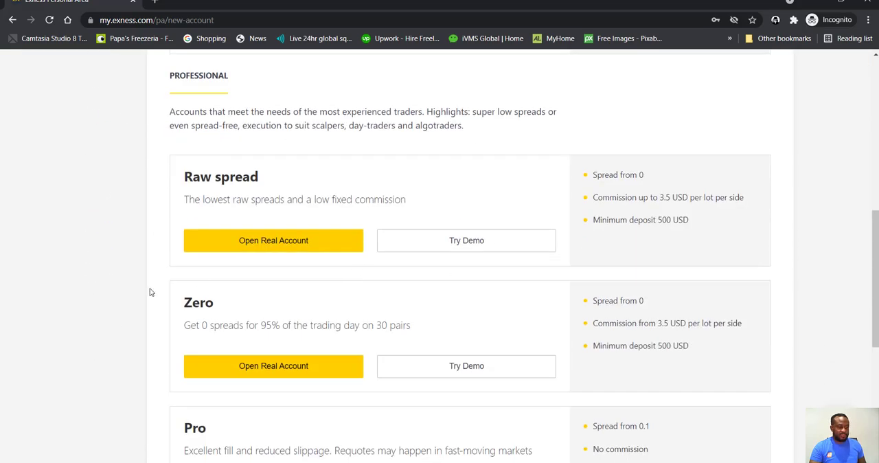
{"action": "mouse_move", "coordinate": [233, 340]}
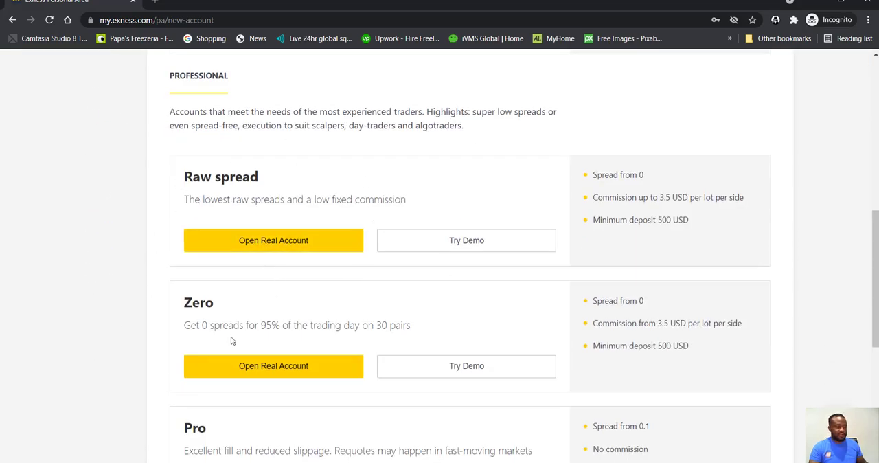
{"action": "scroll", "scroll_direction": "up", "scroll_amount": 3}
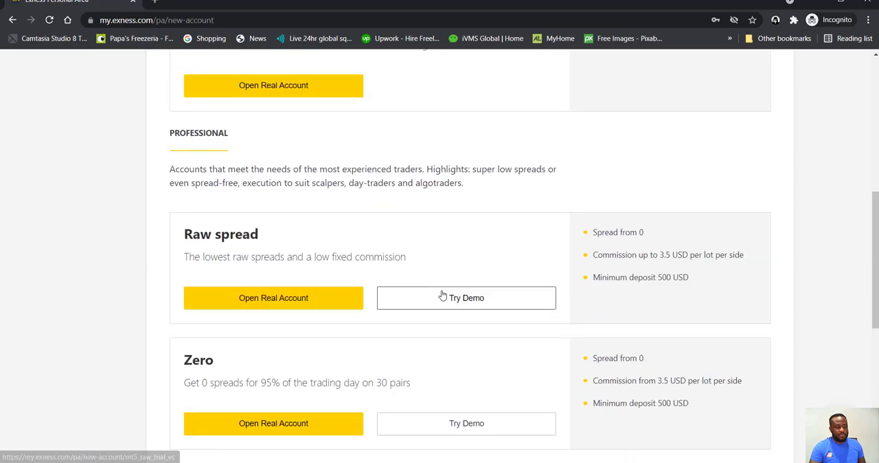
{"action": "scroll", "scroll_direction": "up", "scroll_amount": 3}
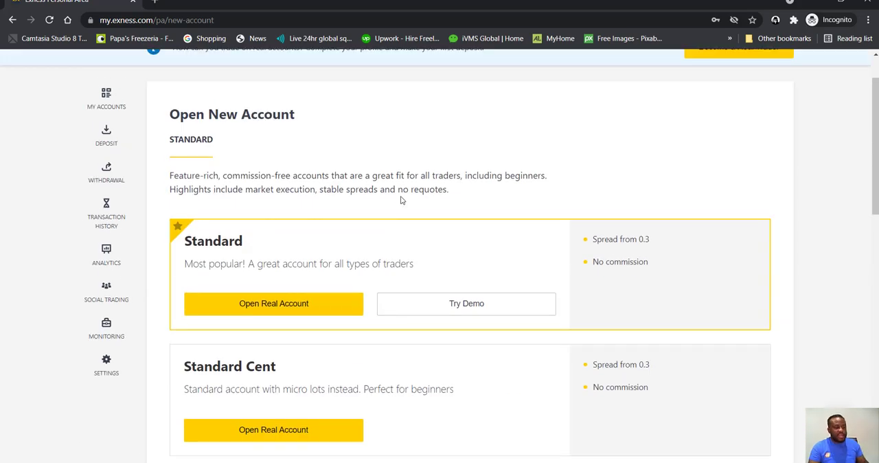
{"action": "mouse_move", "coordinate": [388, 150]}
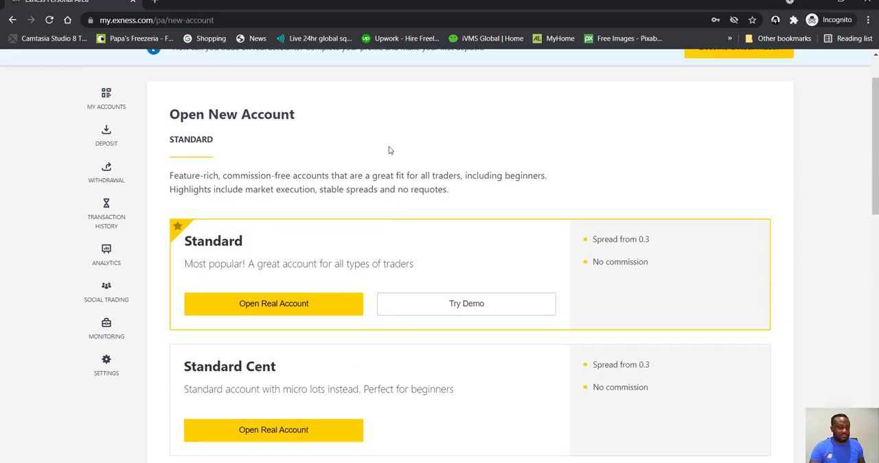
{"action": "mouse_move", "coordinate": [394, 172]}
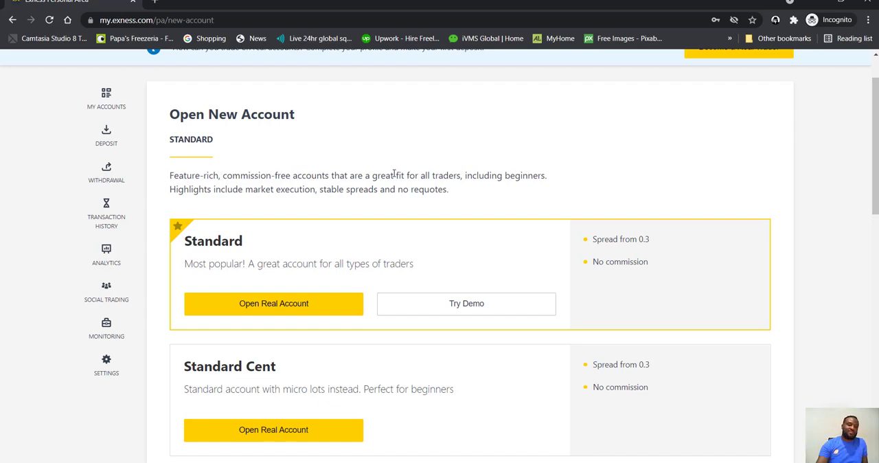
{"action": "mouse_move", "coordinate": [251, 275]}
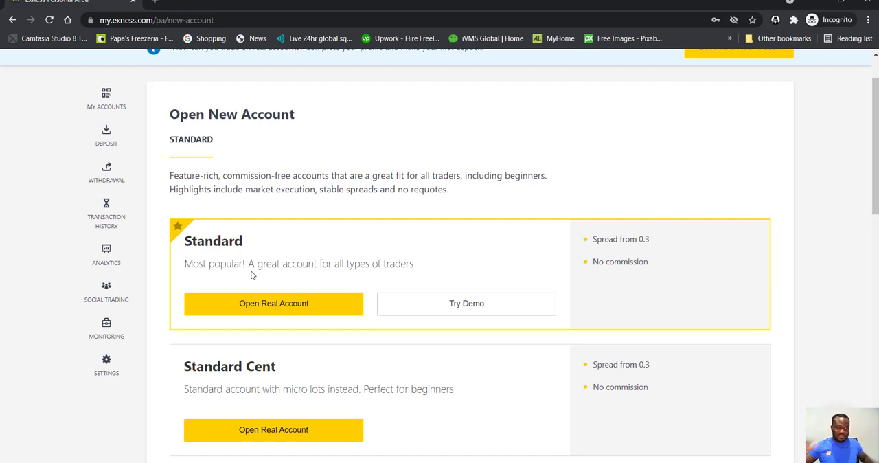
{"action": "mouse_move", "coordinate": [227, 282]}
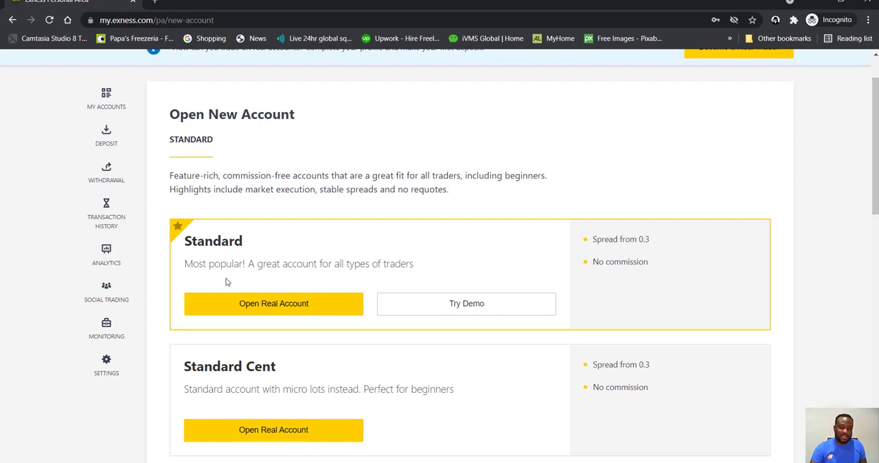
{"action": "mouse_move", "coordinate": [360, 429]}
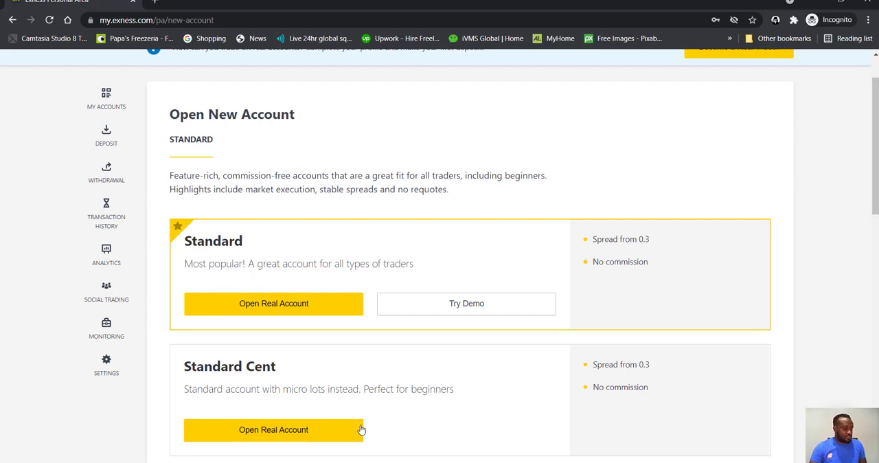
{"action": "scroll", "scroll_direction": "down", "scroll_amount": 3}
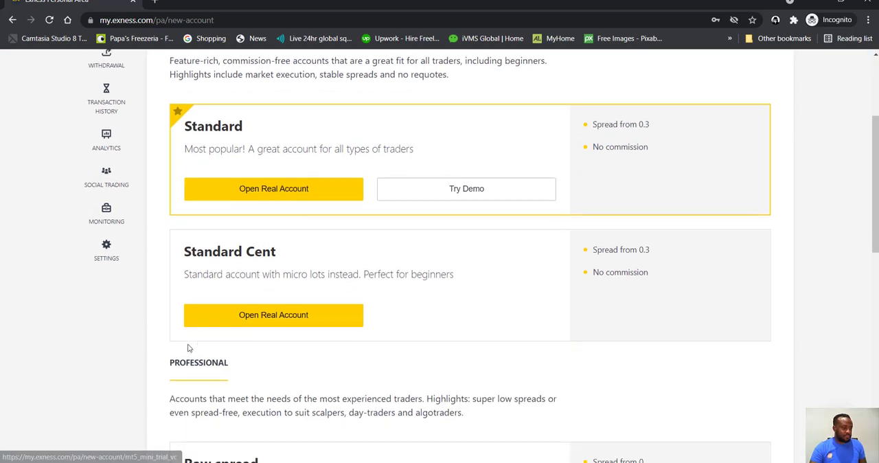
{"action": "mouse_move", "coordinate": [340, 298]}
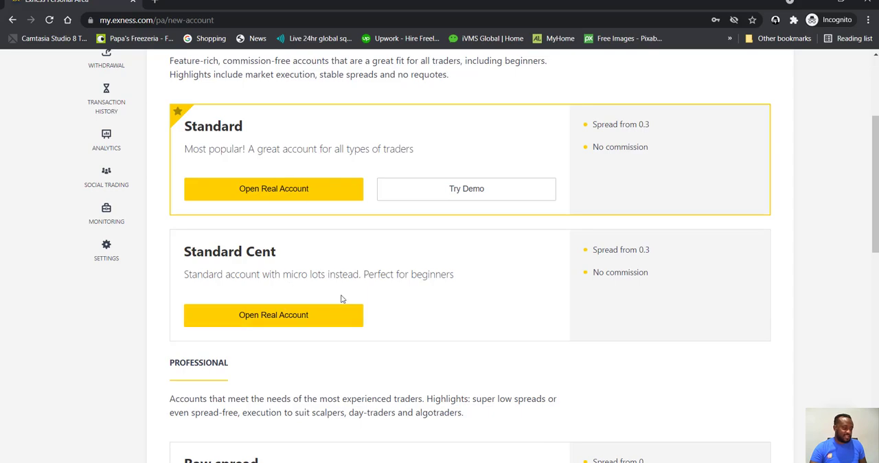
{"action": "scroll", "scroll_direction": "down", "scroll_amount": 3}
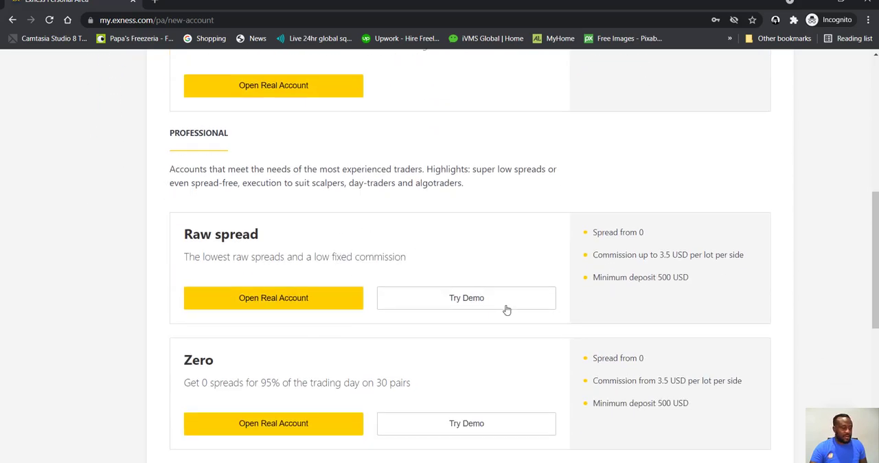
{"action": "scroll", "scroll_direction": "up", "scroll_amount": 3}
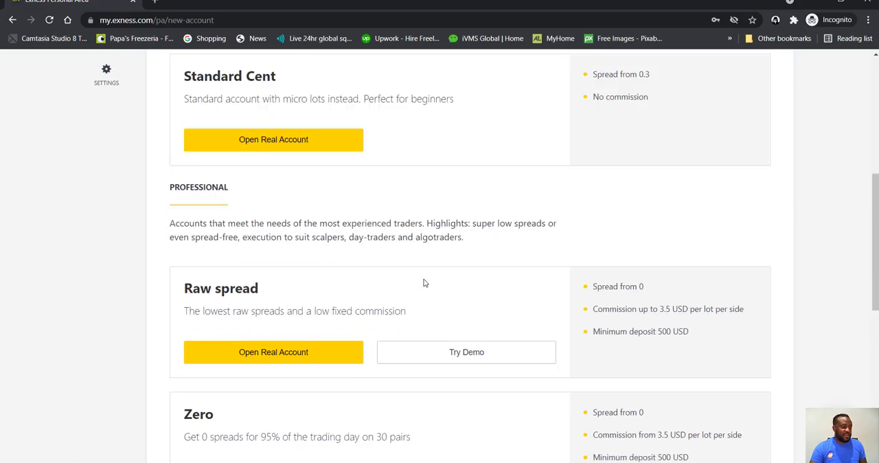
{"action": "scroll", "scroll_direction": "up", "scroll_amount": 3}
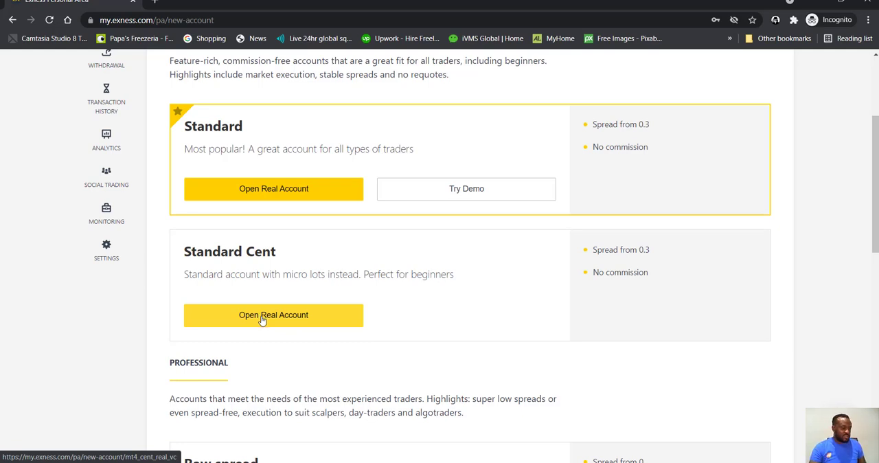
Start a real MT4 Standard Cent account and try 1:Unlimited maximum leverage
{"action": "left_click", "coordinate": [273, 314]}
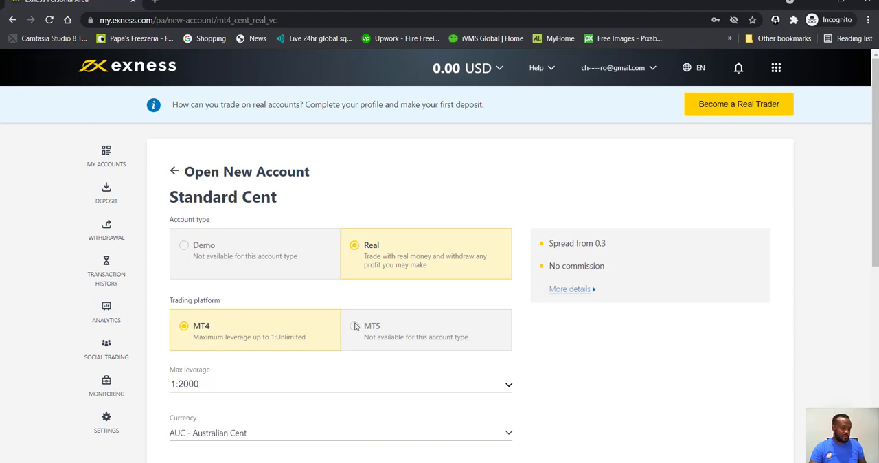
{"action": "mouse_move", "coordinate": [365, 438]}
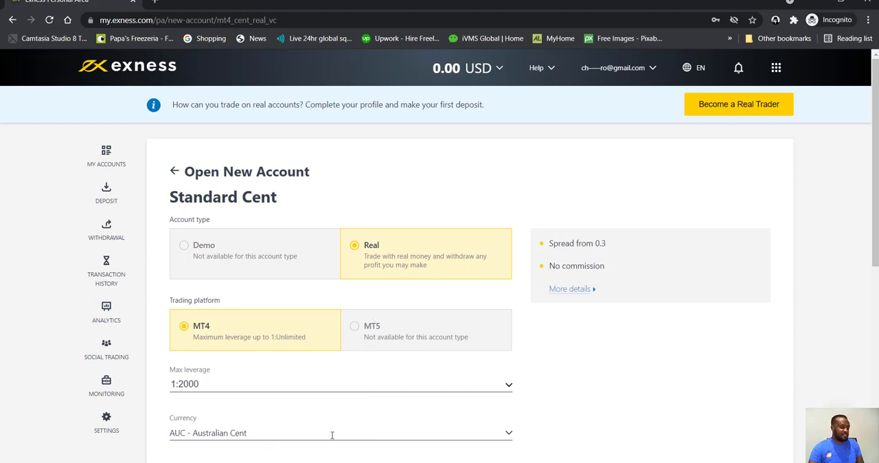
{"action": "mouse_move", "coordinate": [259, 287]}
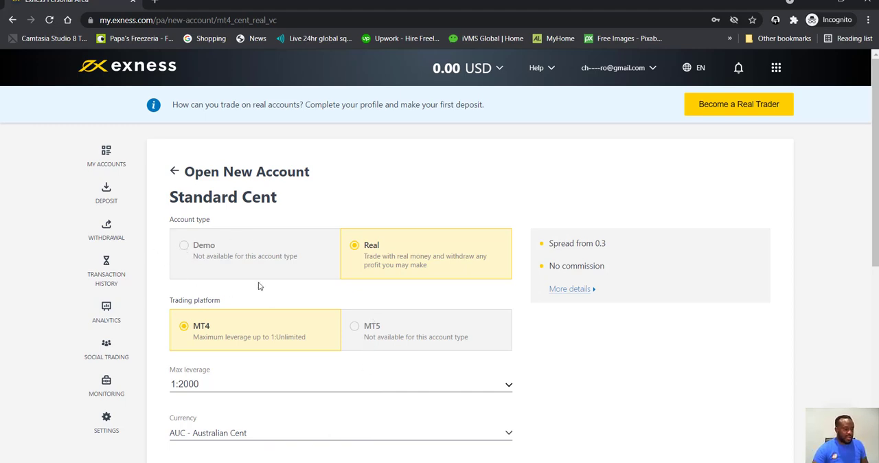
{"action": "mouse_move", "coordinate": [294, 239]}
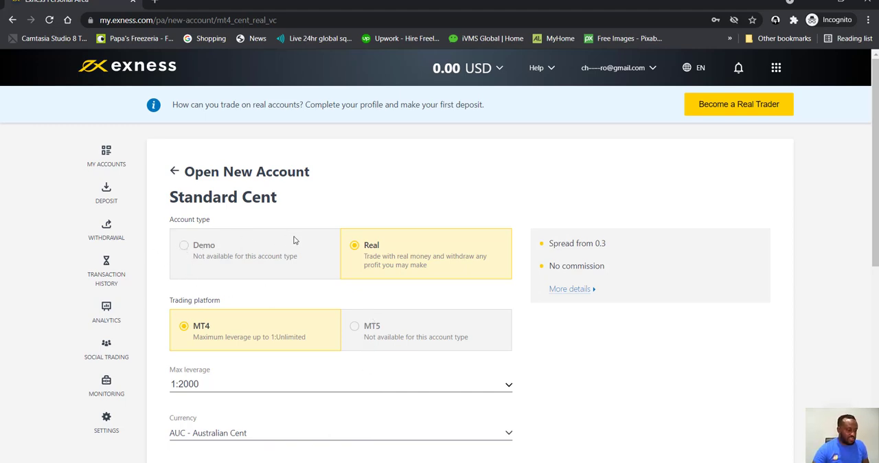
{"action": "scroll", "scroll_direction": "down", "scroll_amount": 3}
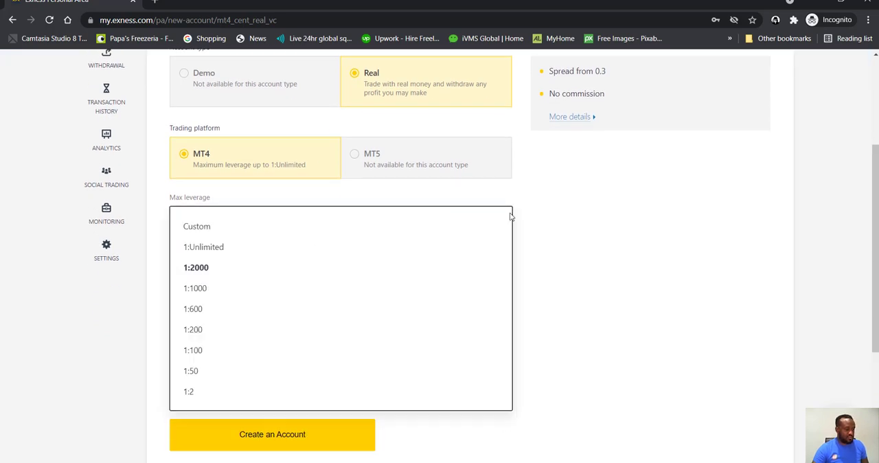
{"action": "mouse_move", "coordinate": [203, 247]}
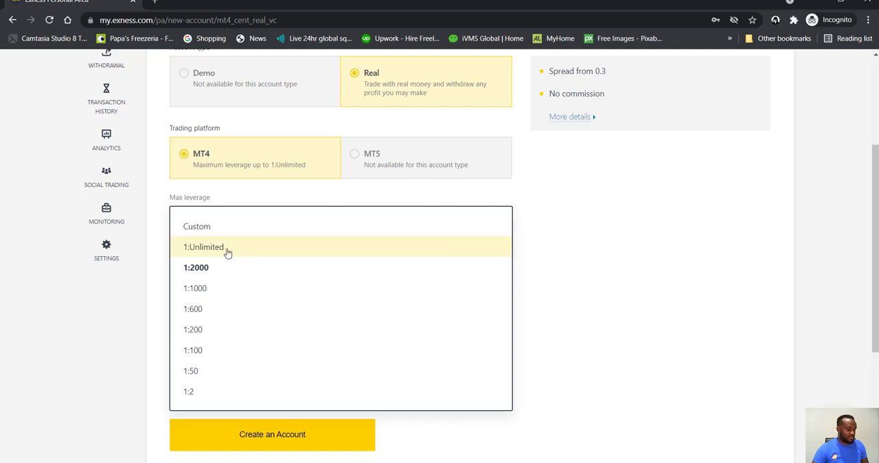
{"action": "left_click", "coordinate": [204, 246]}
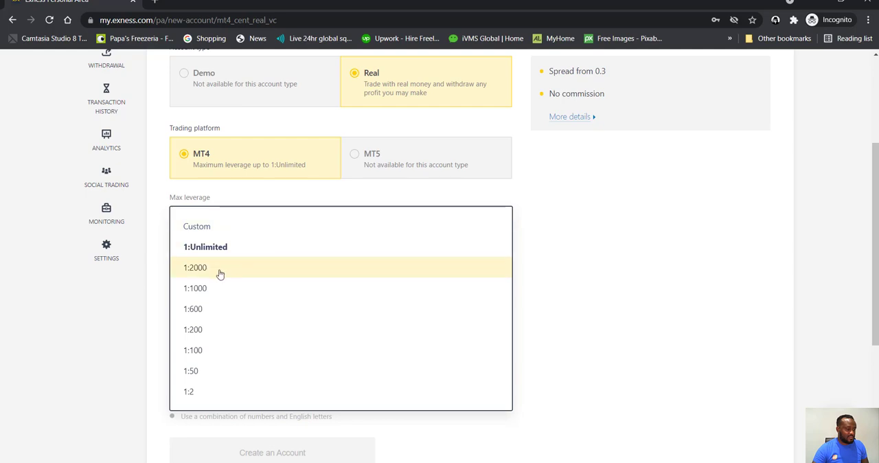
Set the Standard Cent account's maximum leverage to 1:600
{"action": "left_click", "coordinate": [196, 267]}
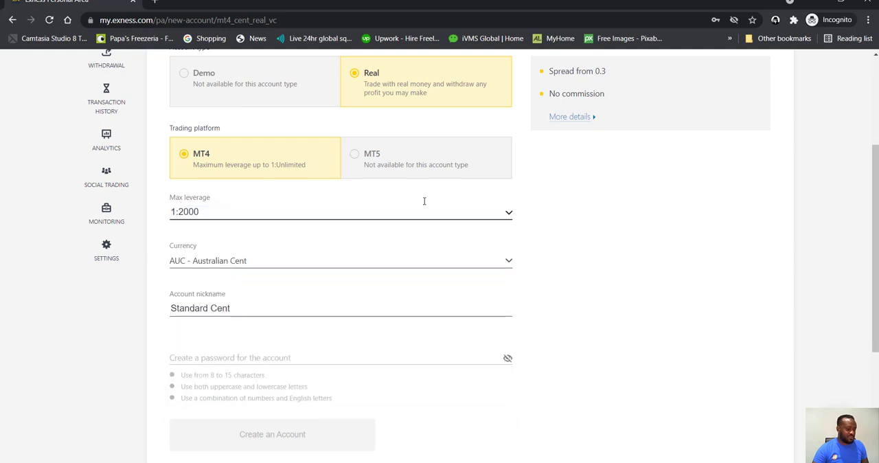
{"action": "left_click", "coordinate": [508, 260]}
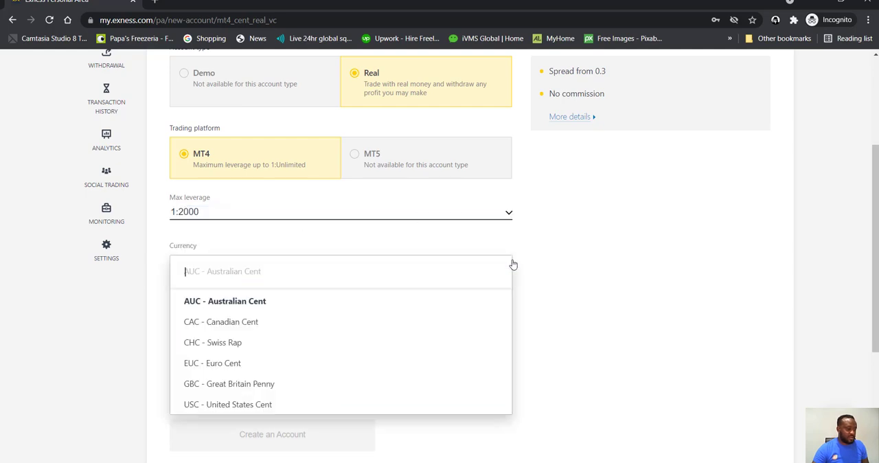
{"action": "mouse_move", "coordinate": [302, 326]}
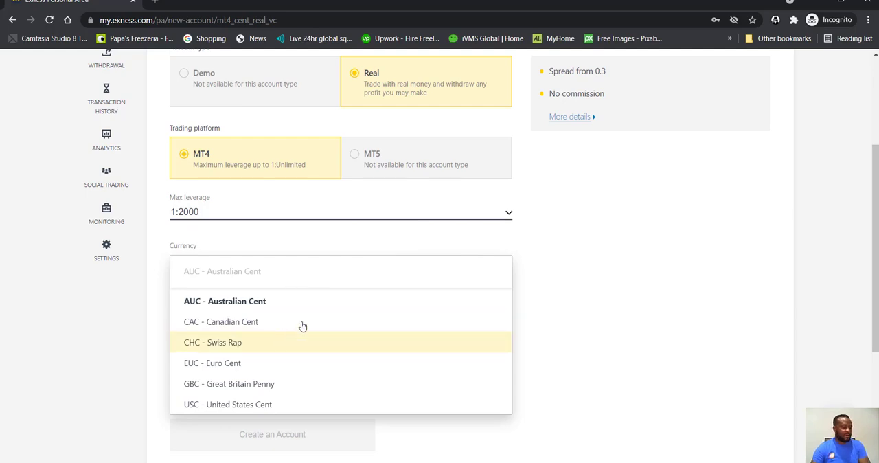
{"action": "mouse_move", "coordinate": [535, 256]}
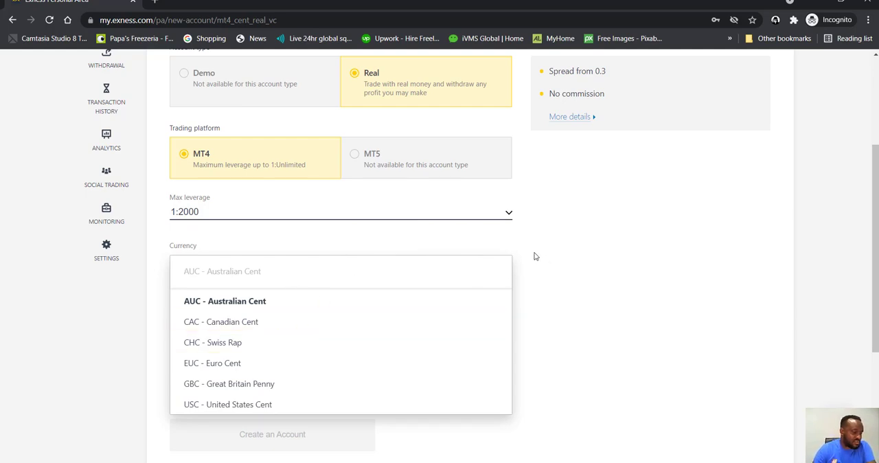
{"action": "left_click", "coordinate": [224, 300]}
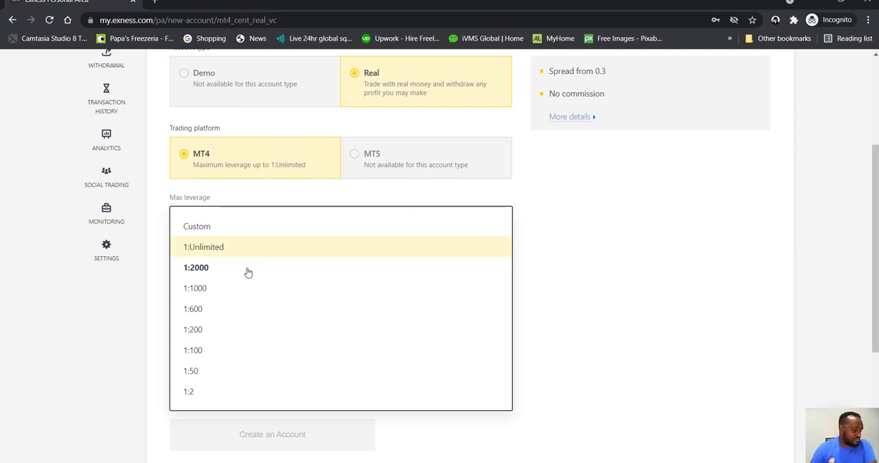
{"action": "mouse_move", "coordinate": [214, 309]}
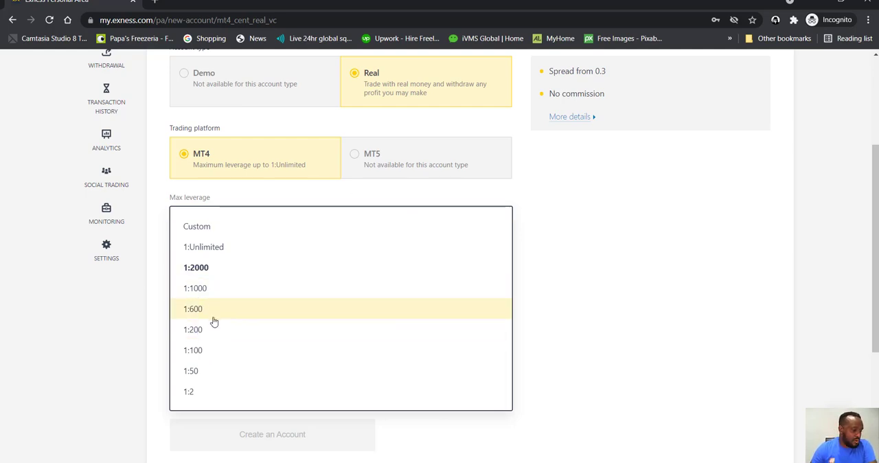
{"action": "mouse_move", "coordinate": [227, 318]}
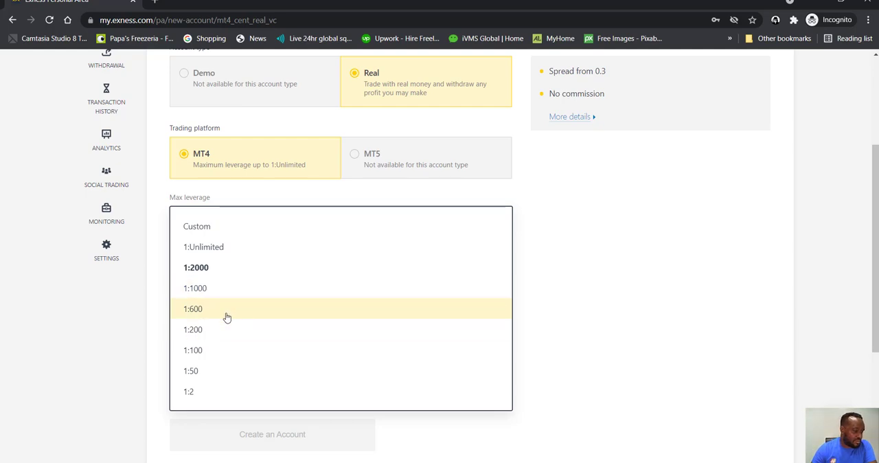
{"action": "left_click", "coordinate": [193, 309]}
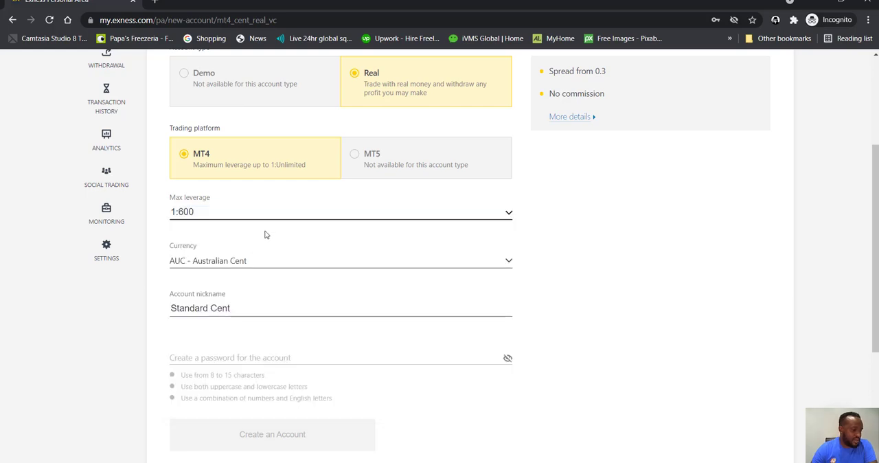
{"action": "mouse_move", "coordinate": [524, 231]}
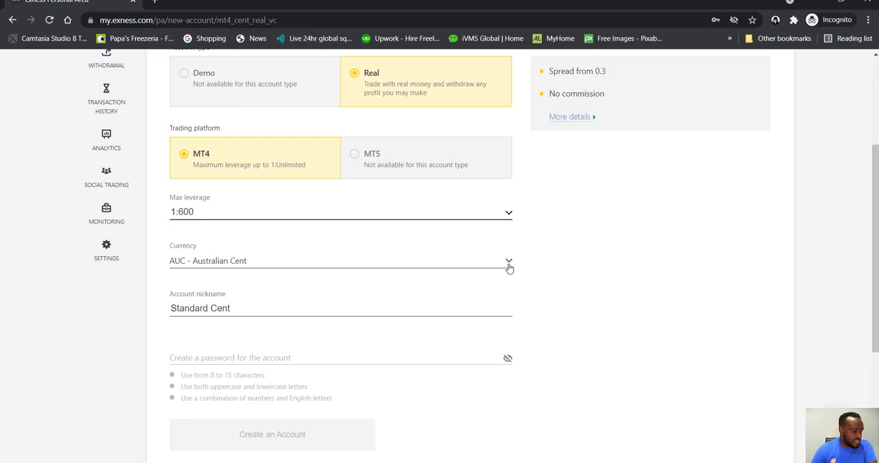
Choose USC - United States Cent as currency and select the nickname Standard Cent
{"action": "left_click", "coordinate": [508, 261]}
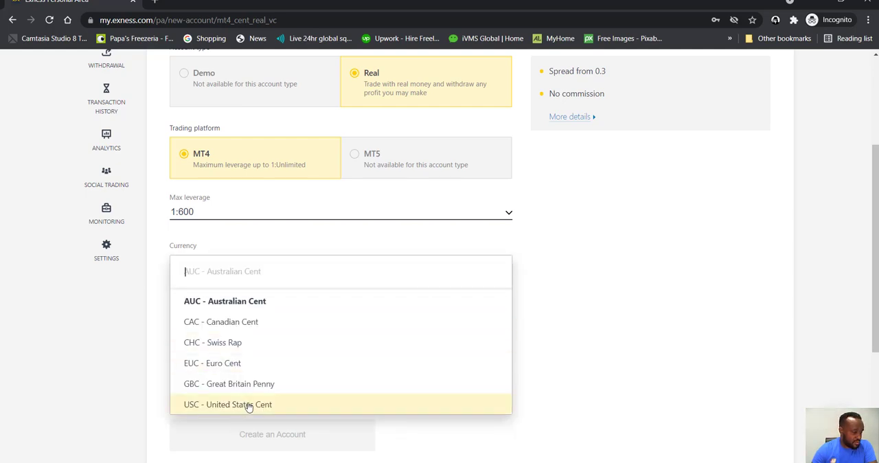
{"action": "left_click", "coordinate": [228, 404]}
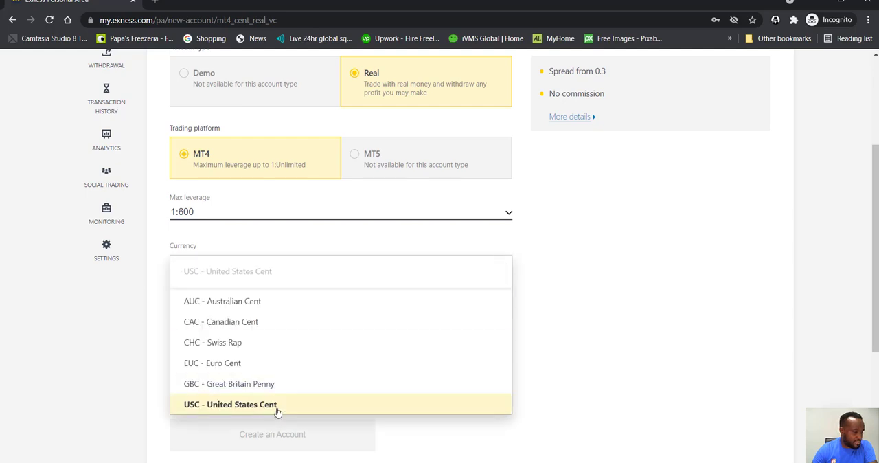
{"action": "left_click", "coordinate": [230, 404]}
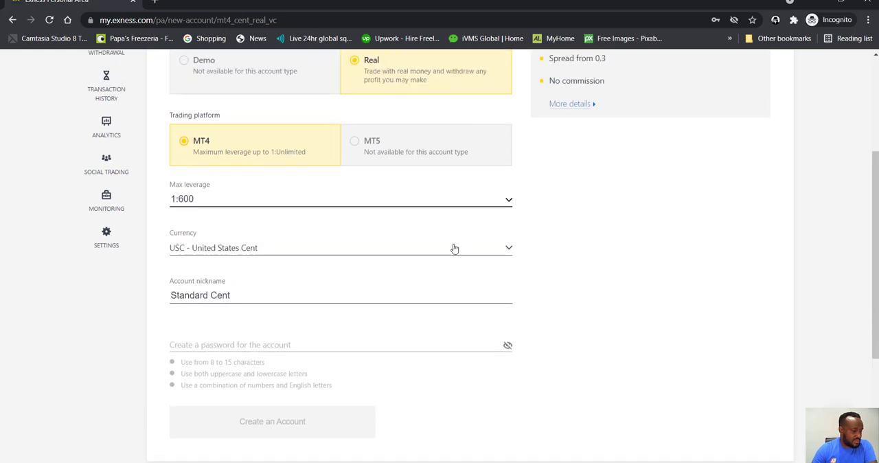
{"action": "triple_click", "coordinate": [200, 295]}
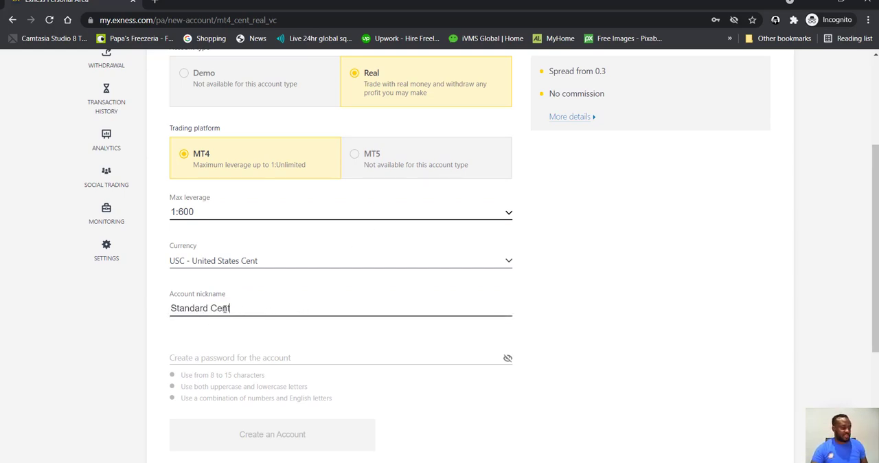
{"action": "mouse_move", "coordinate": [443, 282]}
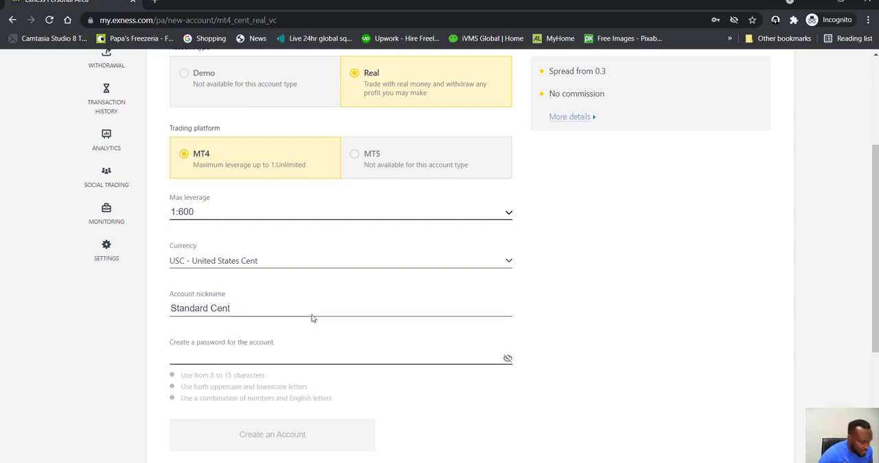
Enter a password meeting all three rules and create the Standard Cent account
{"action": "scroll", "scroll_direction": "down", "scroll_amount": 3}
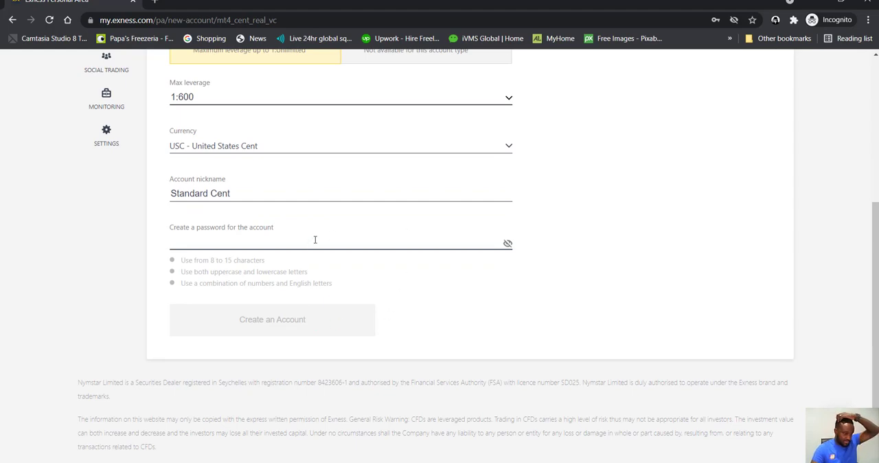
{"action": "left_click", "coordinate": [316, 243]}
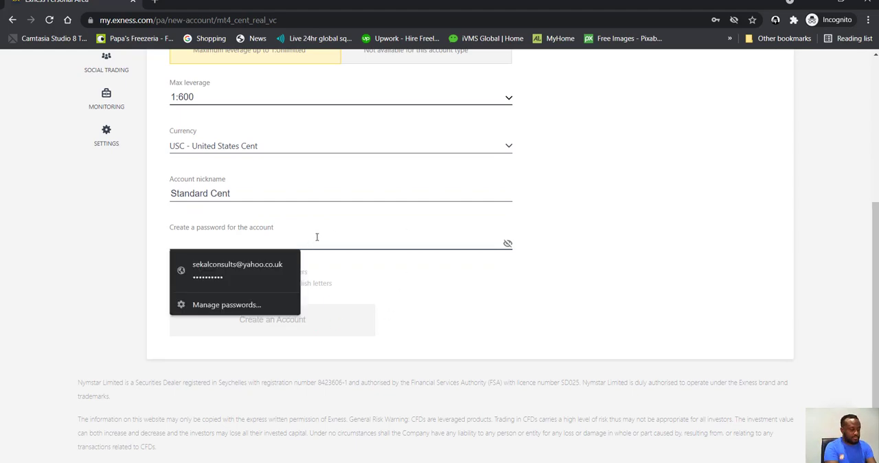
{"action": "type", "text": "1"}
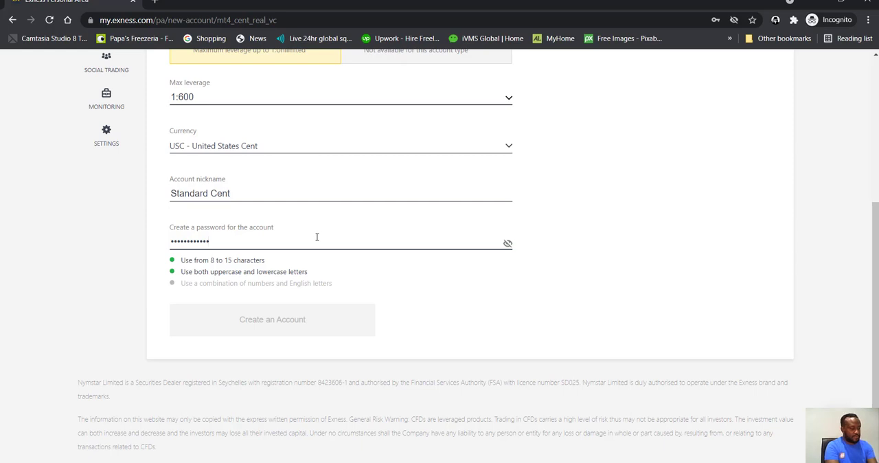
{"action": "type", "text": "x"}
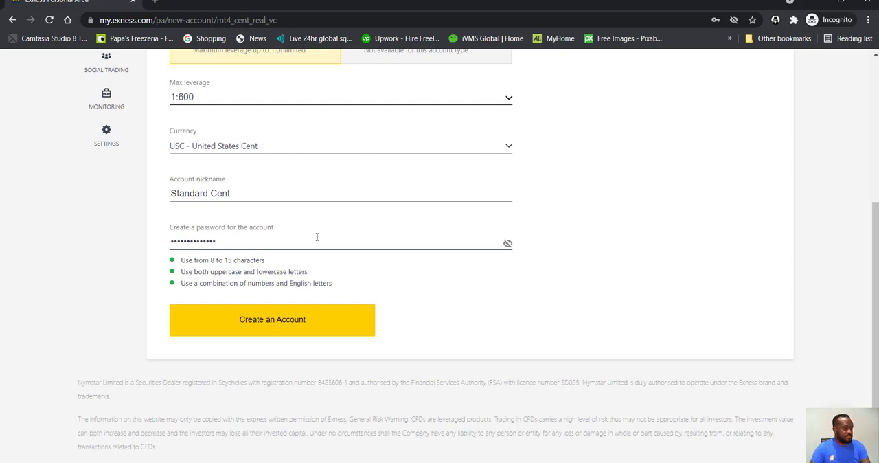
{"action": "left_click", "coordinate": [272, 320]}
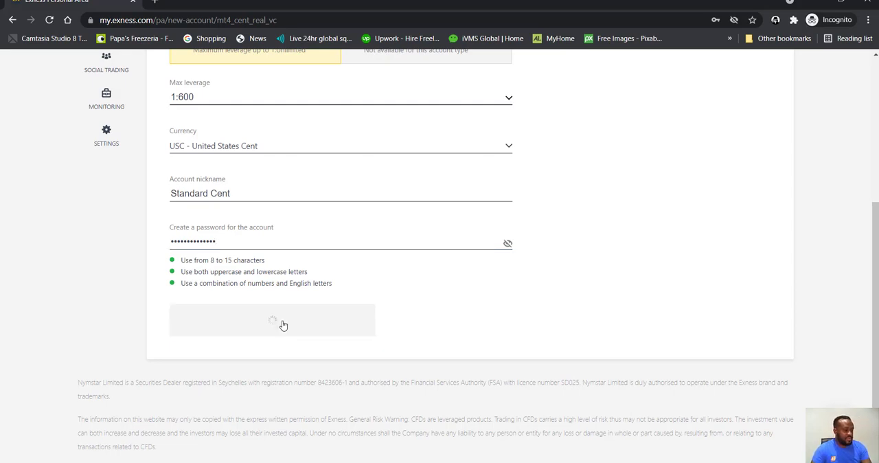
Wait for creation and review the new MT4 Standard Cent account at 0.00 USC
{"action": "left_click", "coordinate": [272, 320]}
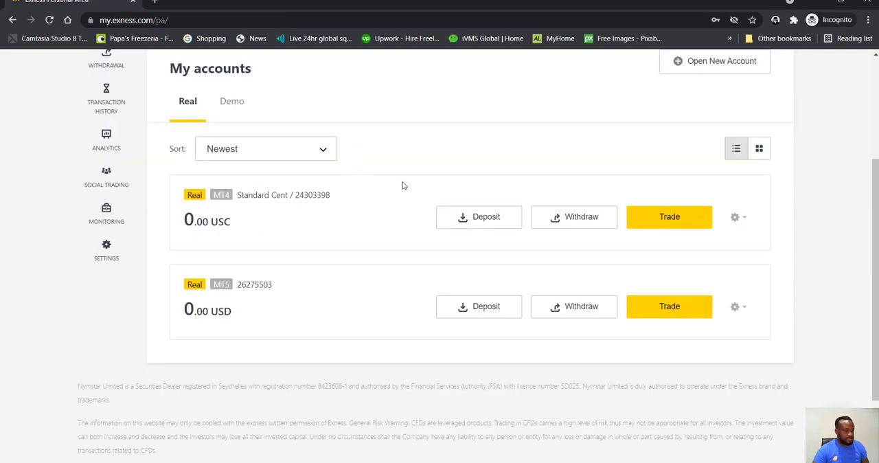
{"action": "mouse_move", "coordinate": [261, 277]}
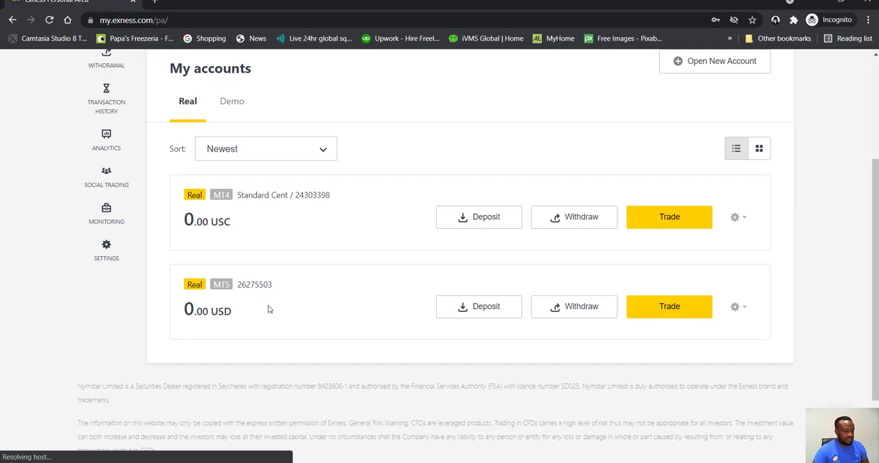
{"action": "mouse_move", "coordinate": [280, 191]}
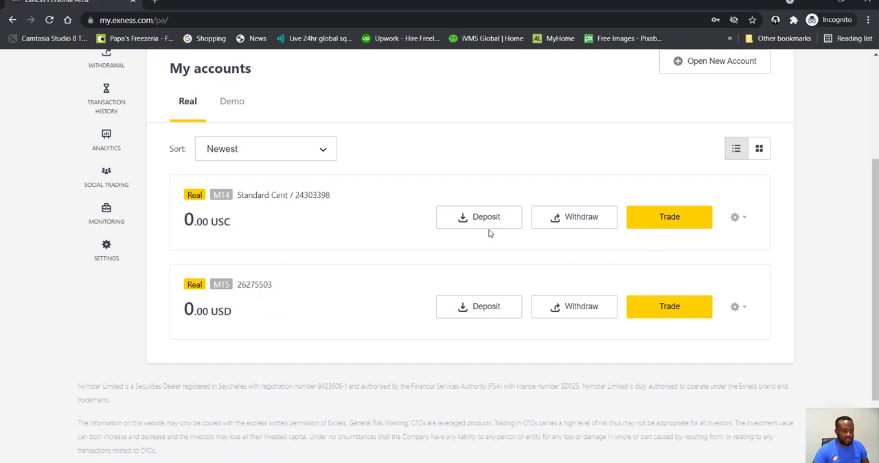
{"action": "mouse_move", "coordinate": [327, 173]}
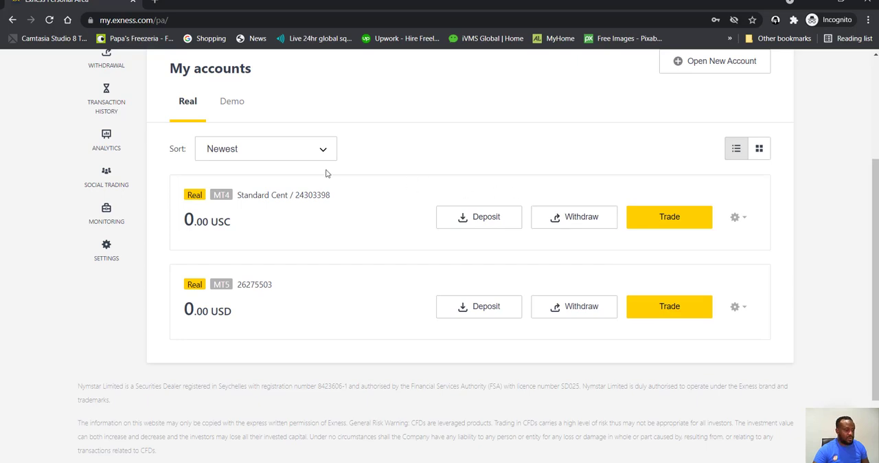
{"action": "mouse_move", "coordinate": [322, 196]}
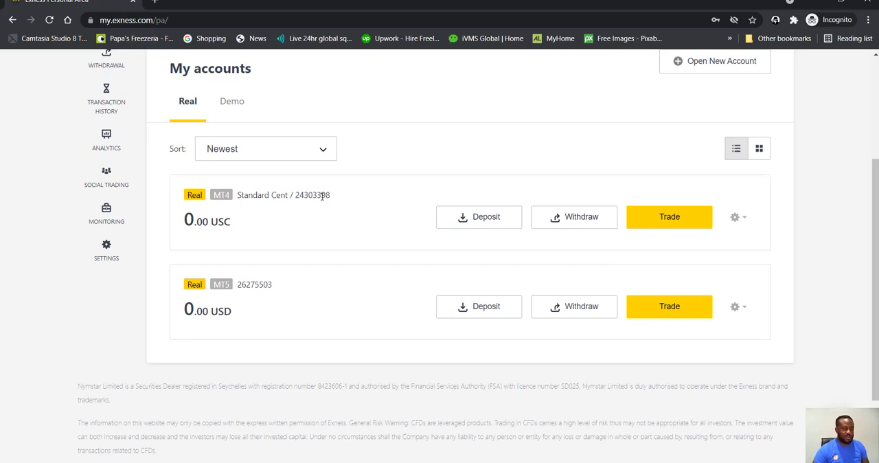
{"action": "mouse_move", "coordinate": [318, 220]}
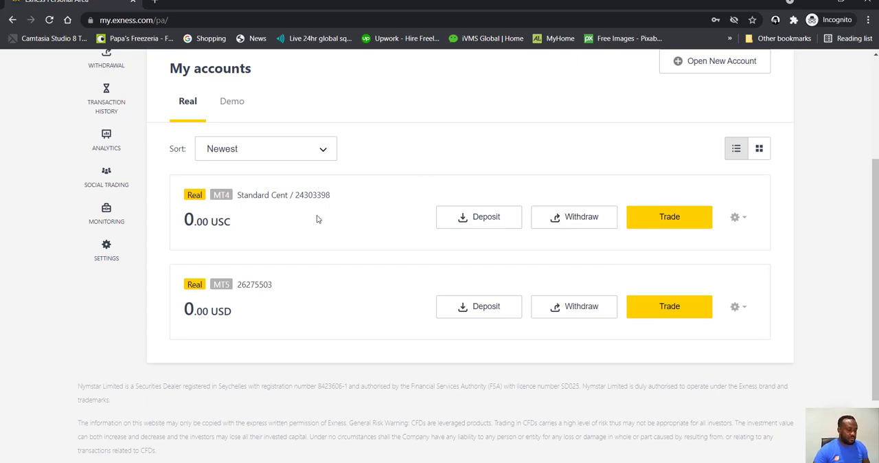
{"action": "mouse_move", "coordinate": [345, 216]}
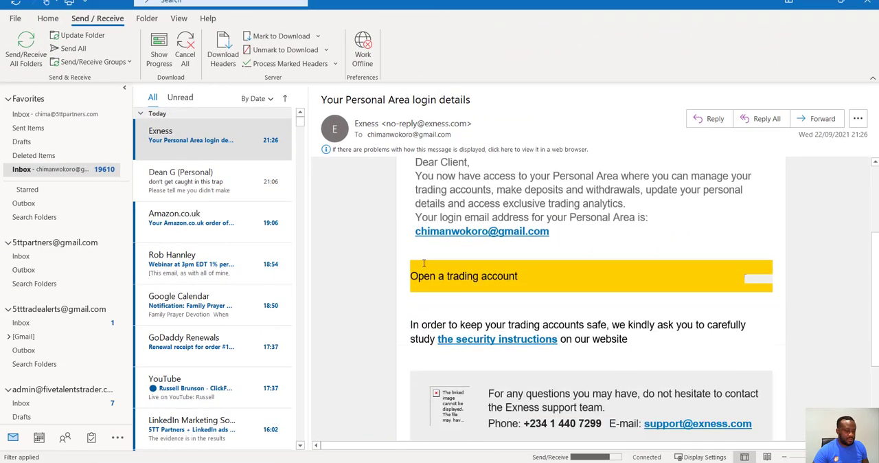
Scroll through the Personal Area login-details email, then the My accounts page
{"action": "scroll", "scroll_direction": "up", "scroll_amount": 3}
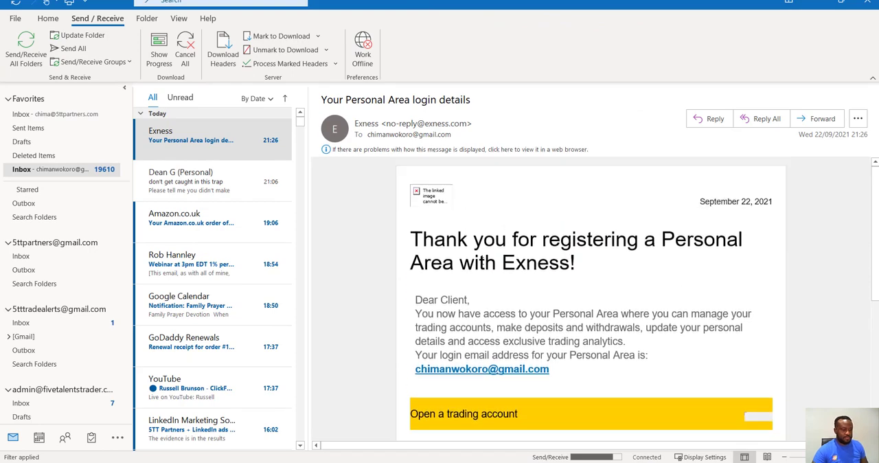
{"action": "scroll", "scroll_direction": "down", "scroll_amount": 3}
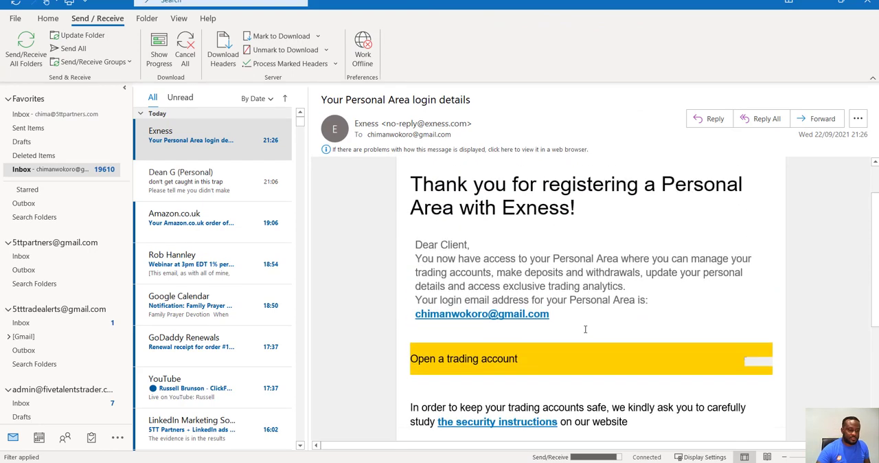
{"action": "scroll", "scroll_direction": "up", "scroll_amount": 3}
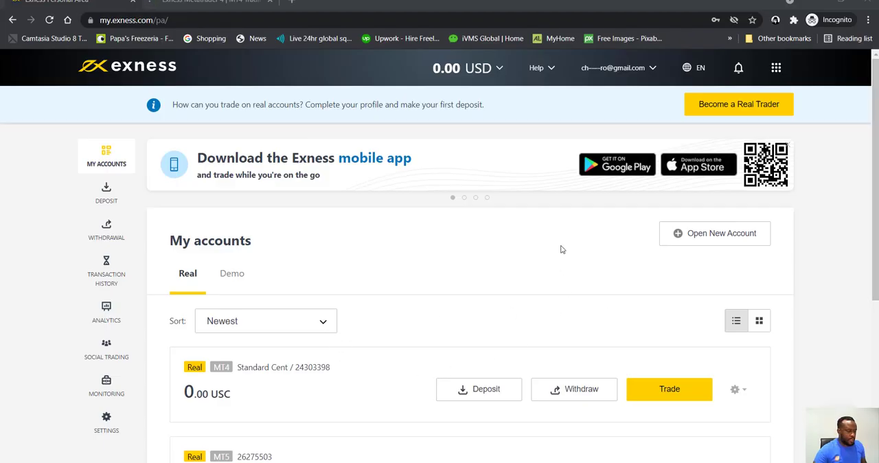
{"action": "scroll", "scroll_direction": "down", "scroll_amount": 3}
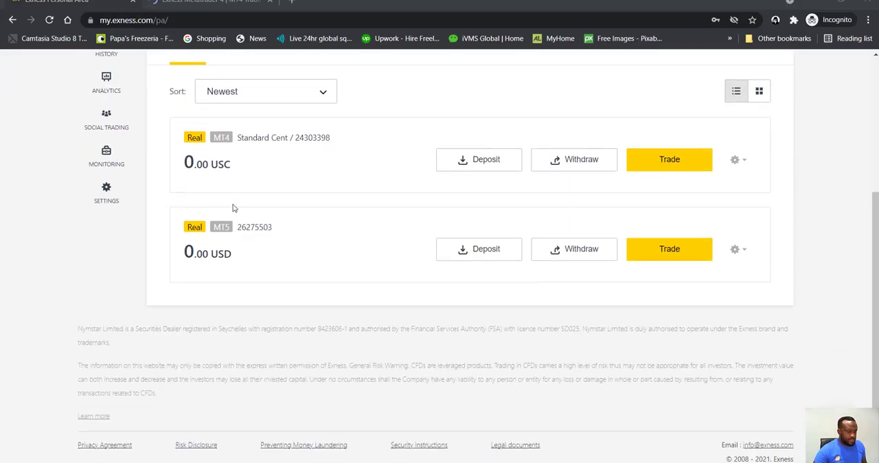
{"action": "scroll", "scroll_direction": "up", "scroll_amount": 3}
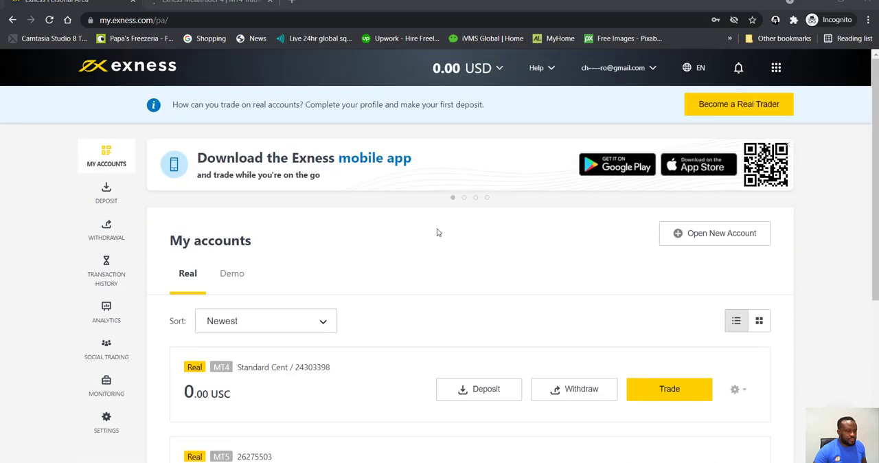
{"action": "left_click", "coordinate": [537, 68]}
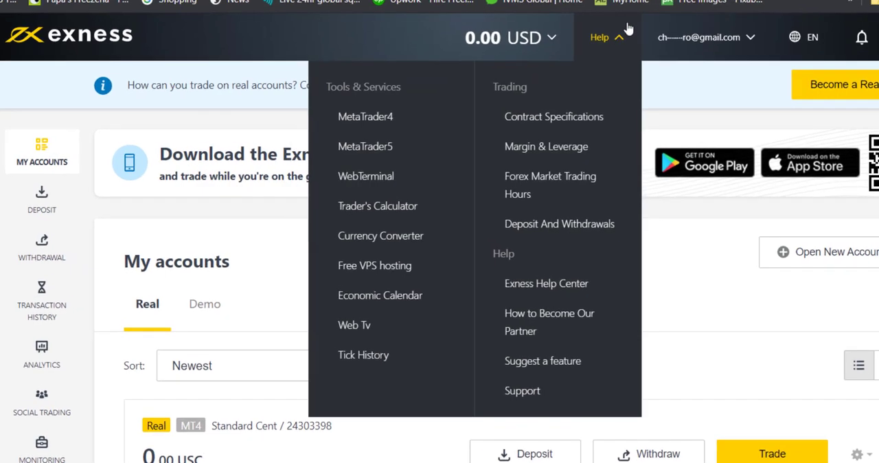
{"action": "mouse_move", "coordinate": [366, 116]}
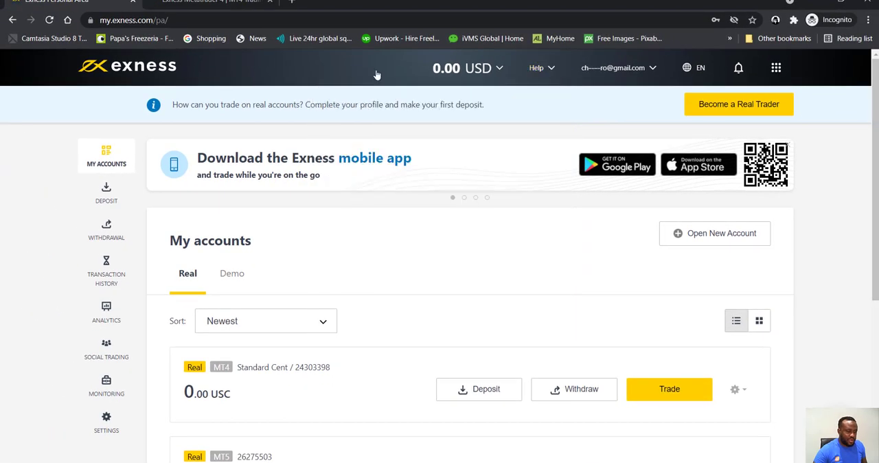
Download the Windows MetaTrader 4 installer, exness4setup.exe
{"action": "left_click", "coordinate": [210, 3]}
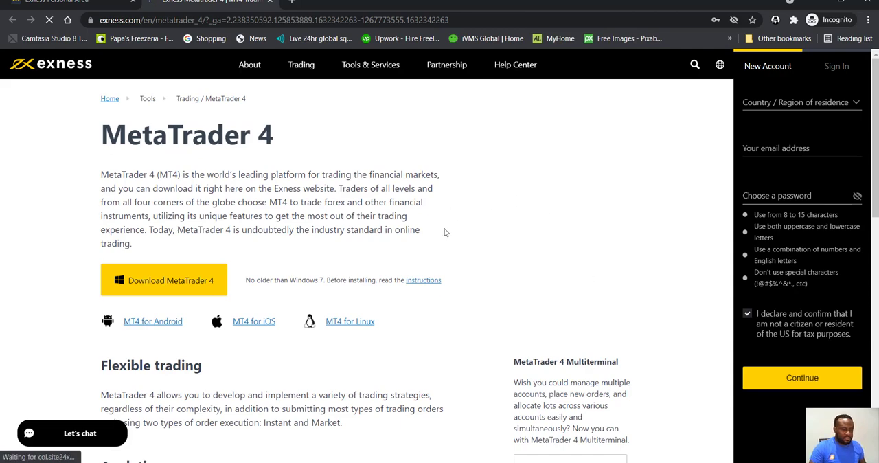
{"action": "mouse_move", "coordinate": [567, 210]}
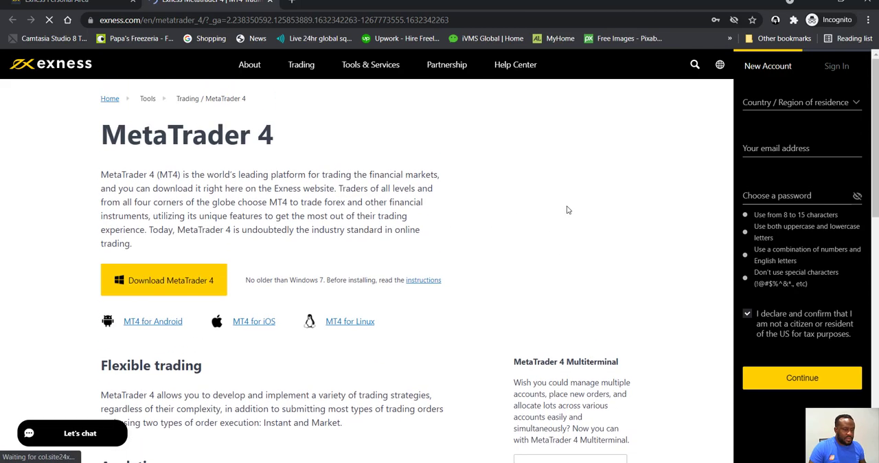
{"action": "scroll", "scroll_direction": "down", "scroll_amount": 3}
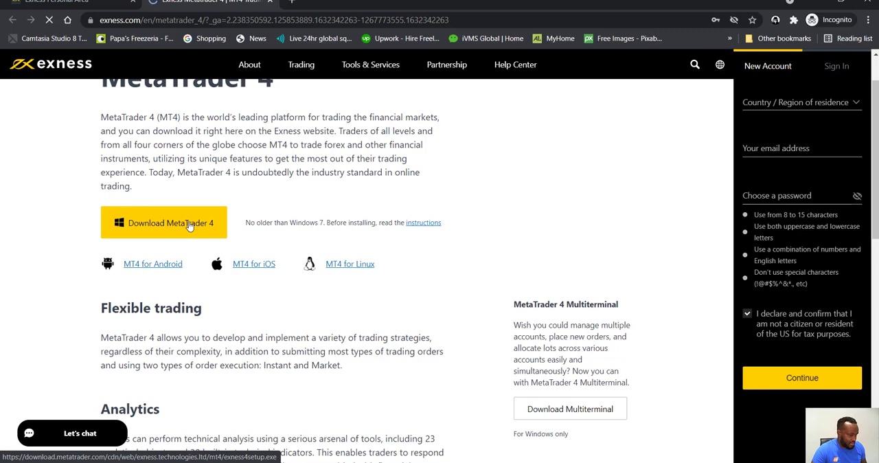
{"action": "left_click", "coordinate": [164, 222]}
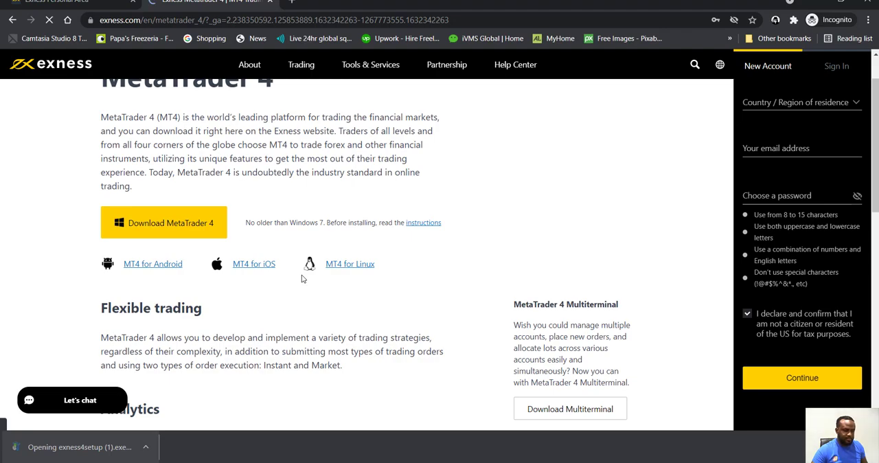
Launch exness4setup.exe and install MT4 into the default Program Files folder
{"action": "left_click", "coordinate": [79, 447]}
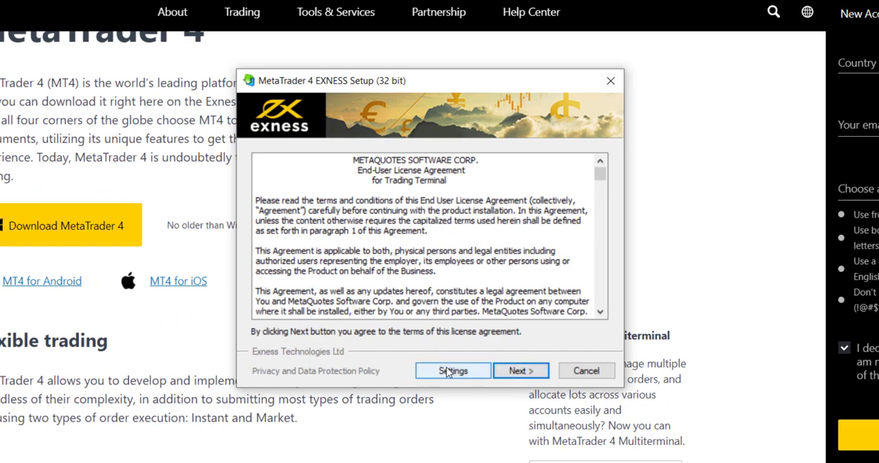
{"action": "mouse_move", "coordinate": [464, 380]}
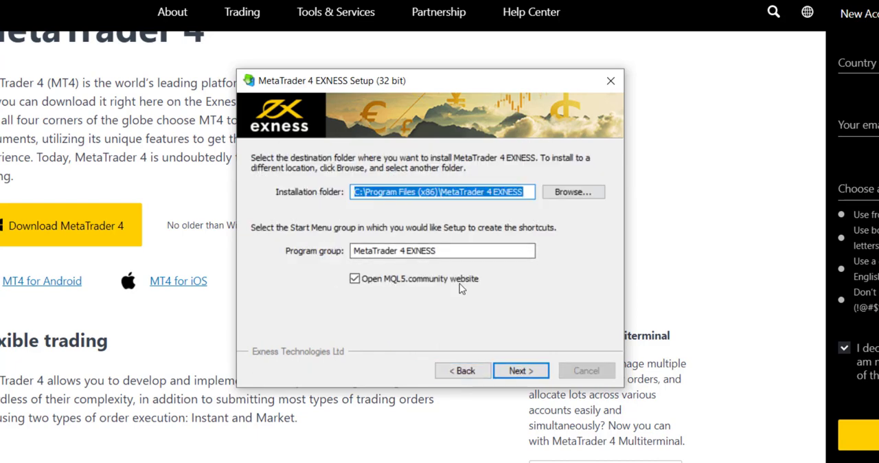
{"action": "mouse_move", "coordinate": [573, 192]}
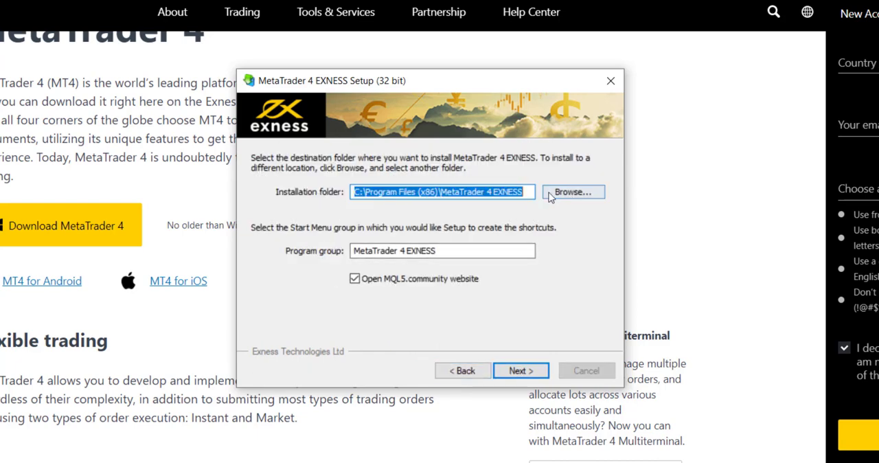
{"action": "mouse_move", "coordinate": [487, 370]}
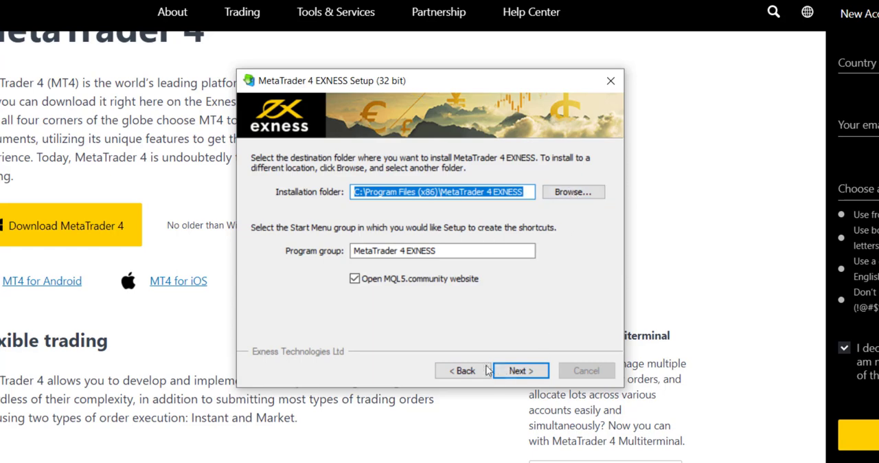
{"action": "left_click", "coordinate": [520, 371]}
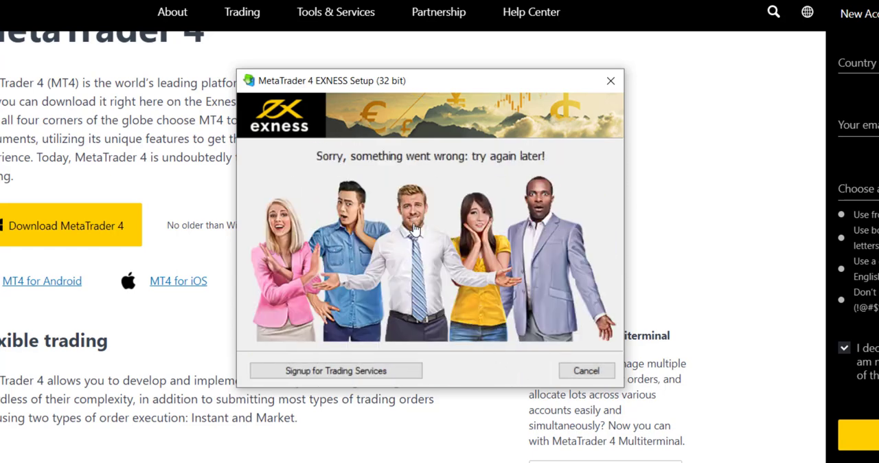
{"action": "mouse_move", "coordinate": [364, 234]}
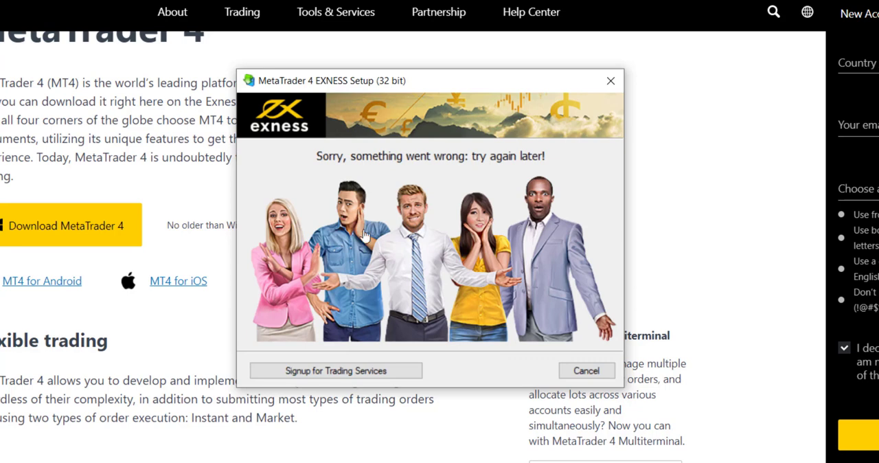
{"action": "mouse_move", "coordinate": [332, 267]}
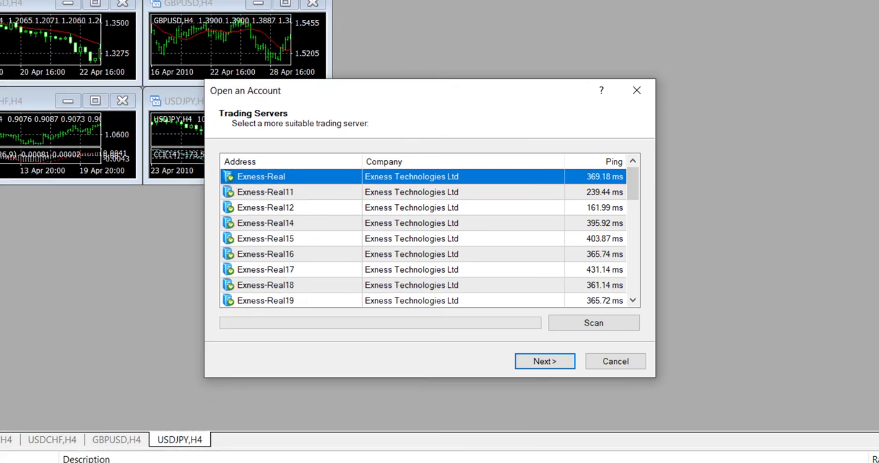
{"action": "mouse_move", "coordinate": [496, 152]}
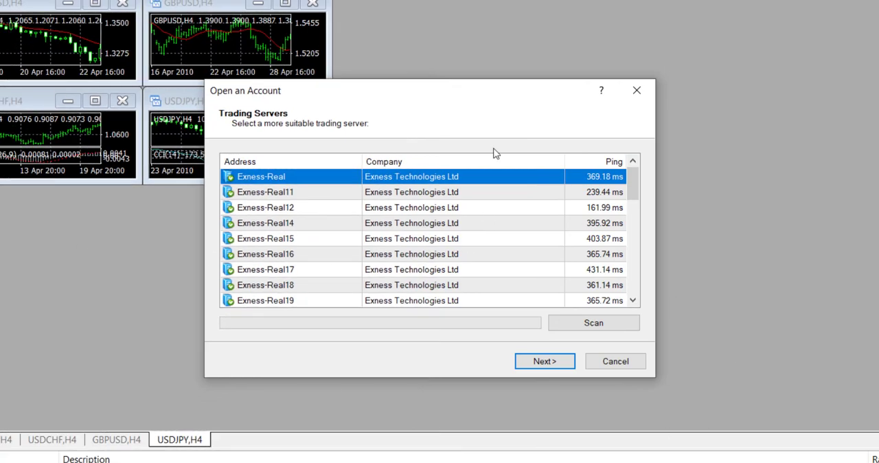
{"action": "mouse_move", "coordinate": [520, 266]}
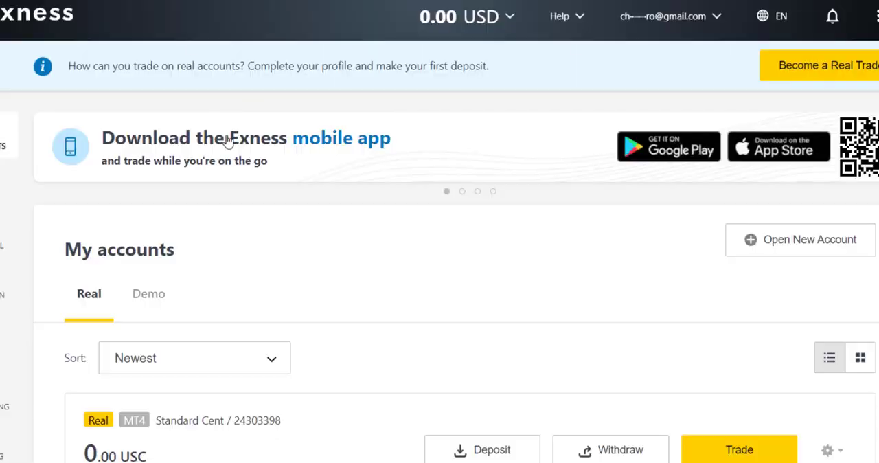
Open the gear menu for the MT4 Standard Cent account under My accounts
{"action": "scroll", "scroll_direction": "down", "scroll_amount": 3}
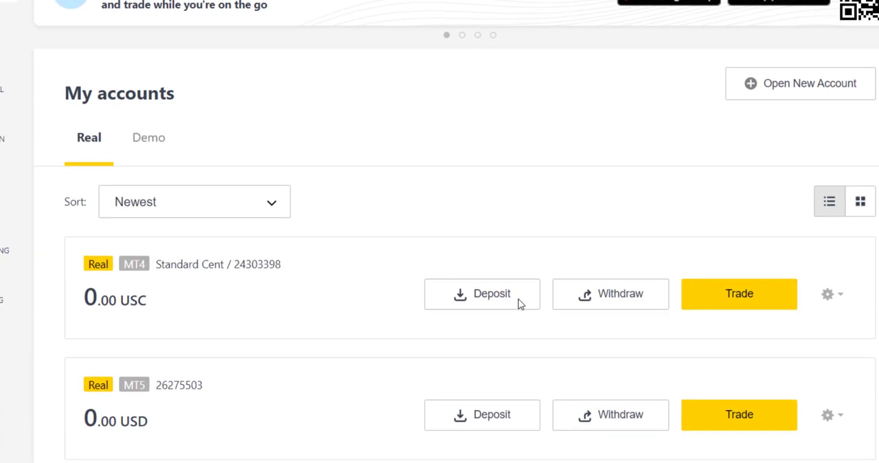
{"action": "scroll", "scroll_direction": "down", "scroll_amount": 3}
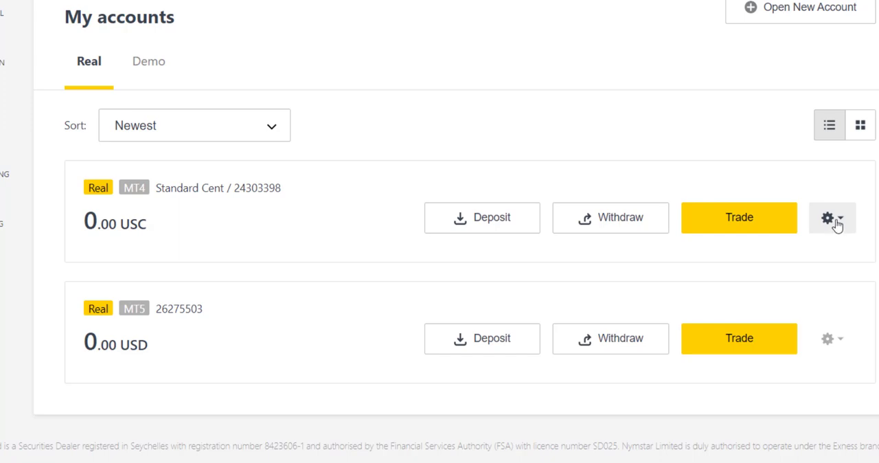
{"action": "left_click", "coordinate": [832, 218]}
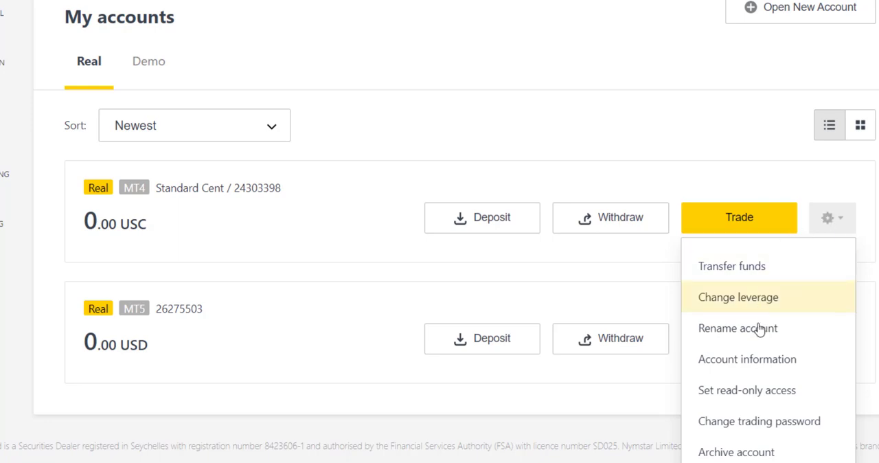
{"action": "mouse_move", "coordinate": [748, 359]}
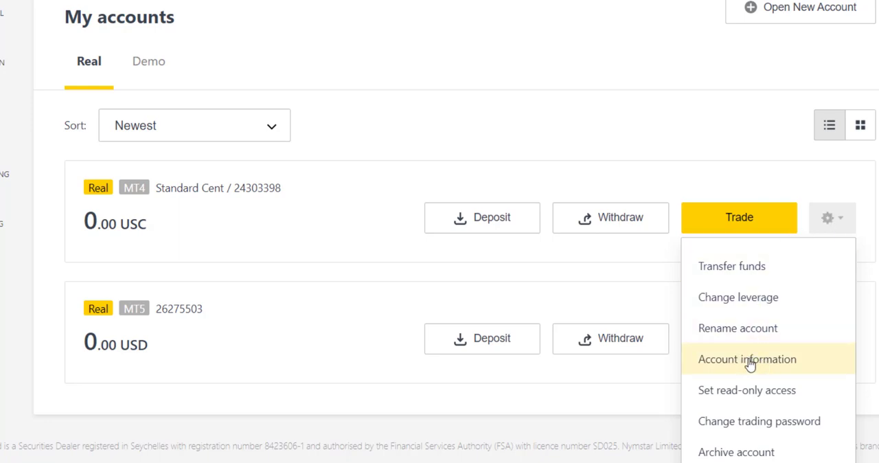
Open the Standard Cent account's information and copy its MT4 login number
{"action": "left_click", "coordinate": [748, 359]}
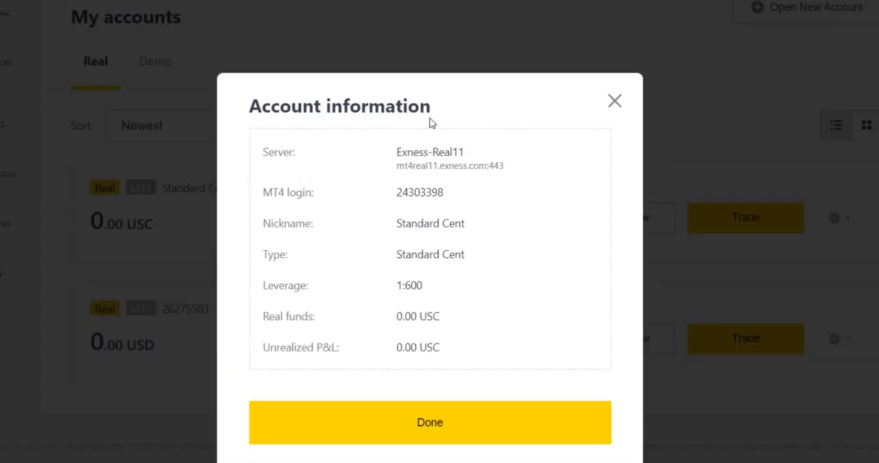
{"action": "mouse_move", "coordinate": [444, 206]}
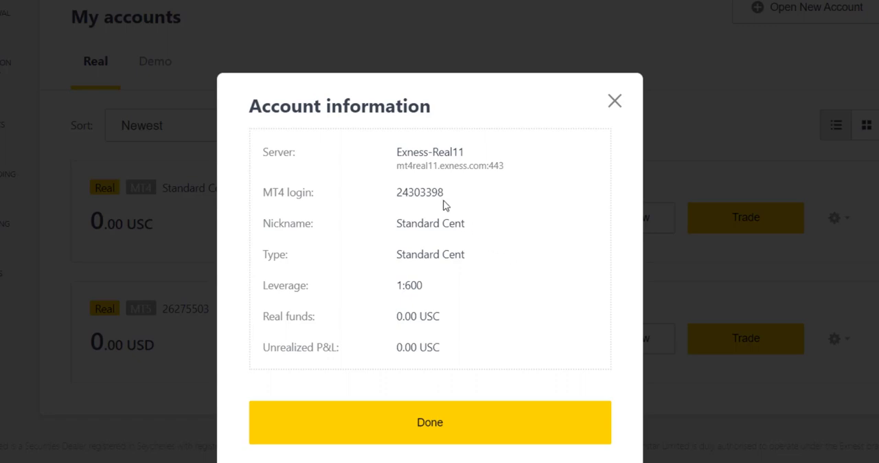
{"action": "mouse_move", "coordinate": [406, 159]}
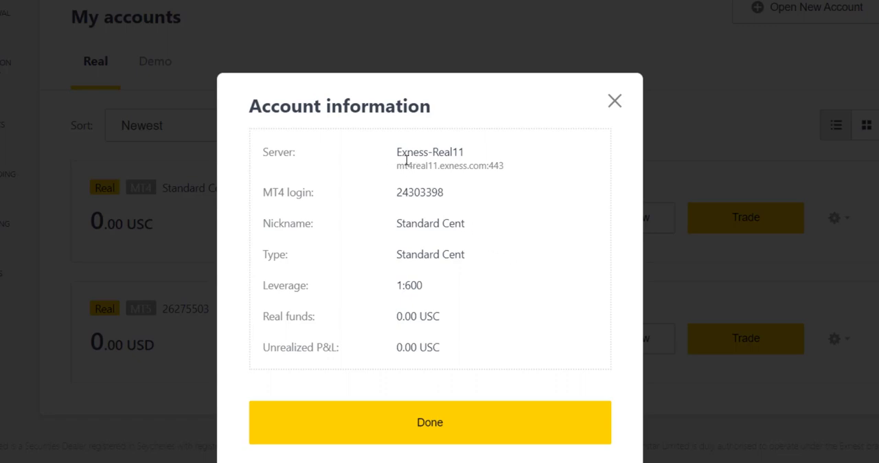
{"action": "mouse_move", "coordinate": [453, 152]}
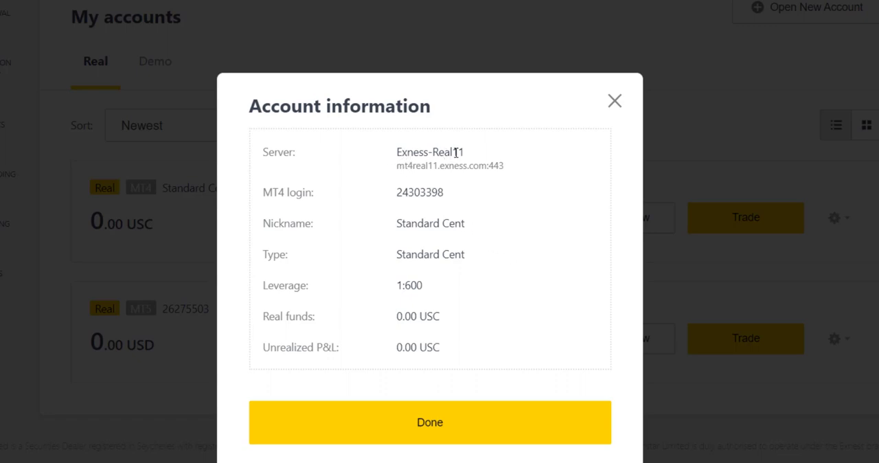
{"action": "mouse_move", "coordinate": [459, 136]}
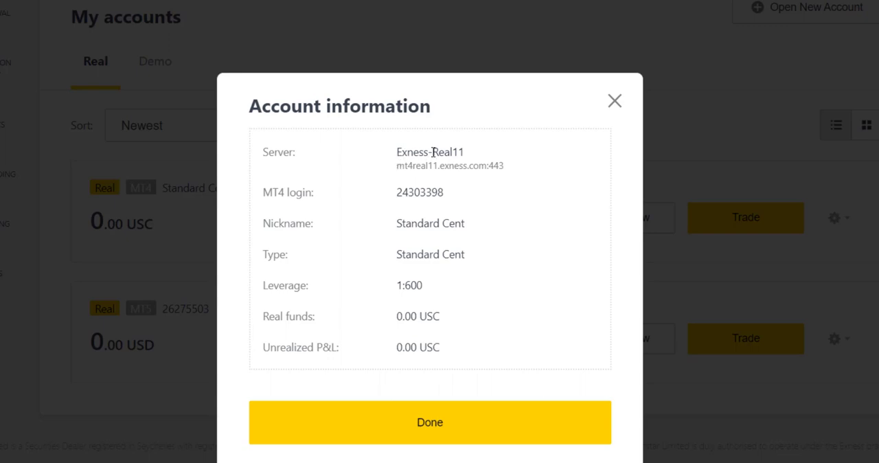
{"action": "mouse_move", "coordinate": [405, 176]}
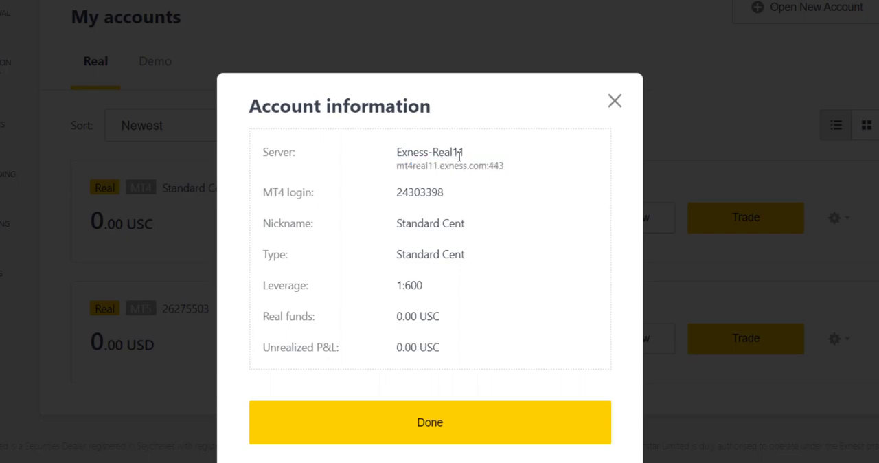
{"action": "double_click", "coordinate": [420, 192]}
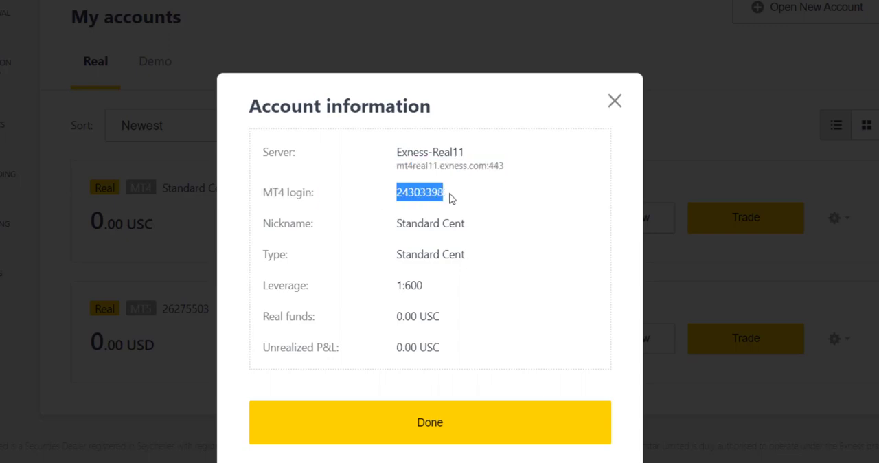
{"action": "right_click", "coordinate": [420, 192]}
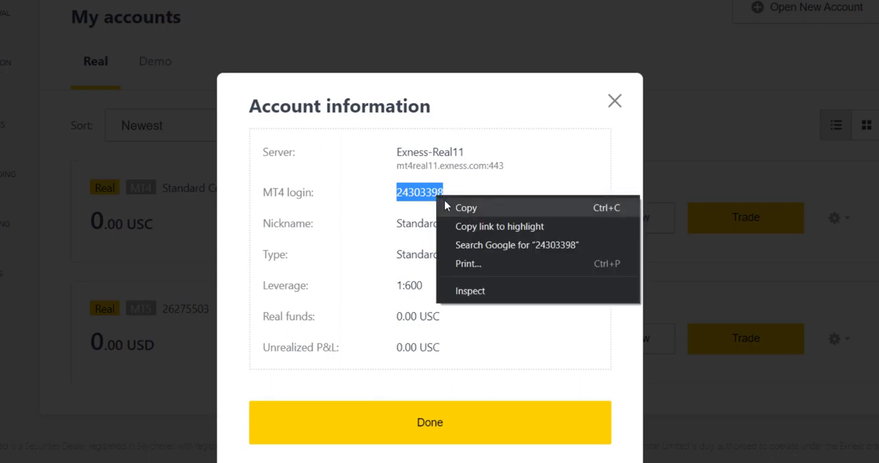
{"action": "left_click", "coordinate": [465, 208]}
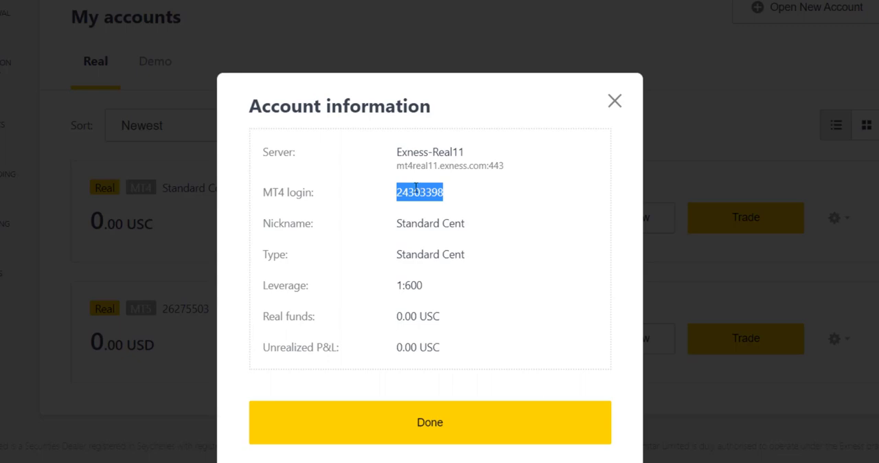
{"action": "mouse_move", "coordinate": [445, 203]}
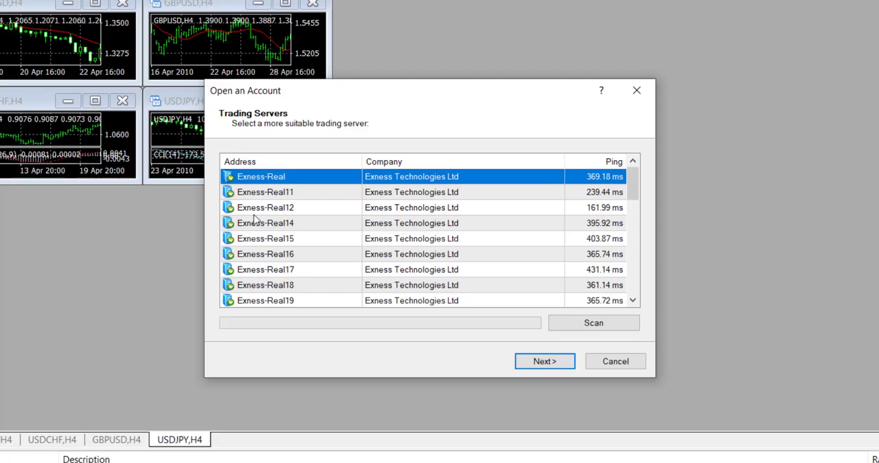
Select the Exness-Real11 trading server and advance to the account-type step
{"action": "left_click", "coordinate": [264, 192]}
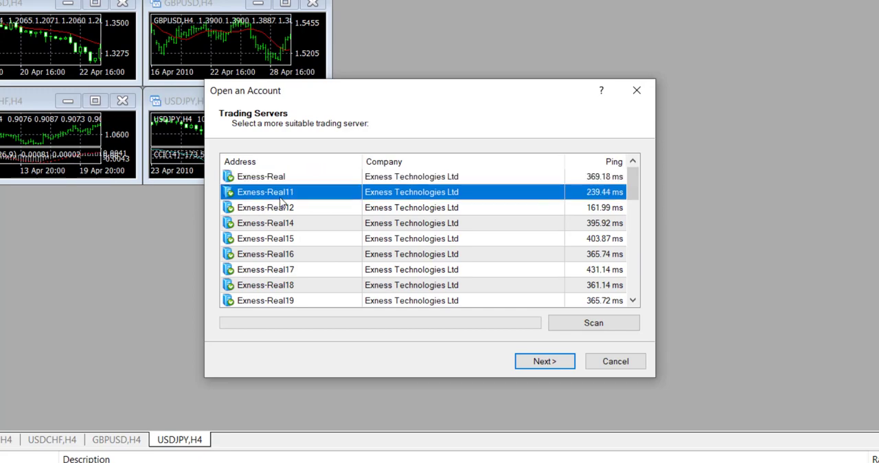
{"action": "left_click", "coordinate": [544, 361]}
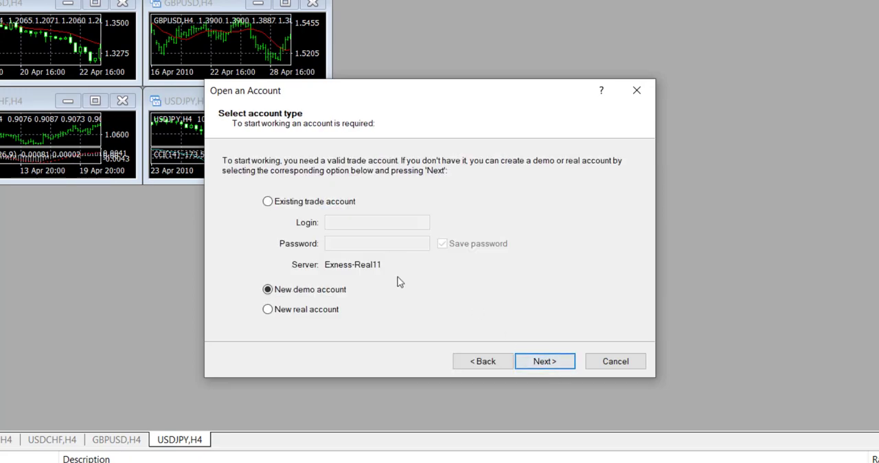
{"action": "left_click", "coordinate": [544, 361]}
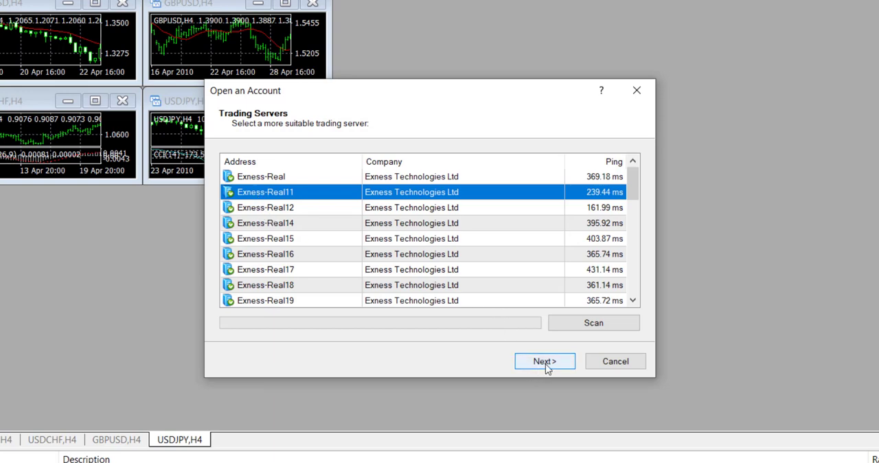
{"action": "left_click", "coordinate": [544, 362]}
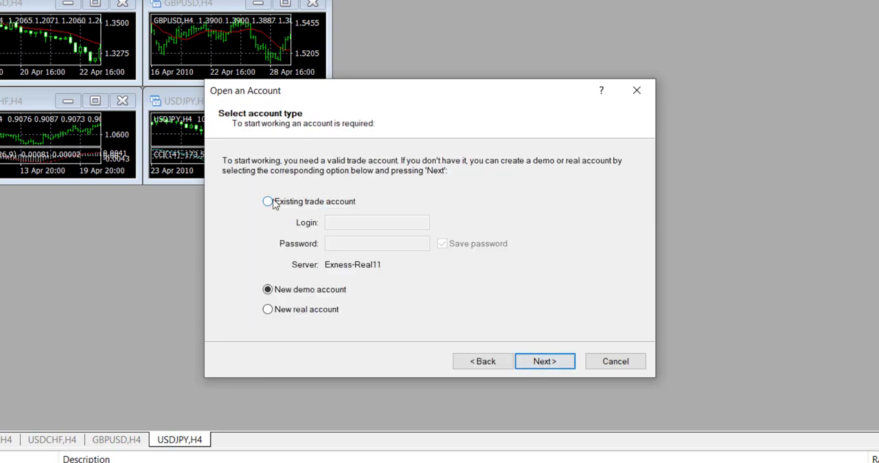
{"action": "left_click", "coordinate": [267, 201]}
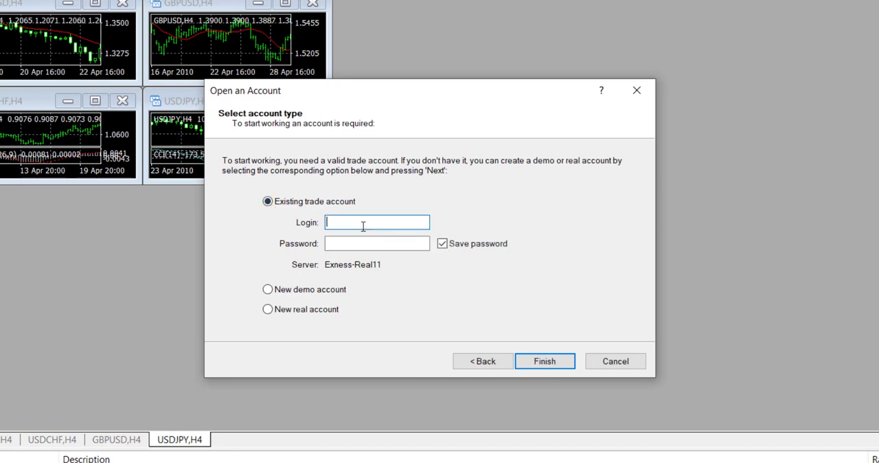
{"action": "type", "text": "24303398"}
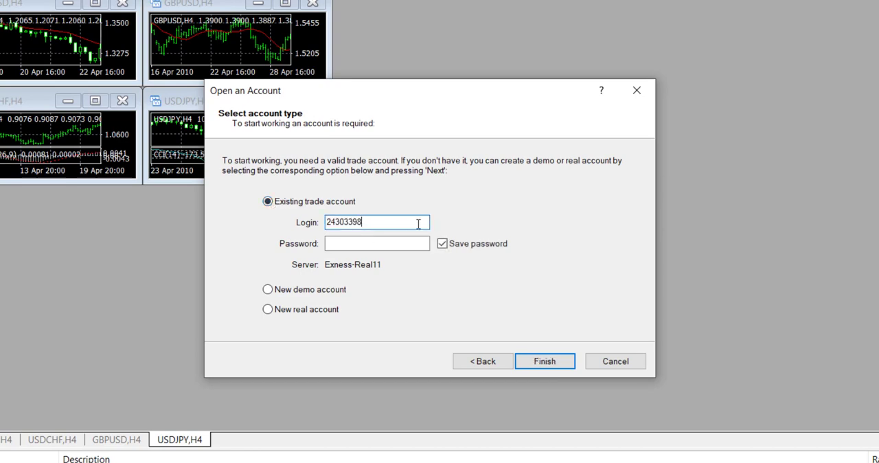
{"action": "left_click", "coordinate": [376, 243]}
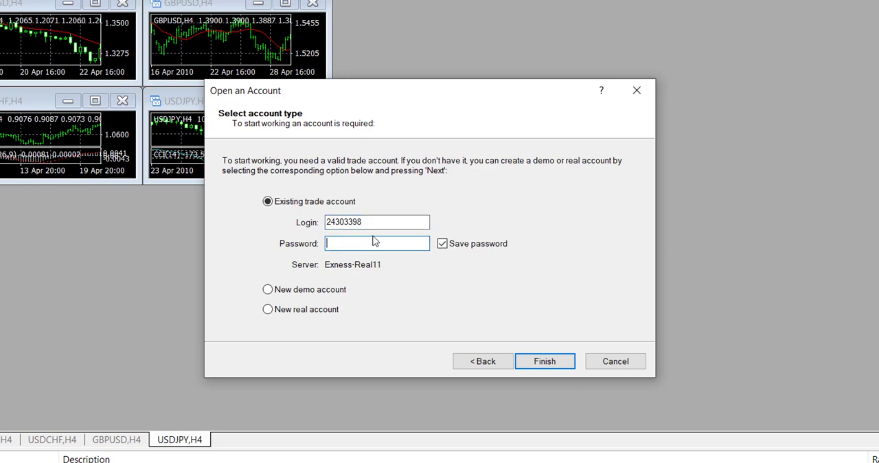
{"action": "type", "text": "•"}
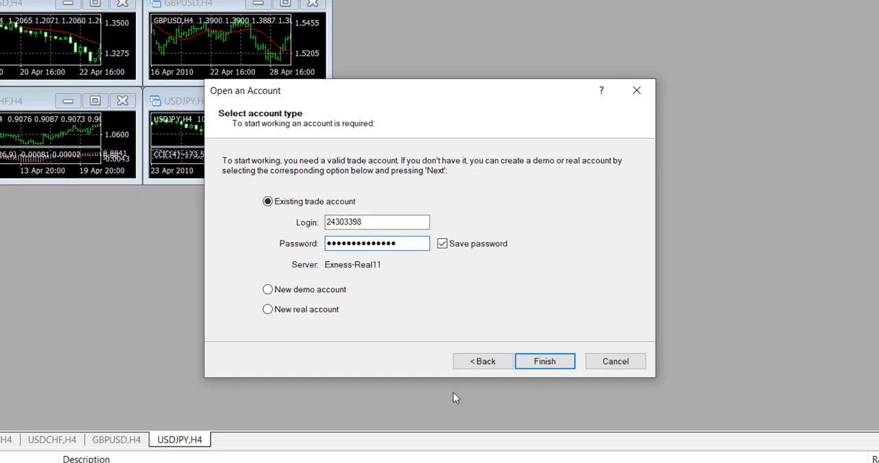
{"action": "left_click", "coordinate": [544, 361]}
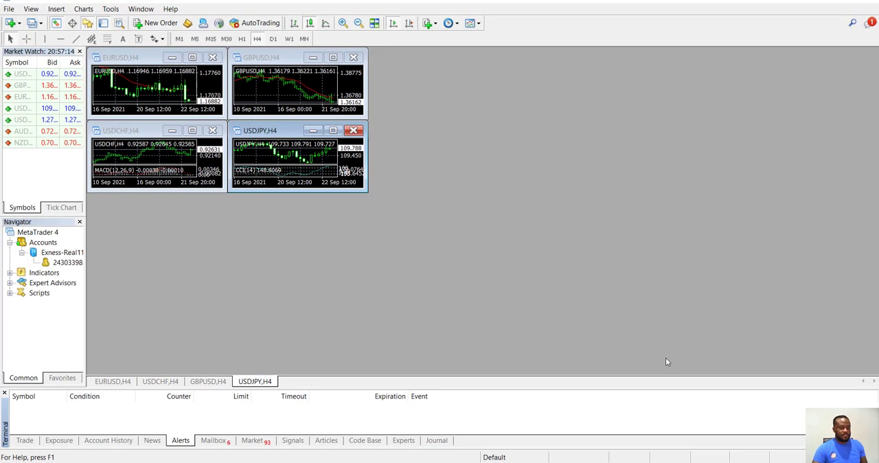
Open the Mailbox and select the login number in the registration message
{"action": "left_click", "coordinate": [213, 440]}
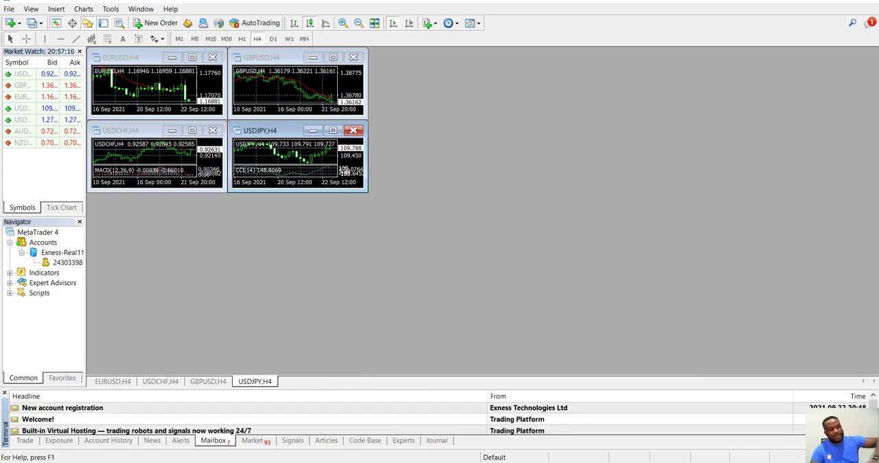
{"action": "mouse_move", "coordinate": [498, 376]}
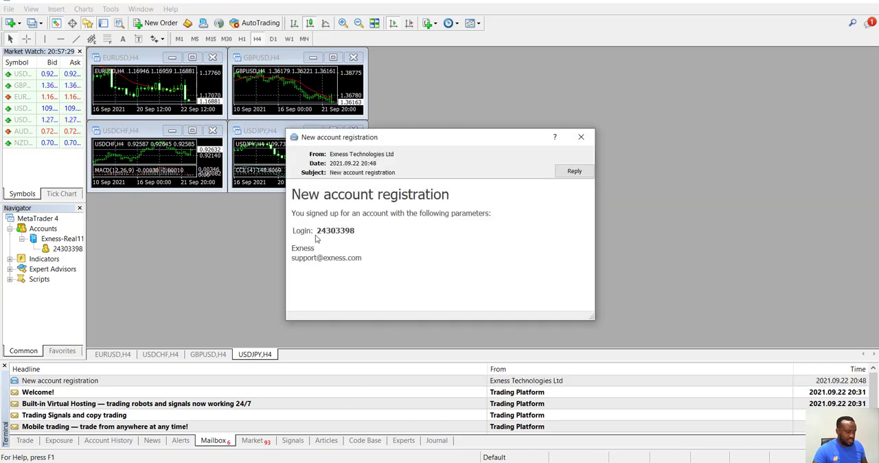
{"action": "double_click", "coordinate": [335, 230]}
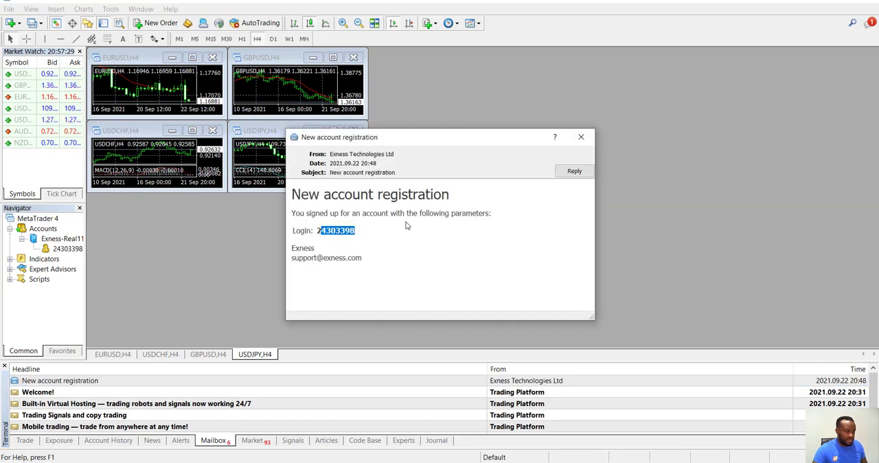
{"action": "mouse_move", "coordinate": [579, 234]}
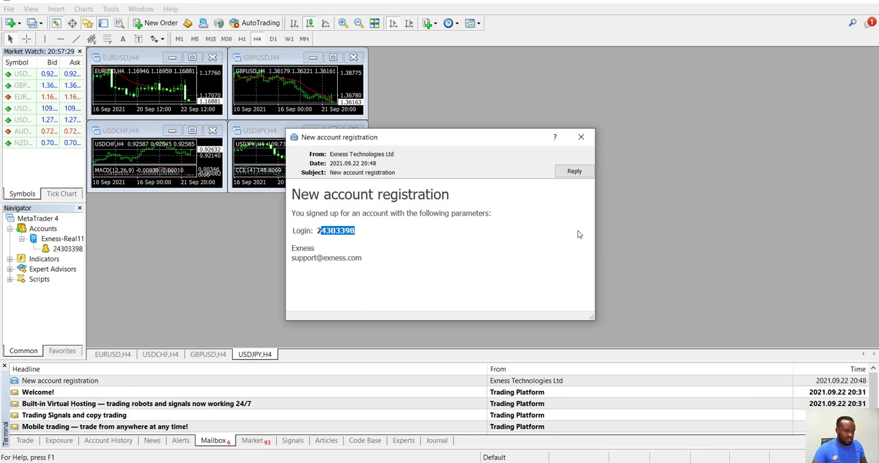
{"action": "mouse_move", "coordinate": [582, 137]}
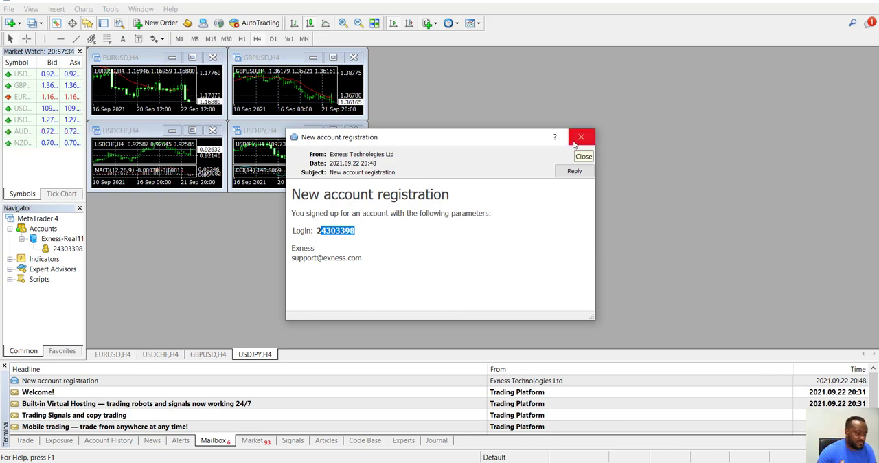
{"action": "mouse_move", "coordinate": [576, 143]}
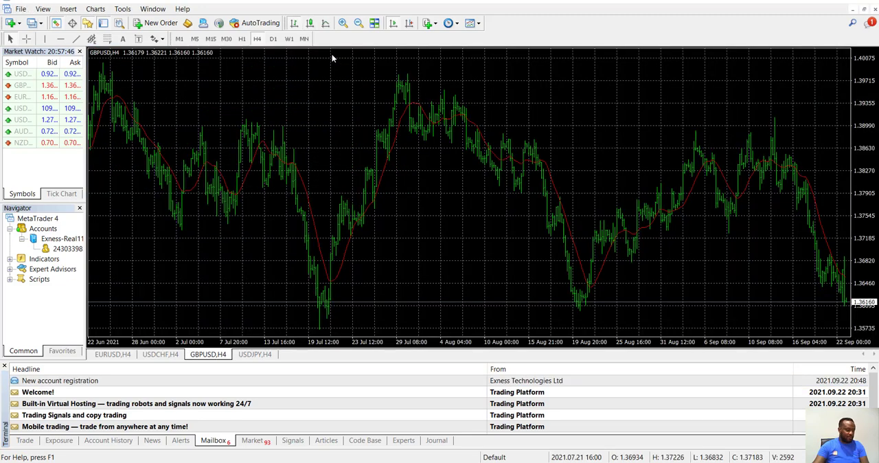
Show the Trade tab with balance, equity and free margin at 0.00 USC
{"action": "left_click", "coordinate": [25, 440]}
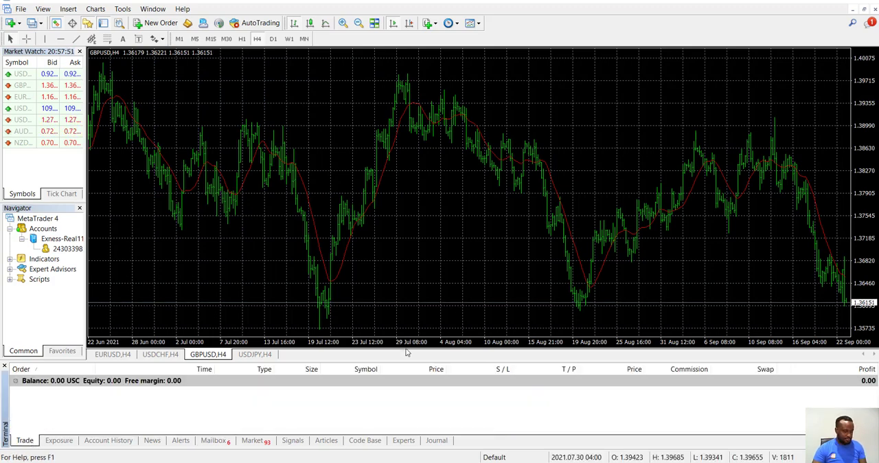
{"action": "mouse_move", "coordinate": [223, 287]}
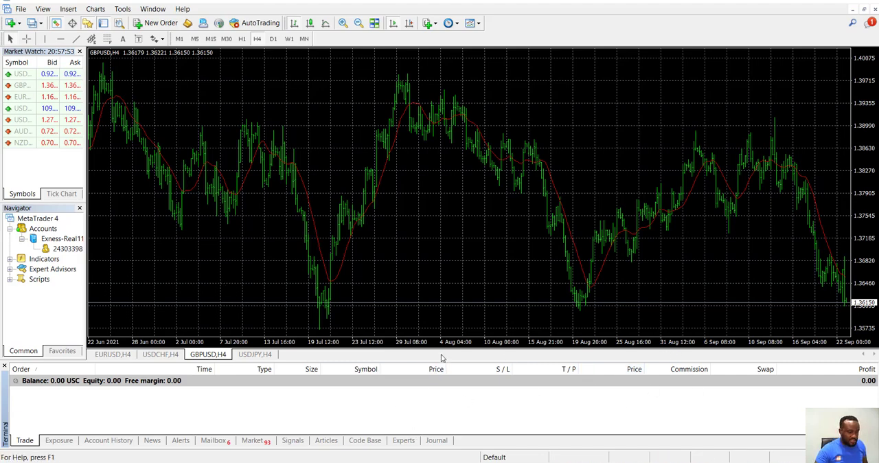
{"action": "mouse_move", "coordinate": [131, 208]}
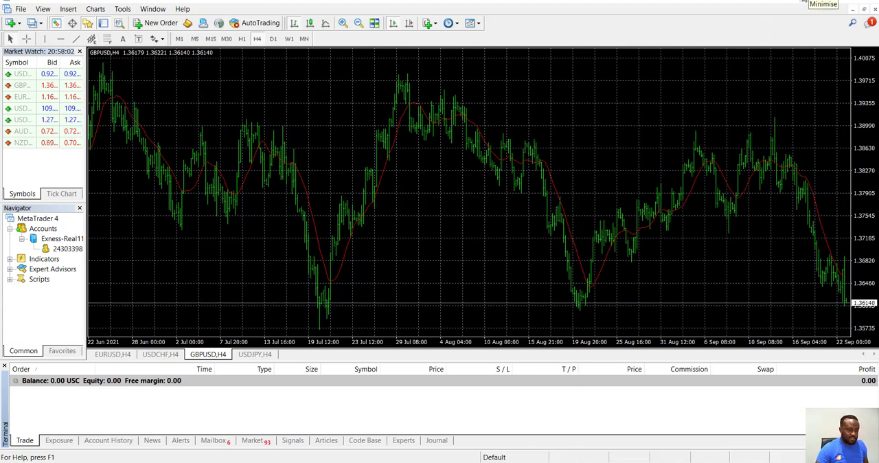
{"action": "mouse_move", "coordinate": [452, 163]}
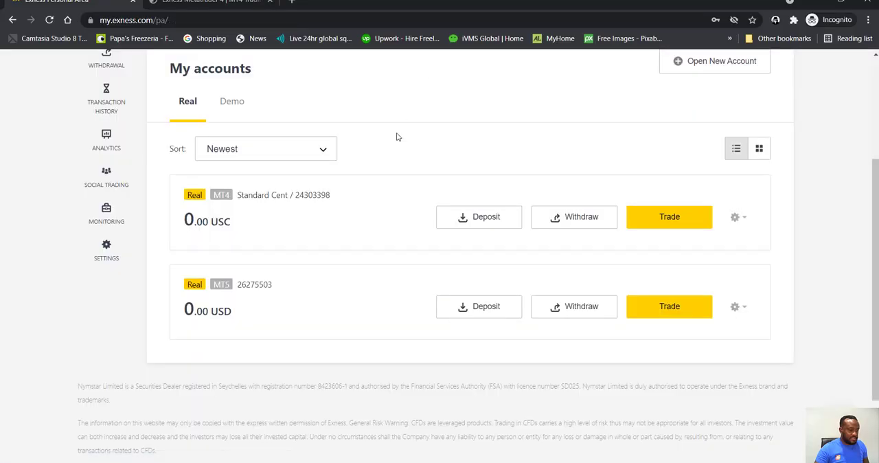
{"action": "mouse_move", "coordinate": [533, 221]}
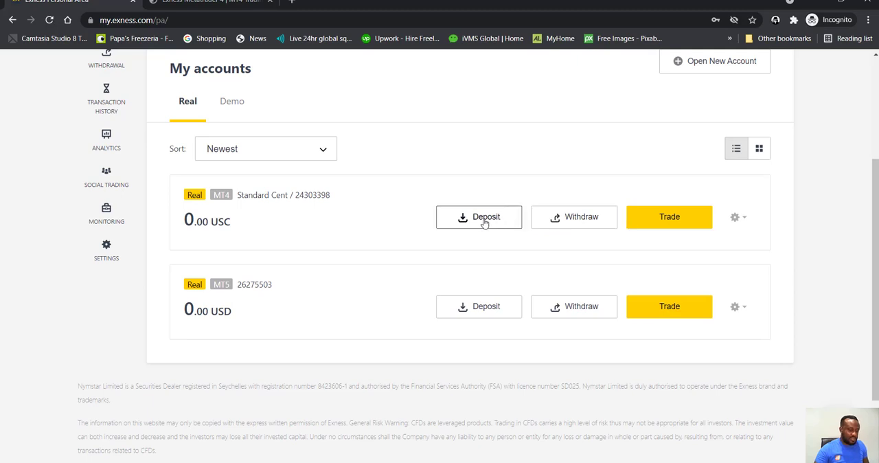
Choose Deposit on the Real MT4 Standard Cent account
{"action": "left_click", "coordinate": [479, 217]}
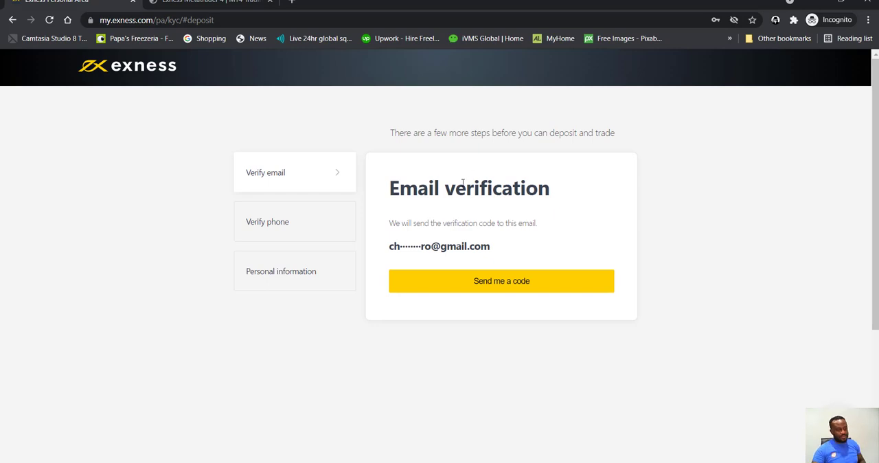
{"action": "mouse_move", "coordinate": [280, 168]}
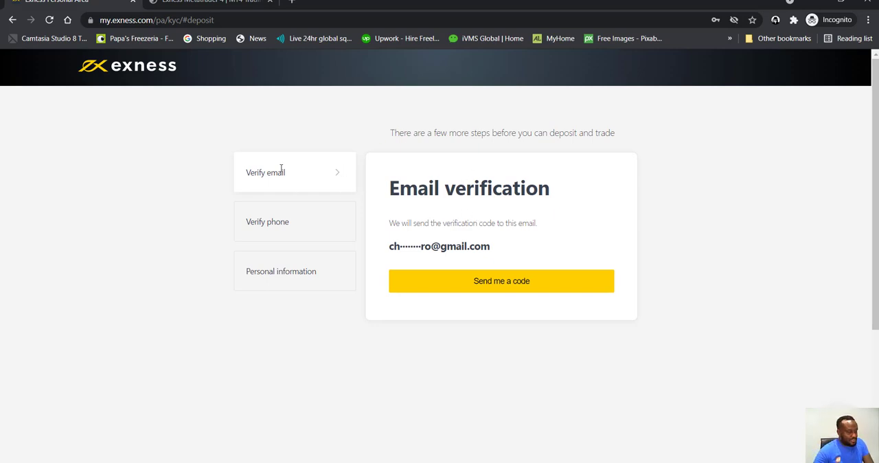
{"action": "mouse_move", "coordinate": [281, 221]}
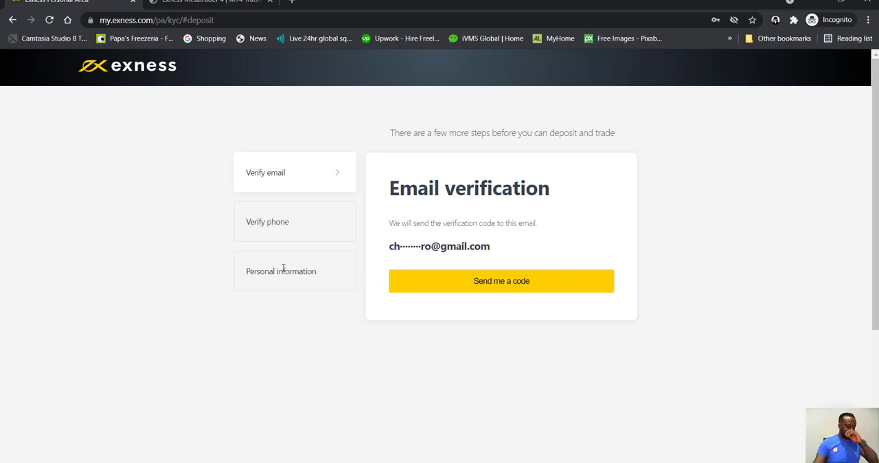
{"action": "mouse_move", "coordinate": [267, 251]}
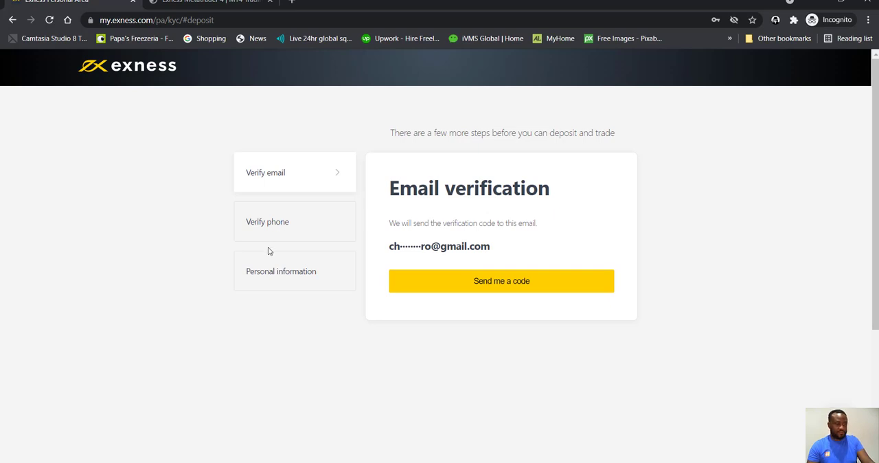
{"action": "mouse_move", "coordinate": [295, 37]}
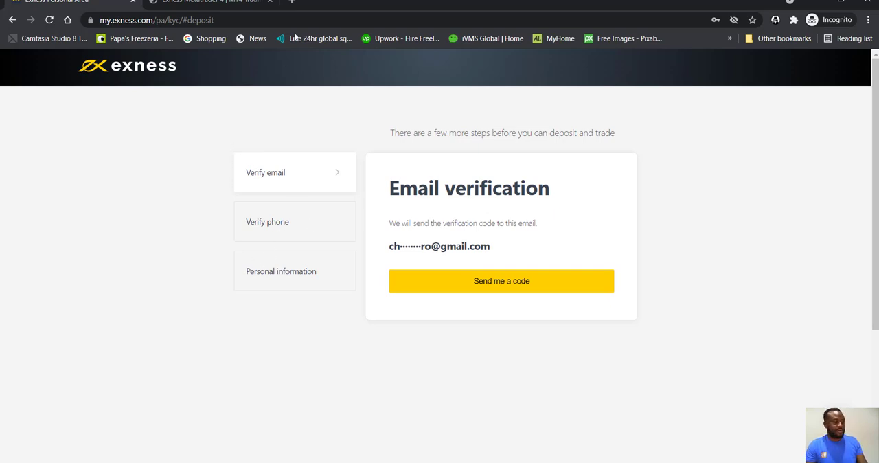
{"action": "mouse_move", "coordinate": [502, 317]}
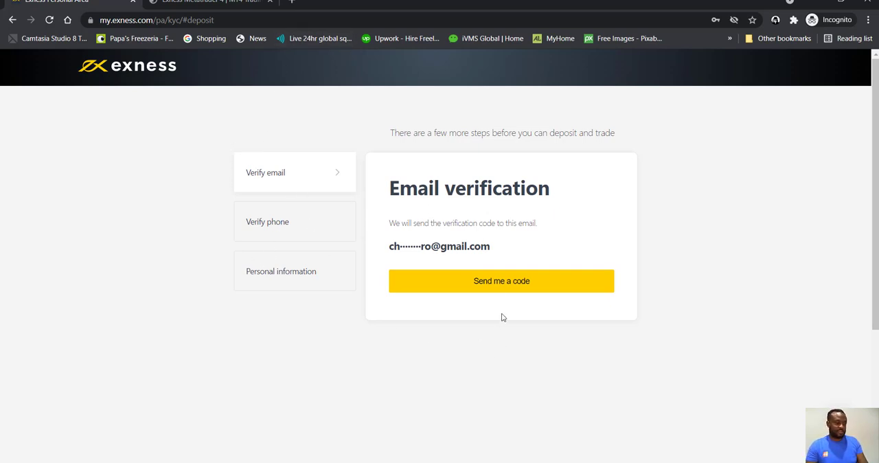
{"action": "mouse_move", "coordinate": [541, 292]}
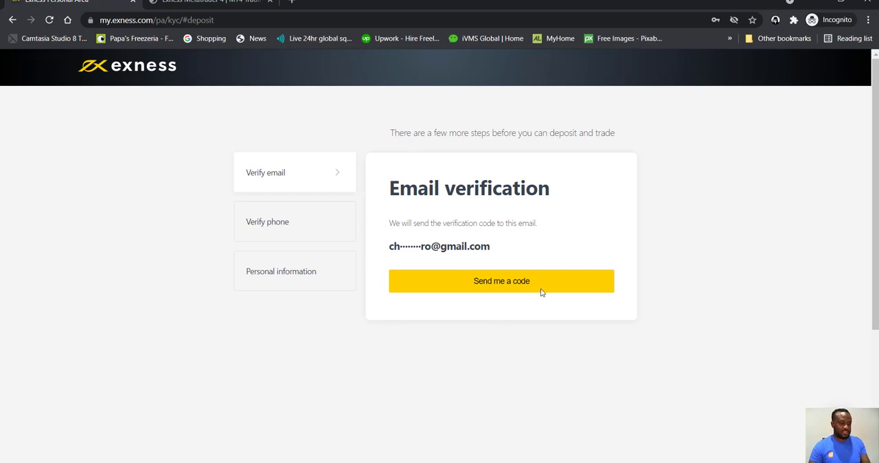
{"action": "mouse_move", "coordinate": [573, 246]}
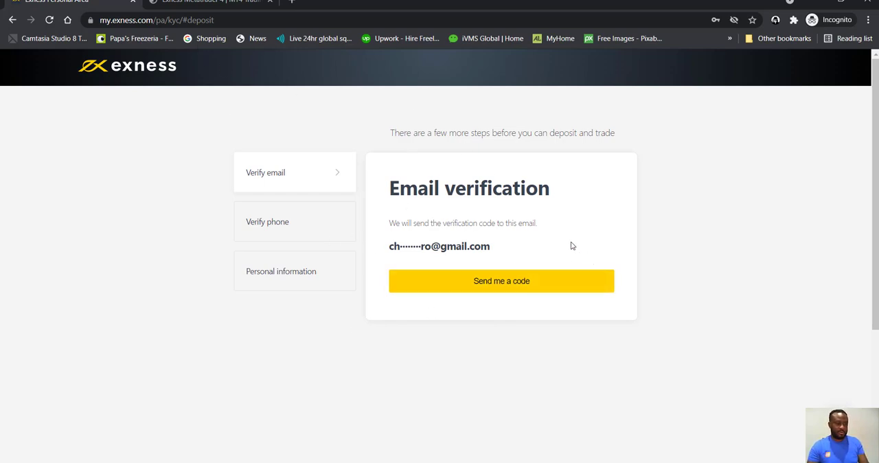
{"action": "mouse_move", "coordinate": [566, 243]}
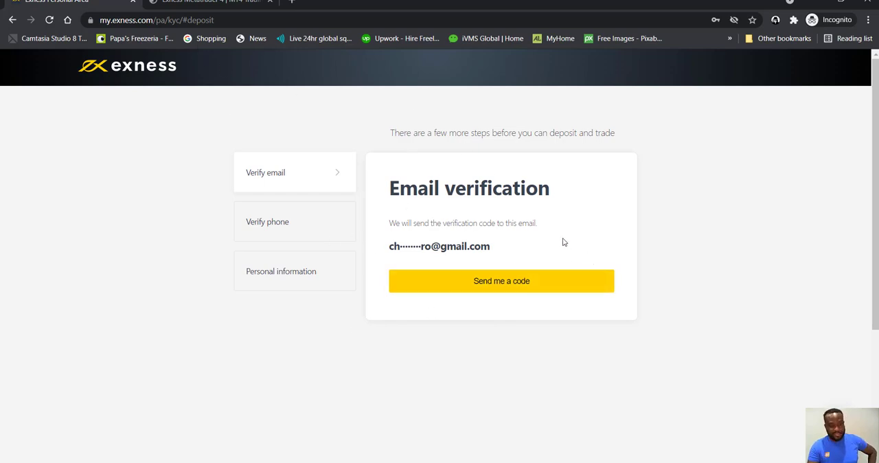
{"action": "mouse_move", "coordinate": [578, 222]}
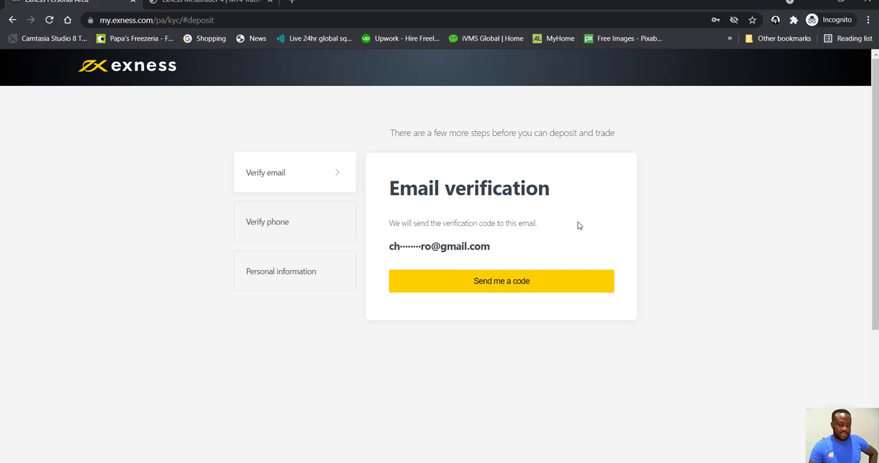
{"action": "mouse_move", "coordinate": [563, 236]}
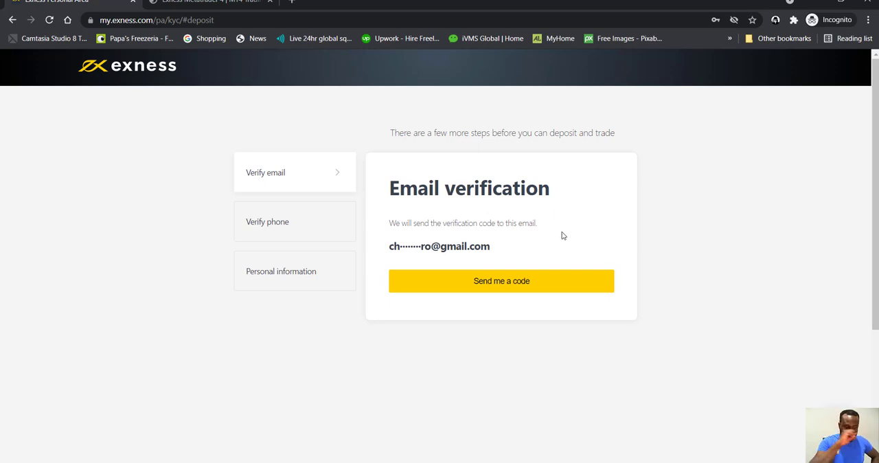
{"action": "left_click", "coordinate": [502, 280]}
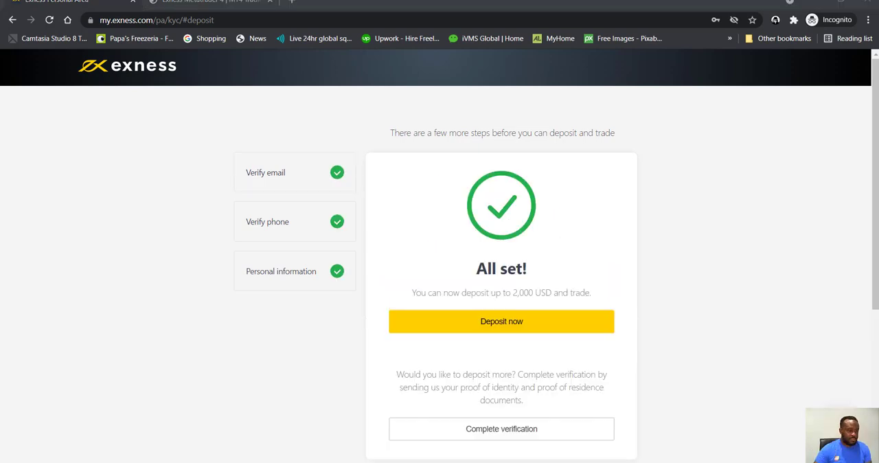
{"action": "mouse_move", "coordinate": [265, 125]}
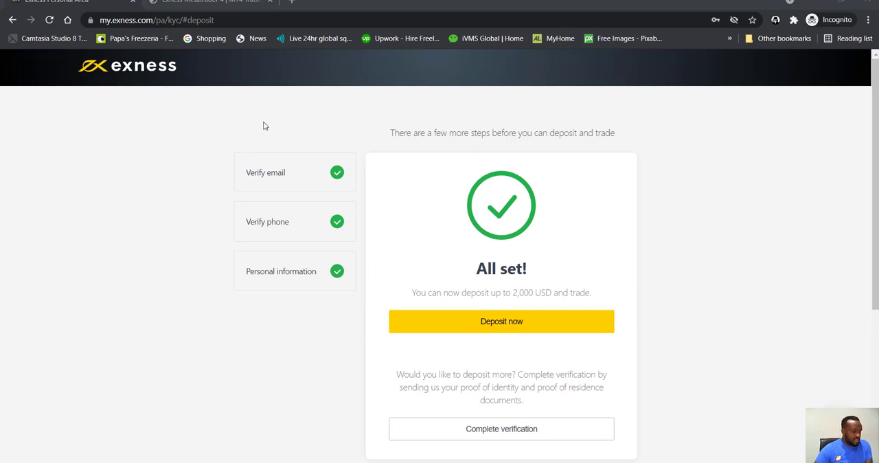
{"action": "mouse_move", "coordinate": [234, 144]}
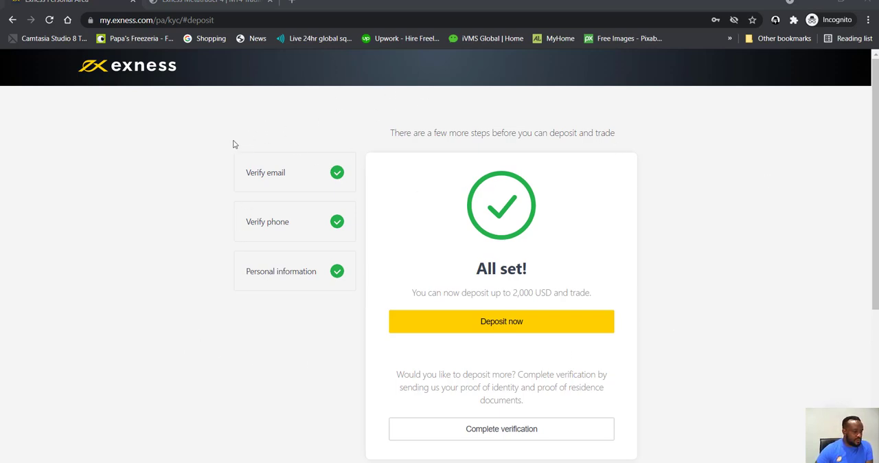
{"action": "mouse_move", "coordinate": [388, 132]}
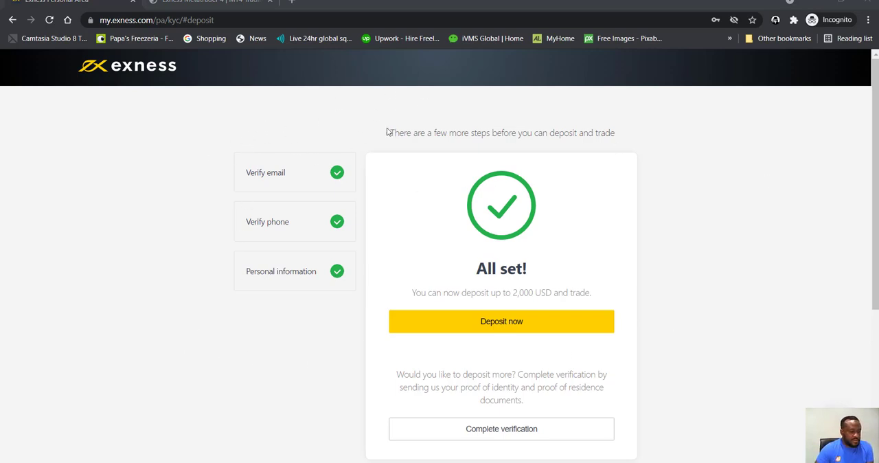
{"action": "mouse_move", "coordinate": [521, 293]}
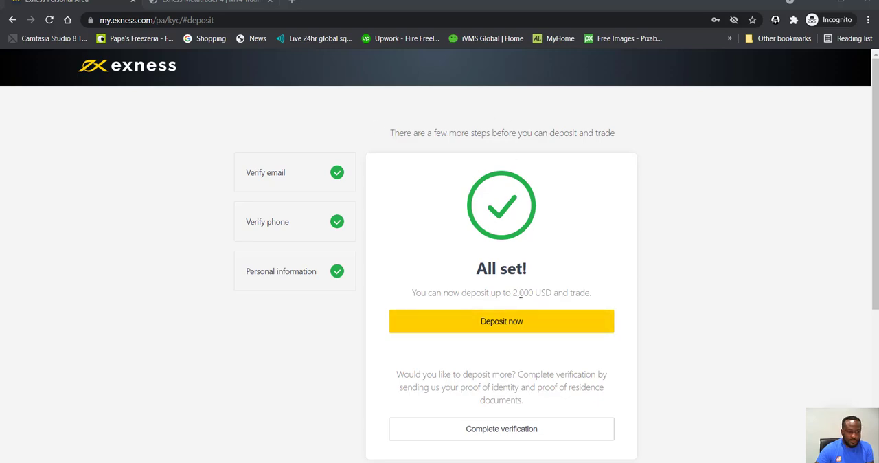
{"action": "mouse_move", "coordinate": [550, 401]}
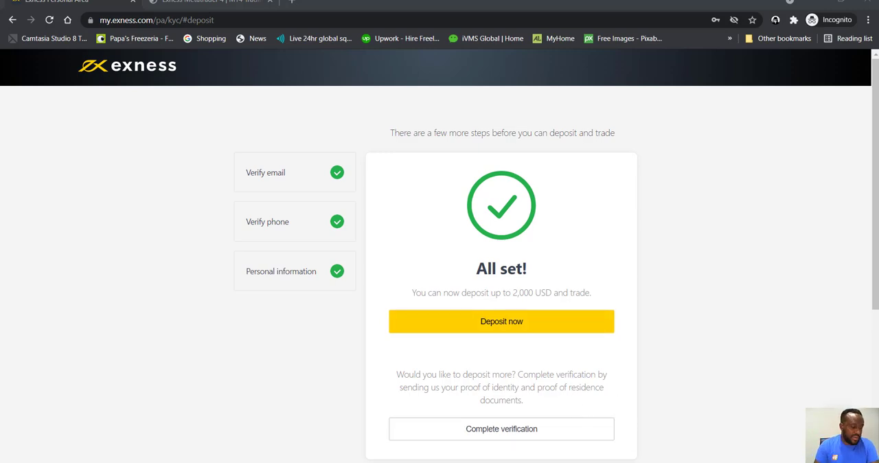
{"action": "mouse_move", "coordinate": [423, 240]}
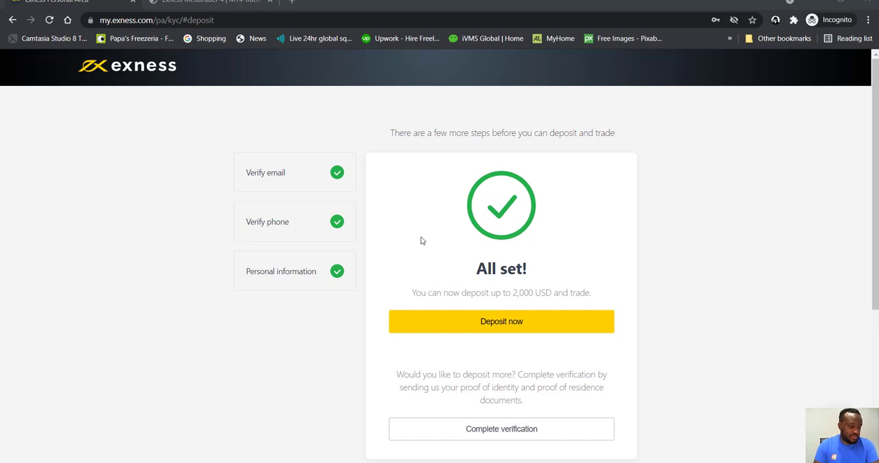
{"action": "mouse_move", "coordinate": [584, 310]}
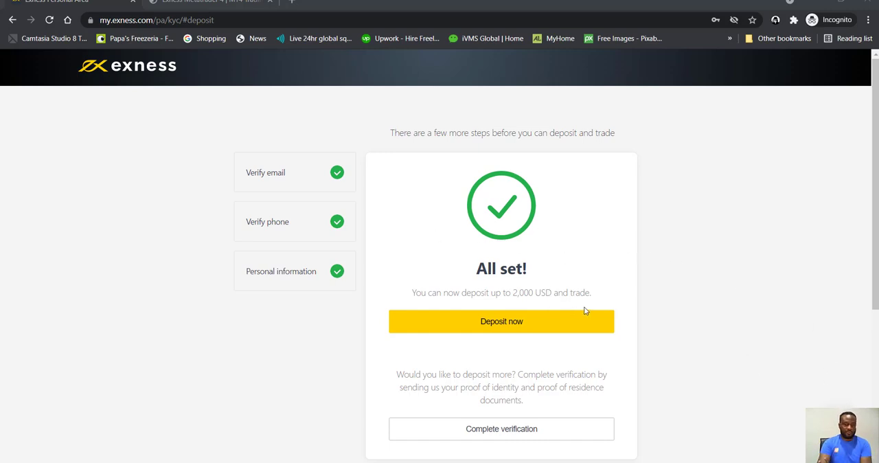
{"action": "mouse_move", "coordinate": [605, 328]}
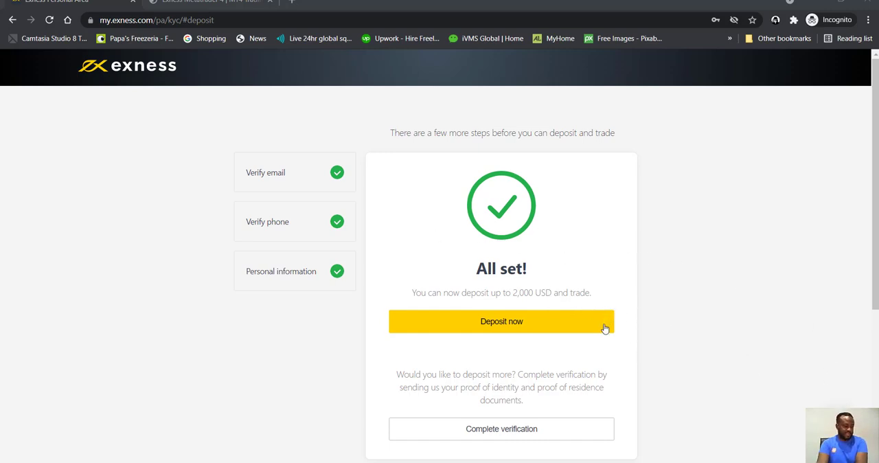
{"action": "mouse_move", "coordinate": [582, 401]}
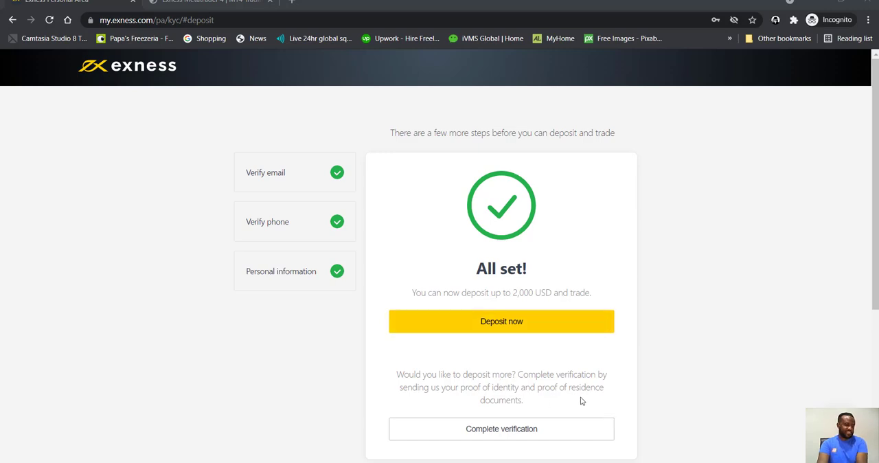
{"action": "mouse_move", "coordinate": [610, 353]}
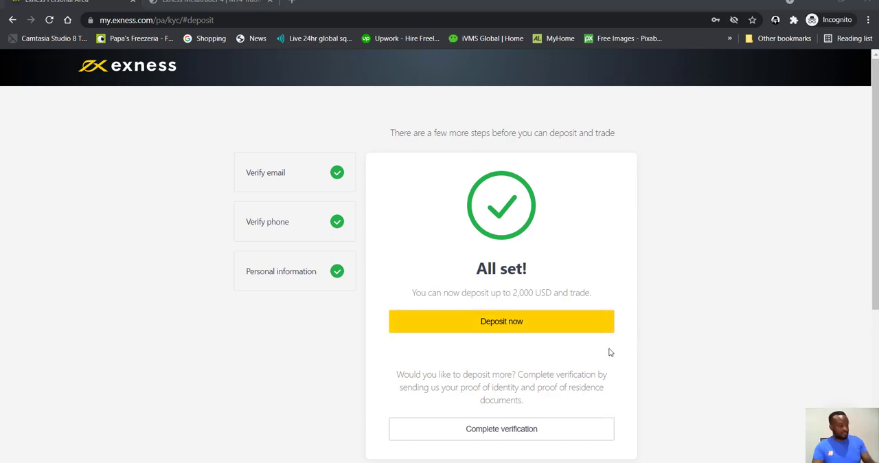
{"action": "mouse_move", "coordinate": [733, 253]}
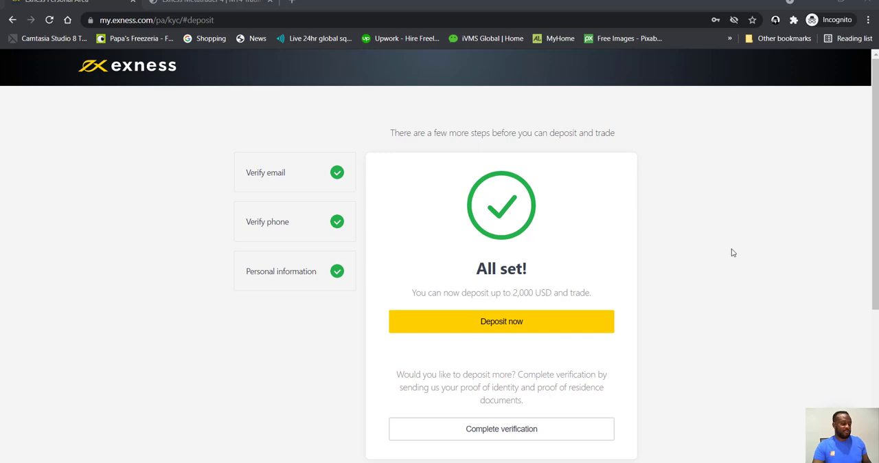
{"action": "mouse_move", "coordinate": [732, 253]}
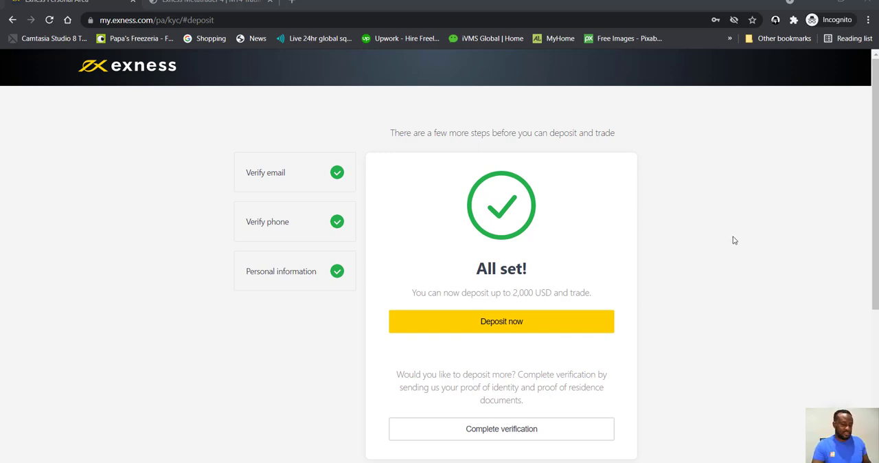
{"action": "mouse_move", "coordinate": [542, 334]}
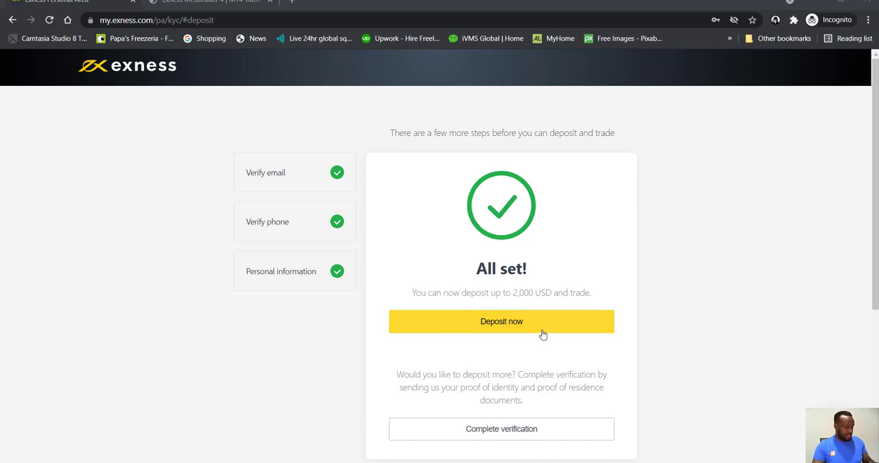
{"action": "mouse_move", "coordinate": [789, 333]}
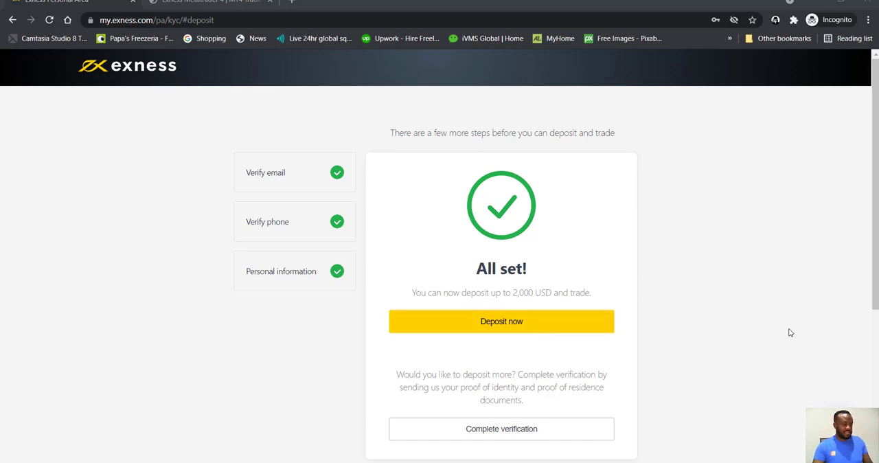
{"action": "mouse_move", "coordinate": [672, 338]}
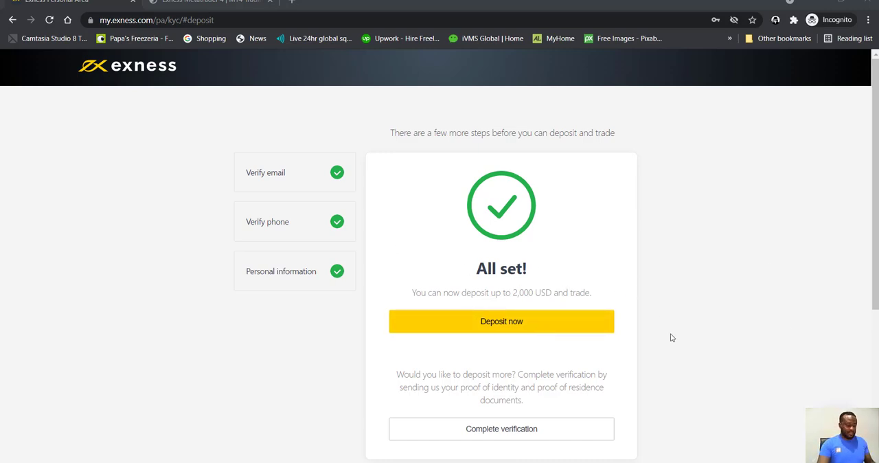
{"action": "mouse_move", "coordinate": [596, 317]}
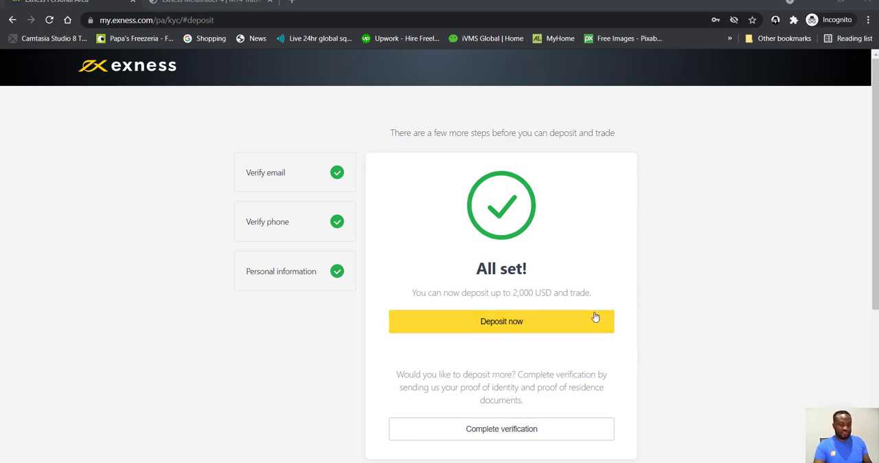
{"action": "mouse_move", "coordinate": [551, 309]}
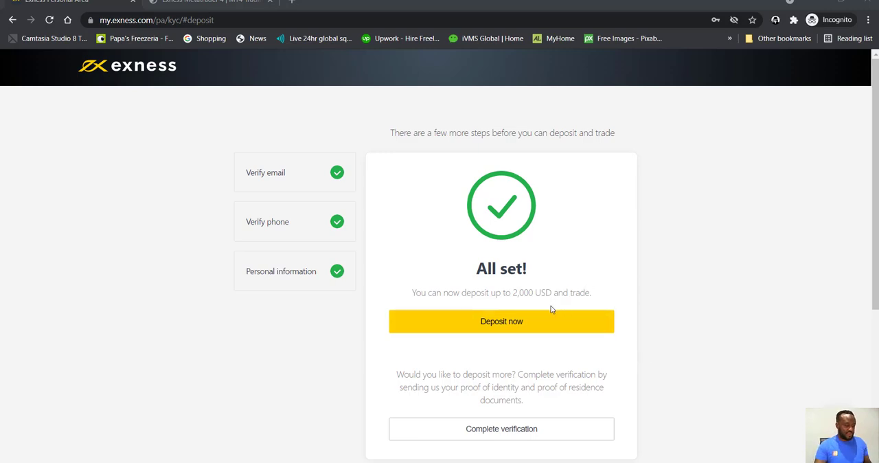
{"action": "left_click", "coordinate": [501, 321]}
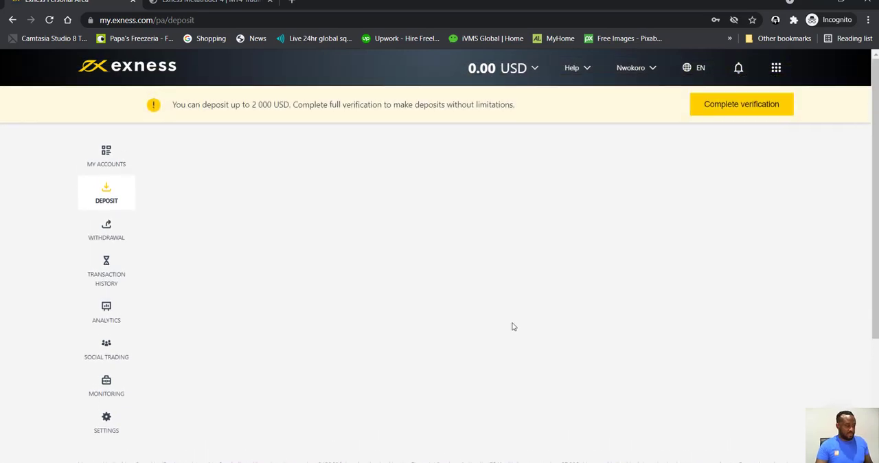
Open the Deposit page and scroll through payment methods down to Bank card and back
{"action": "left_click", "coordinate": [106, 192]}
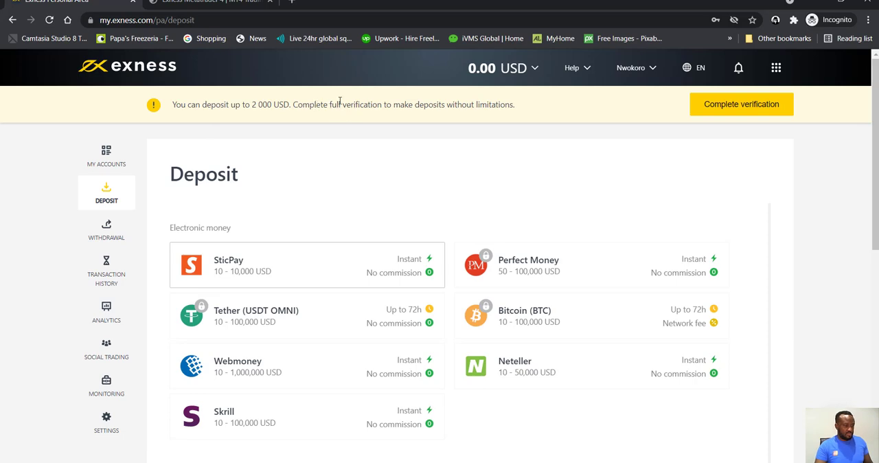
{"action": "mouse_move", "coordinate": [413, 112]}
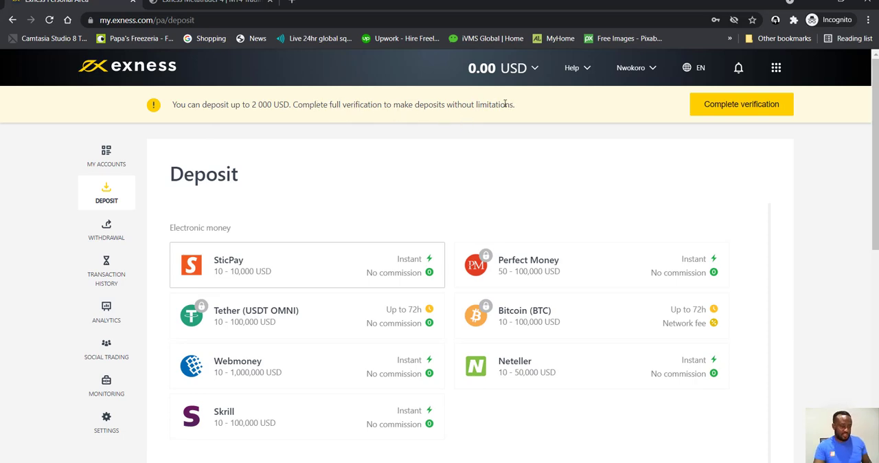
{"action": "mouse_move", "coordinate": [478, 301]}
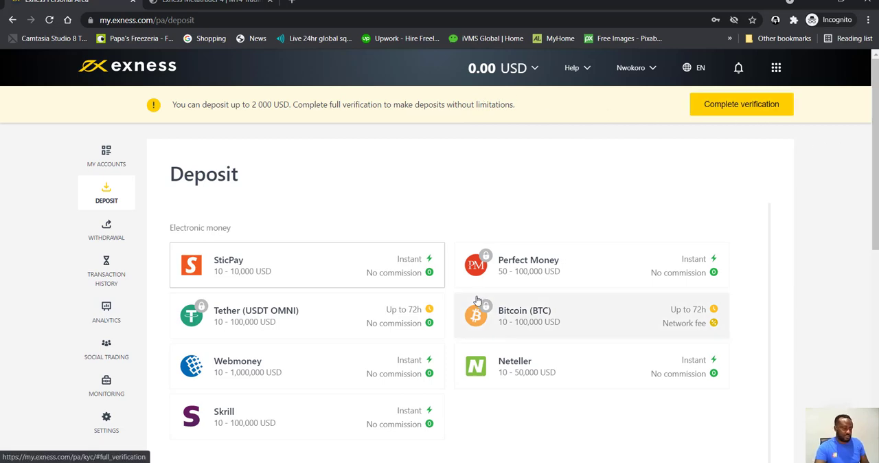
{"action": "scroll", "scroll_direction": "down", "scroll_amount": 3}
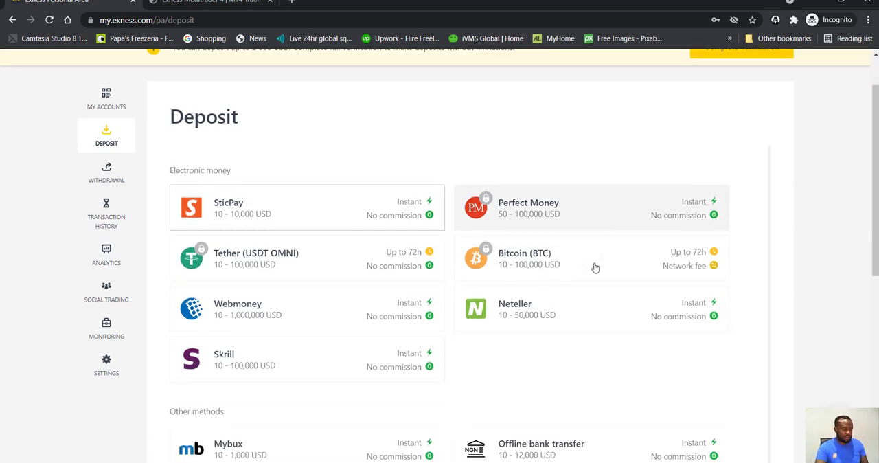
{"action": "mouse_move", "coordinate": [607, 251]}
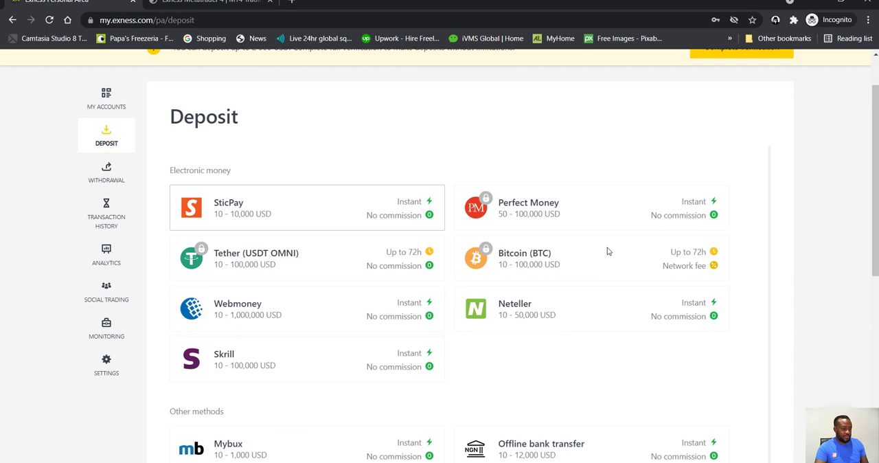
{"action": "mouse_move", "coordinate": [284, 364]}
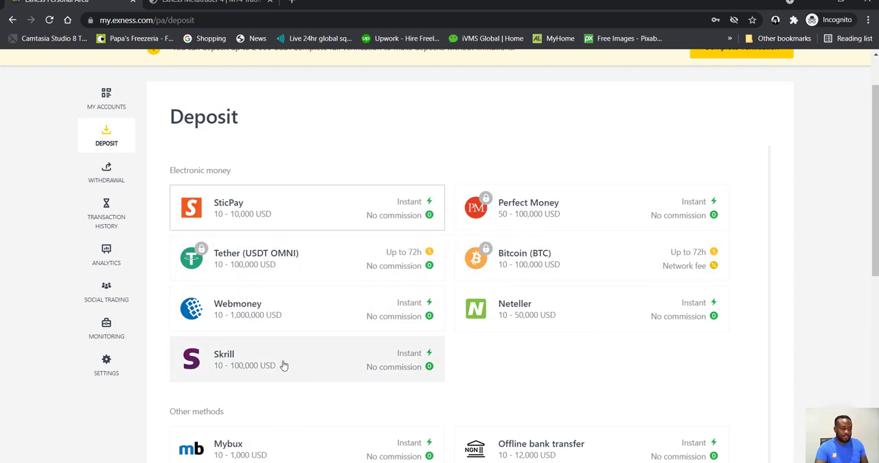
{"action": "mouse_move", "coordinate": [525, 209]}
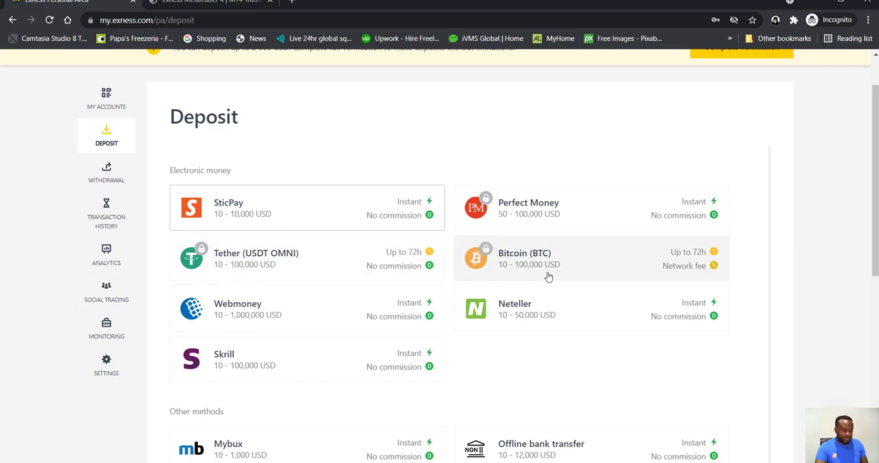
{"action": "mouse_move", "coordinate": [255, 351]}
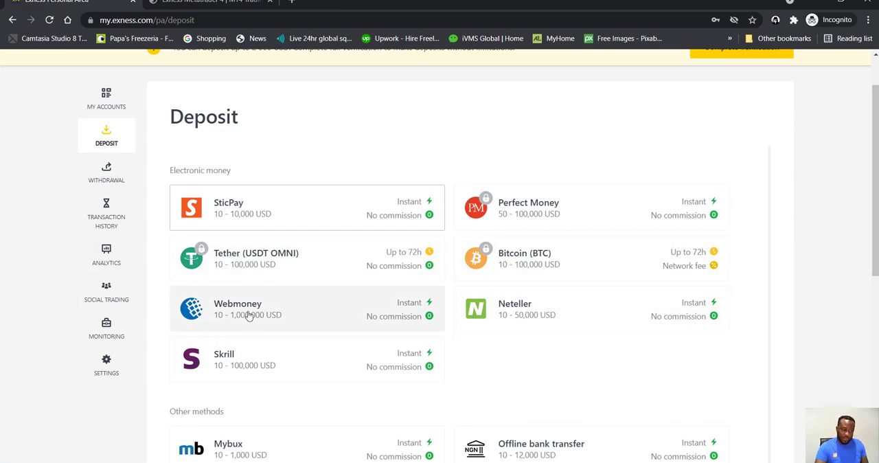
{"action": "scroll", "scroll_direction": "down", "scroll_amount": 3}
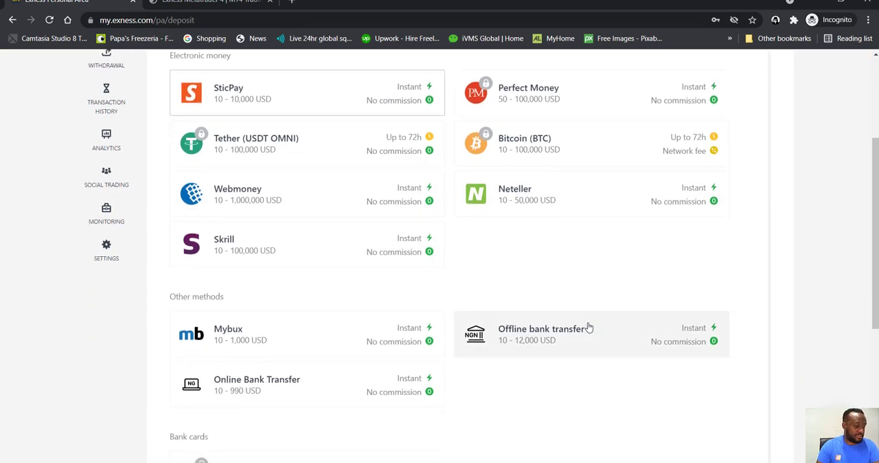
{"action": "scroll", "scroll_direction": "down", "scroll_amount": 3}
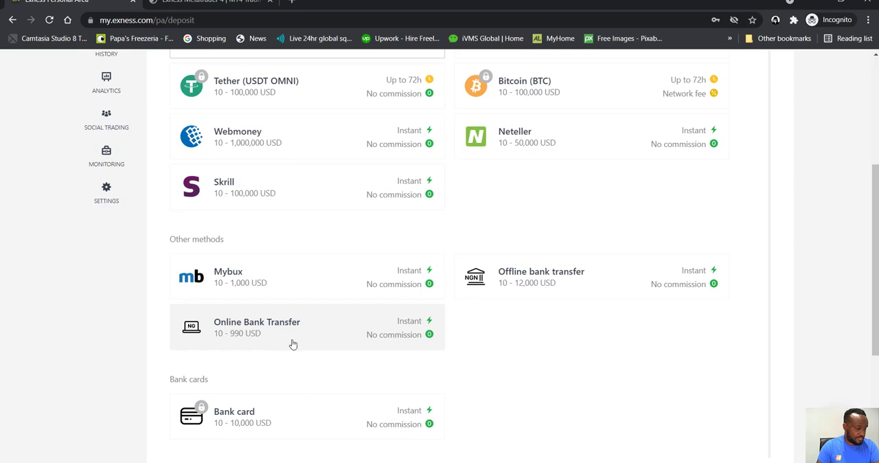
{"action": "scroll", "scroll_direction": "down", "scroll_amount": 3}
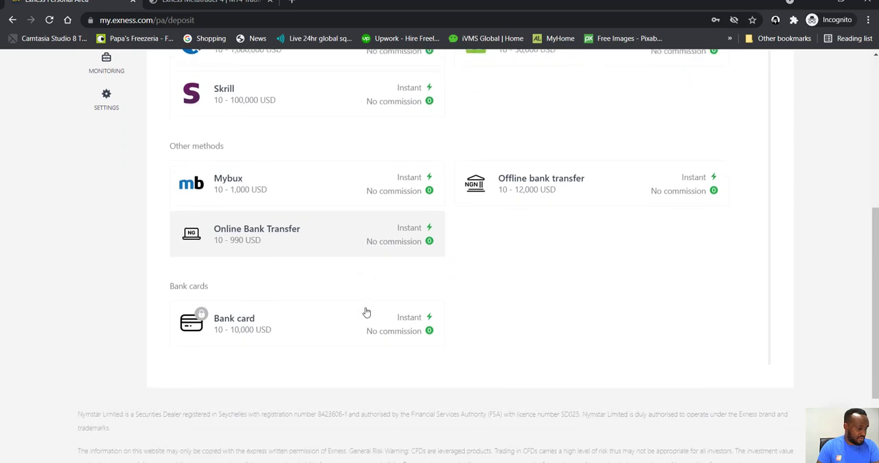
{"action": "scroll", "scroll_direction": "down", "scroll_amount": 3}
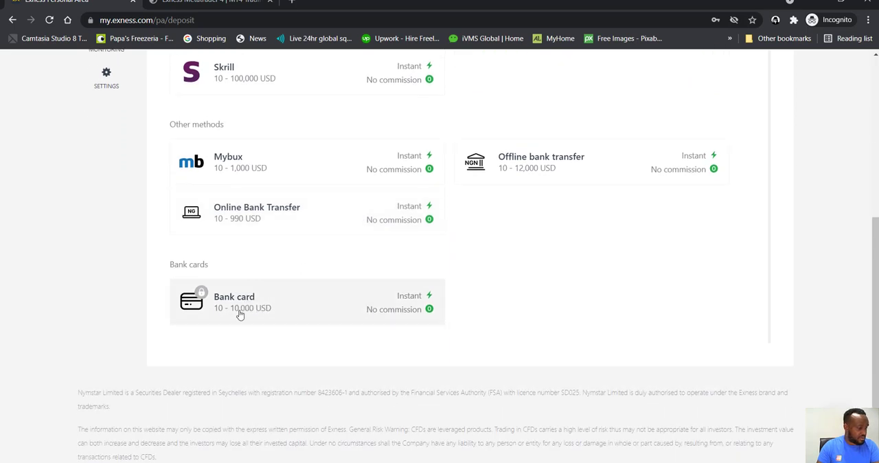
{"action": "mouse_move", "coordinate": [259, 317]}
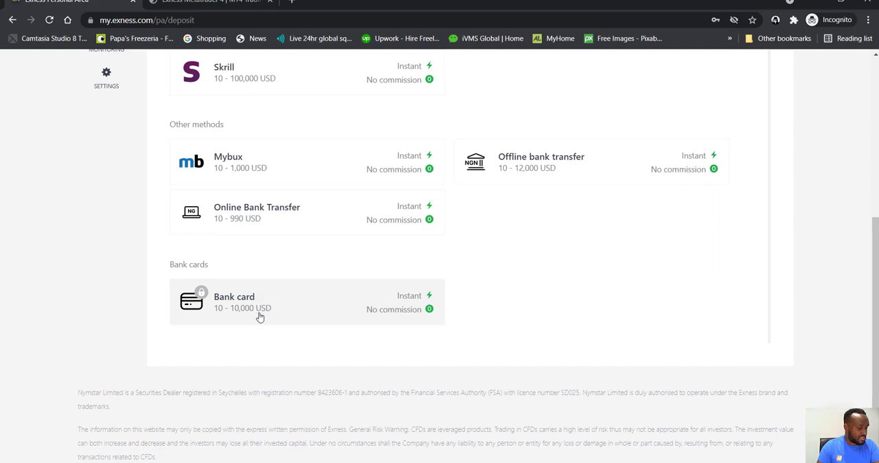
{"action": "mouse_move", "coordinate": [268, 318]}
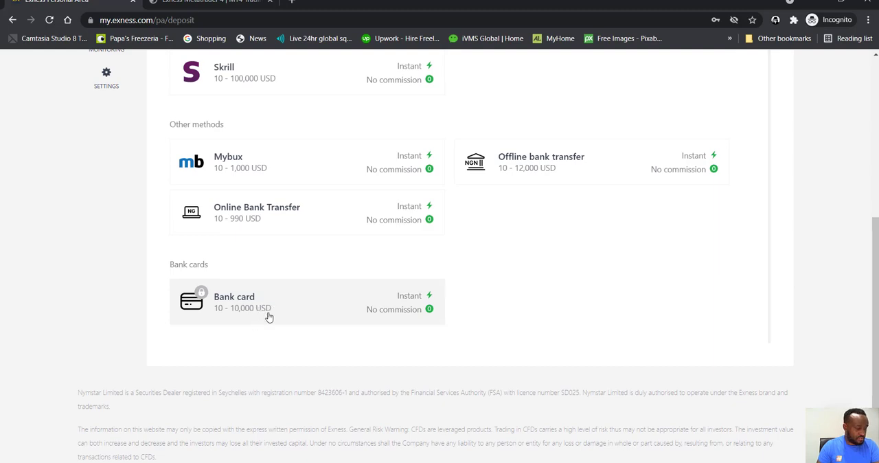
{"action": "scroll", "scroll_direction": "up", "scroll_amount": 3}
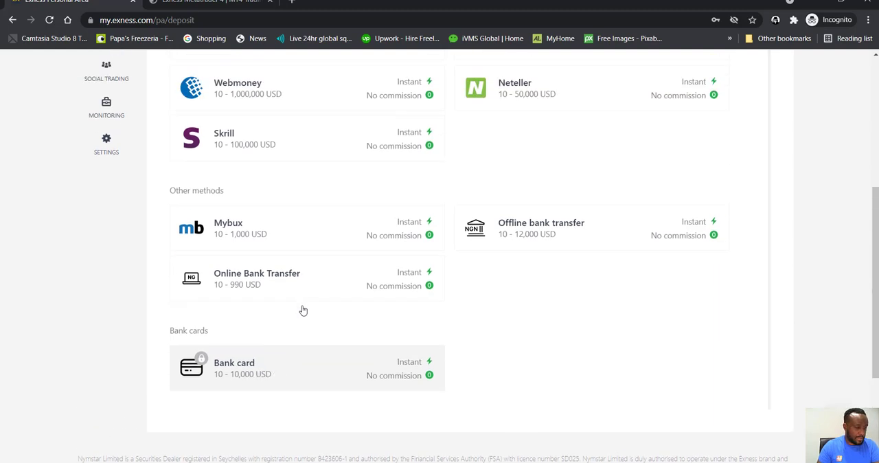
{"action": "scroll", "scroll_direction": "up", "scroll_amount": 3}
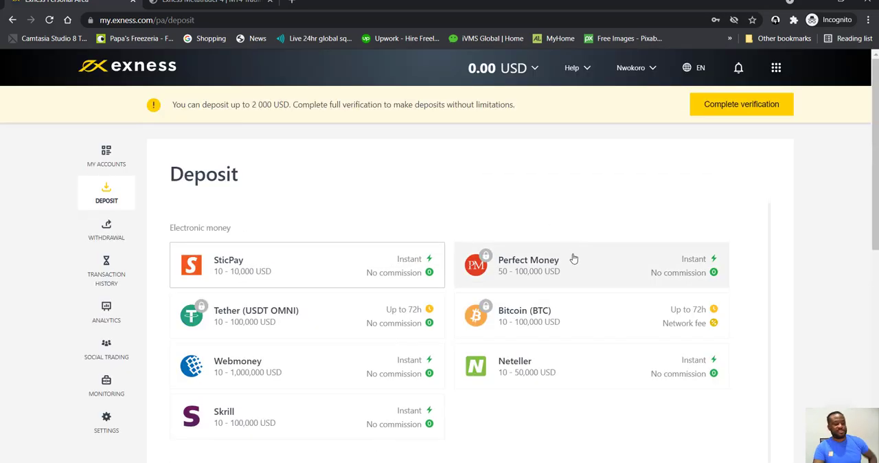
{"action": "mouse_move", "coordinate": [406, 266]}
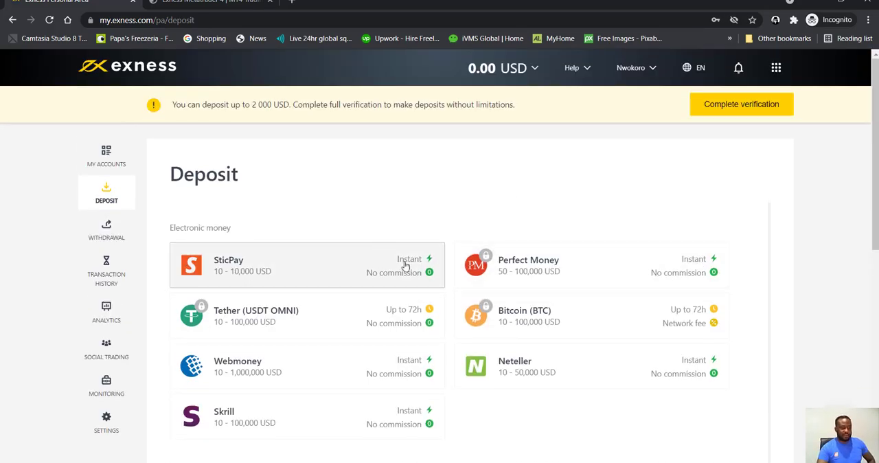
{"action": "mouse_move", "coordinate": [546, 265]}
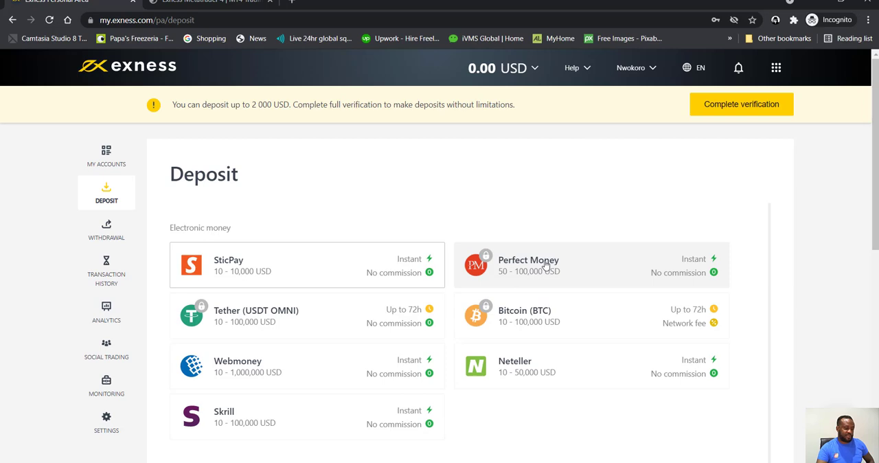
{"action": "mouse_move", "coordinate": [577, 269]}
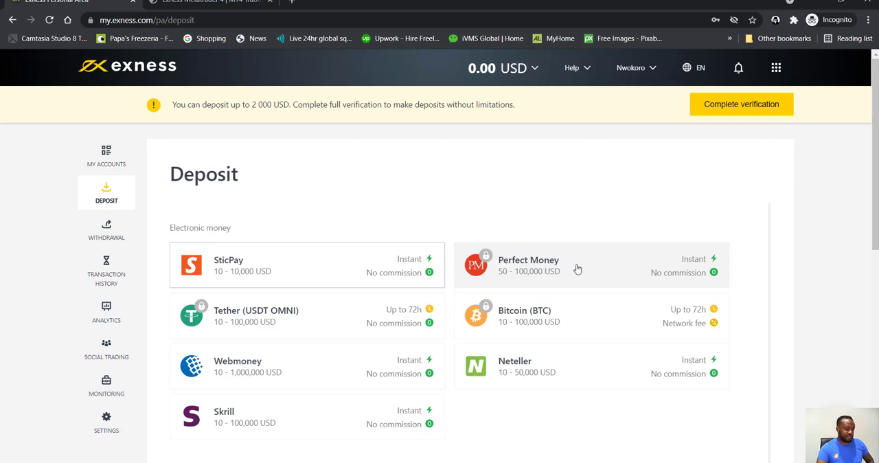
Pick Perfect Money and follow its Verify profile prompt to the verification status page
{"action": "left_click", "coordinate": [590, 266]}
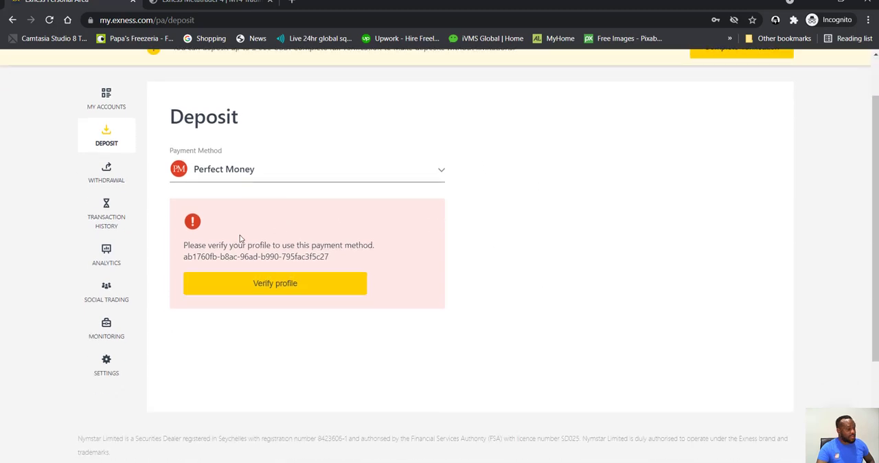
{"action": "mouse_move", "coordinate": [290, 217]}
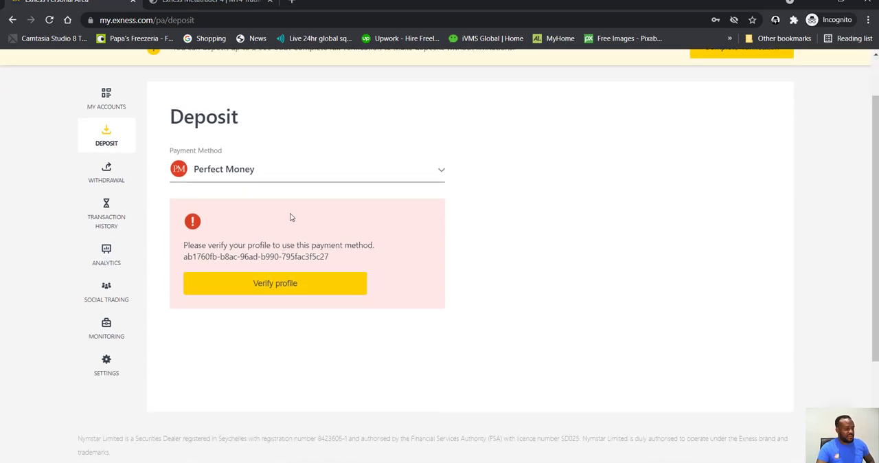
{"action": "mouse_move", "coordinate": [314, 284]}
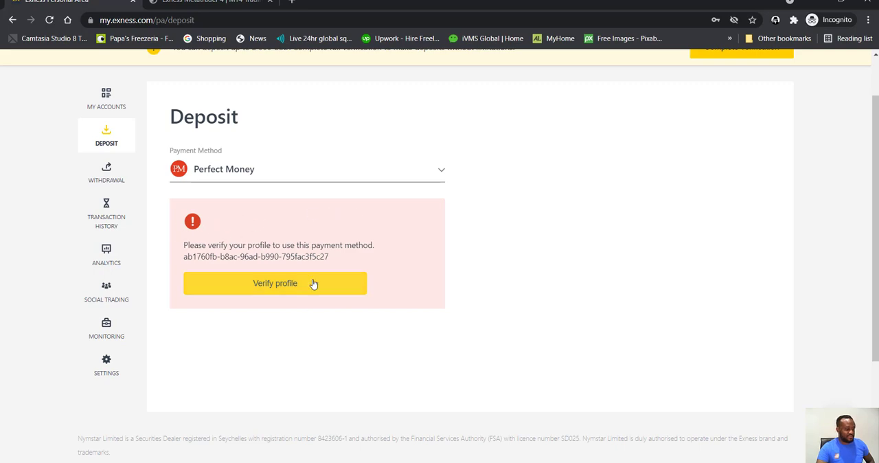
{"action": "mouse_move", "coordinate": [283, 230]}
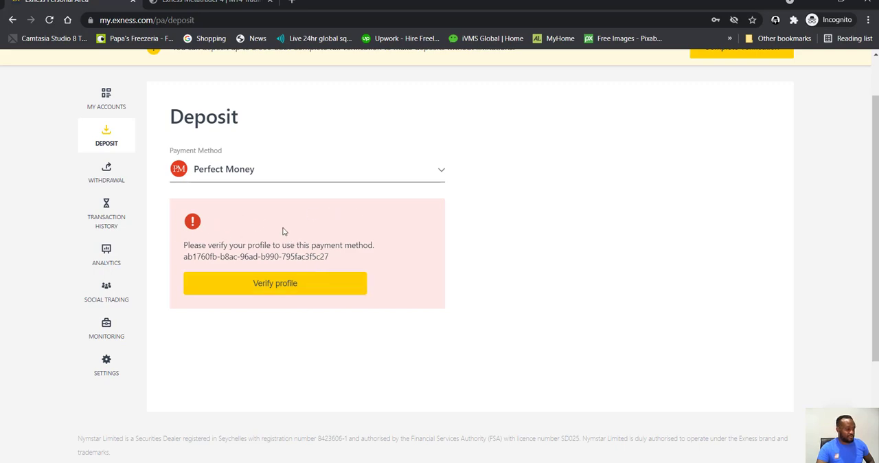
{"action": "mouse_move", "coordinate": [378, 191]}
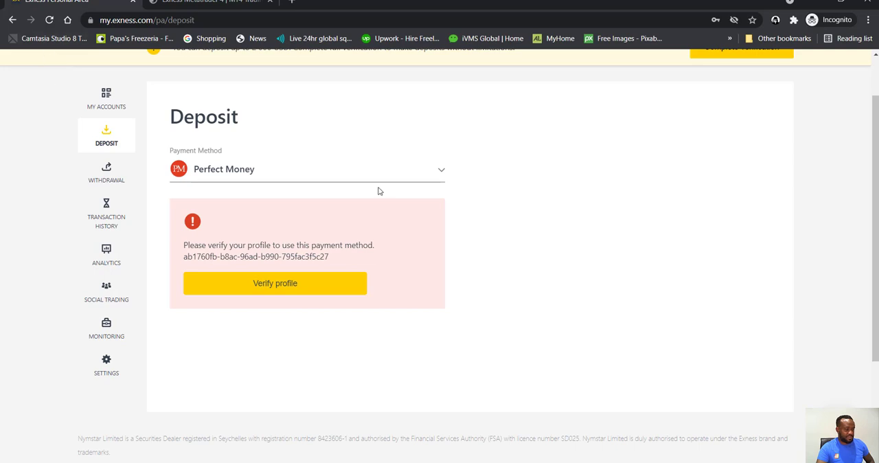
{"action": "left_click", "coordinate": [275, 283]}
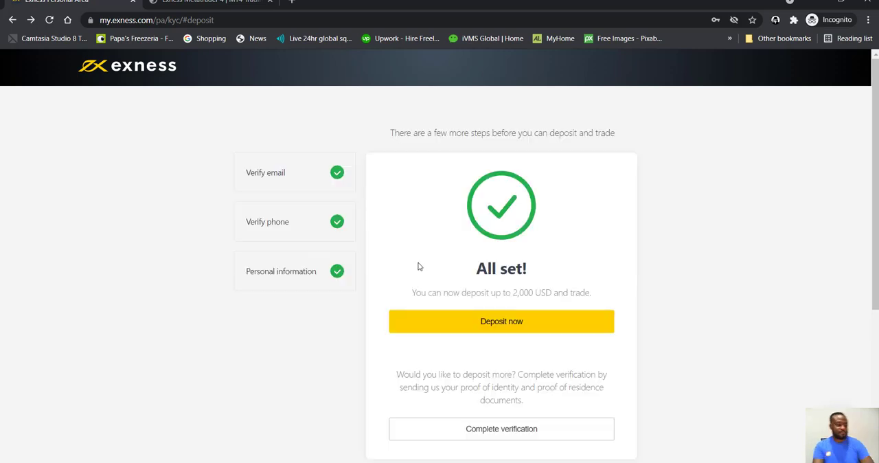
Start Complete verification and dismiss the Brand Perception Survey pop-up
{"action": "left_click", "coordinate": [502, 428]}
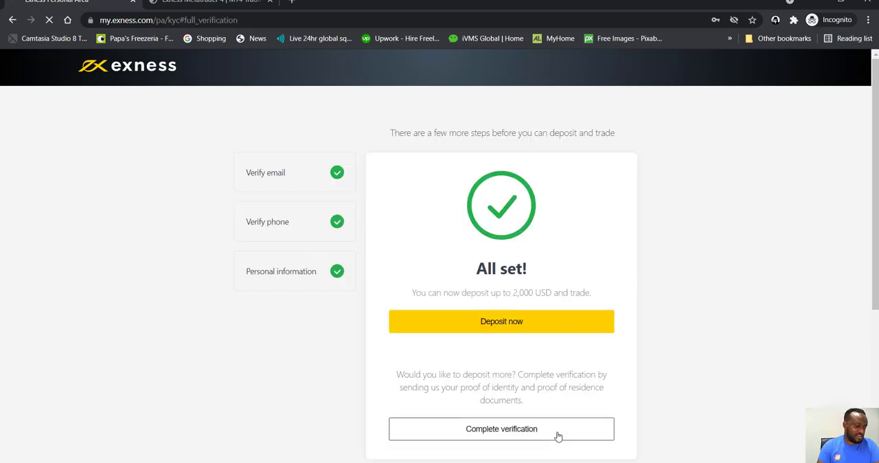
{"action": "left_click", "coordinate": [502, 429]}
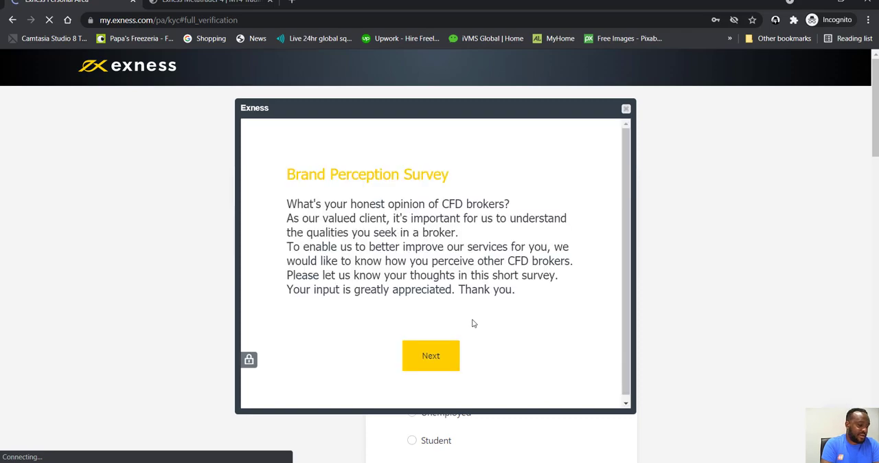
{"action": "left_click", "coordinate": [431, 355]}
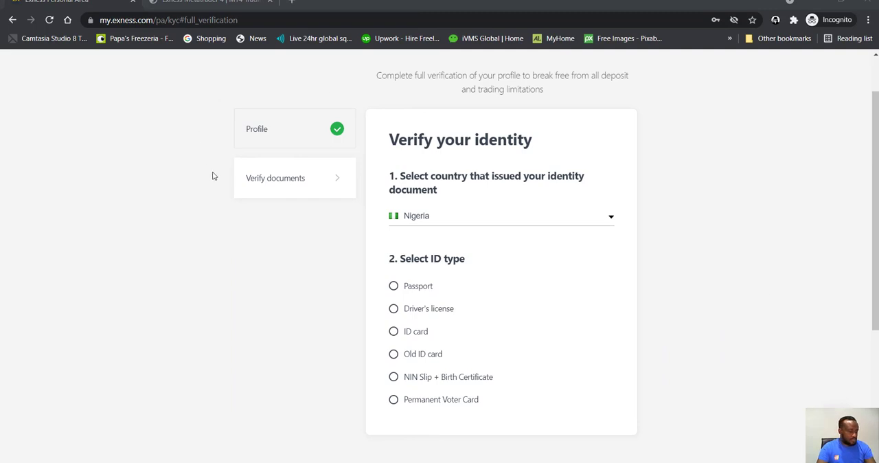
{"action": "mouse_move", "coordinate": [392, 169]}
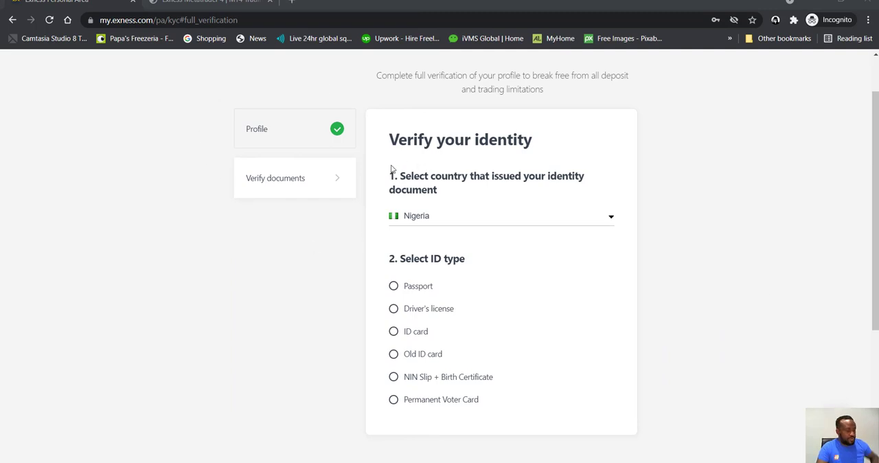
{"action": "mouse_move", "coordinate": [378, 158]}
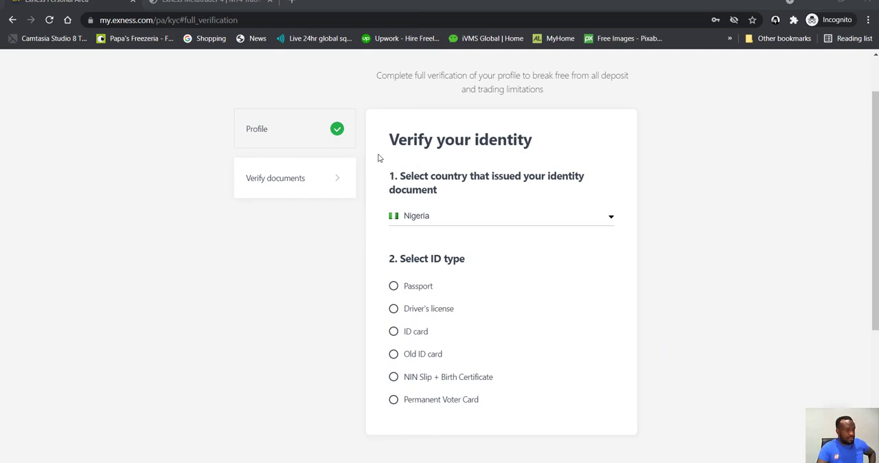
{"action": "mouse_move", "coordinate": [481, 205]}
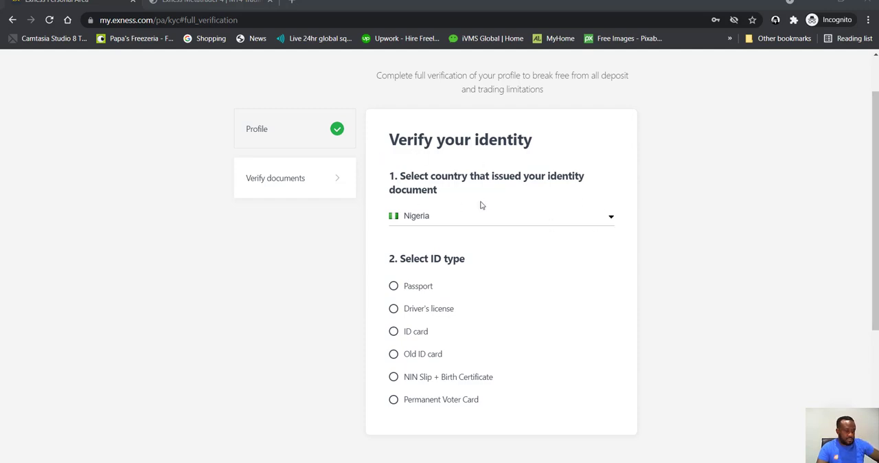
{"action": "mouse_move", "coordinate": [405, 258]}
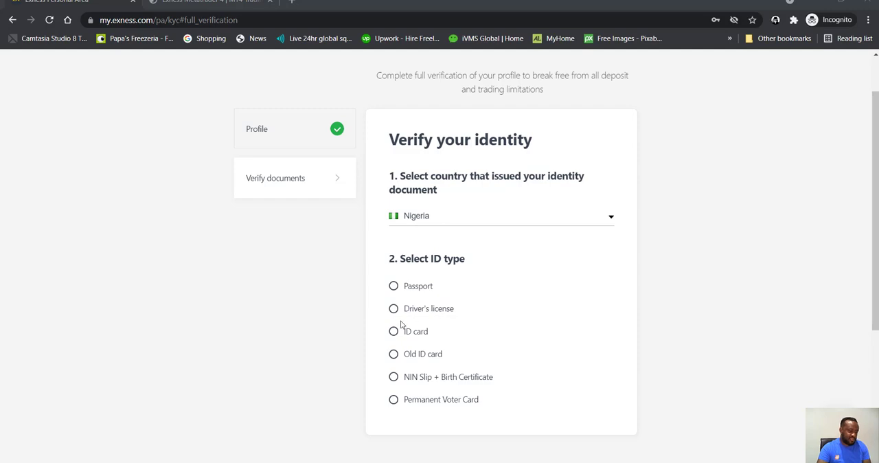
{"action": "mouse_move", "coordinate": [455, 365]}
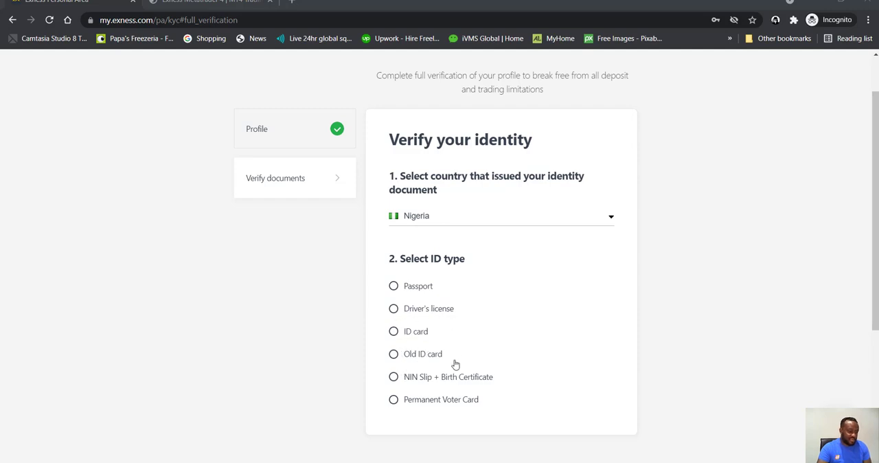
{"action": "mouse_move", "coordinate": [415, 386]}
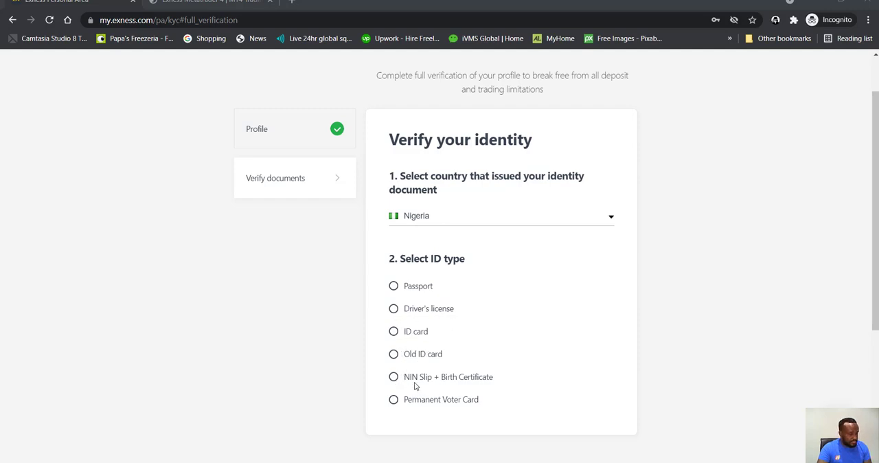
{"action": "mouse_move", "coordinate": [436, 382]}
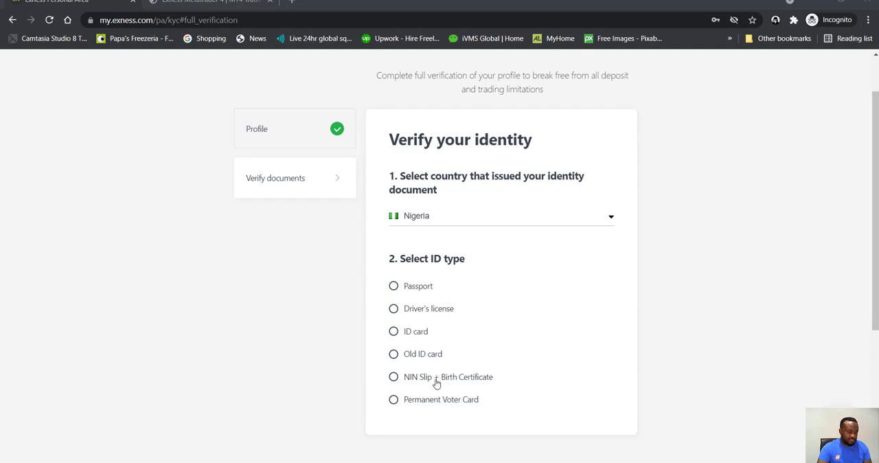
{"action": "mouse_move", "coordinate": [509, 385]}
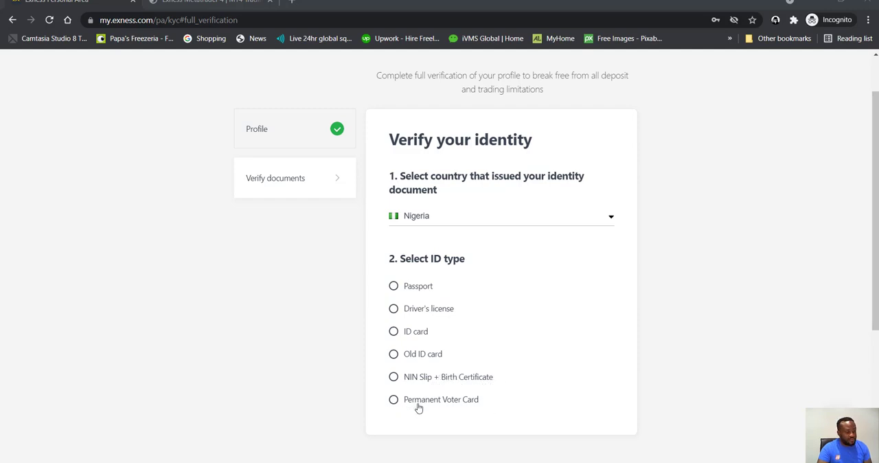
{"action": "mouse_move", "coordinate": [449, 312]}
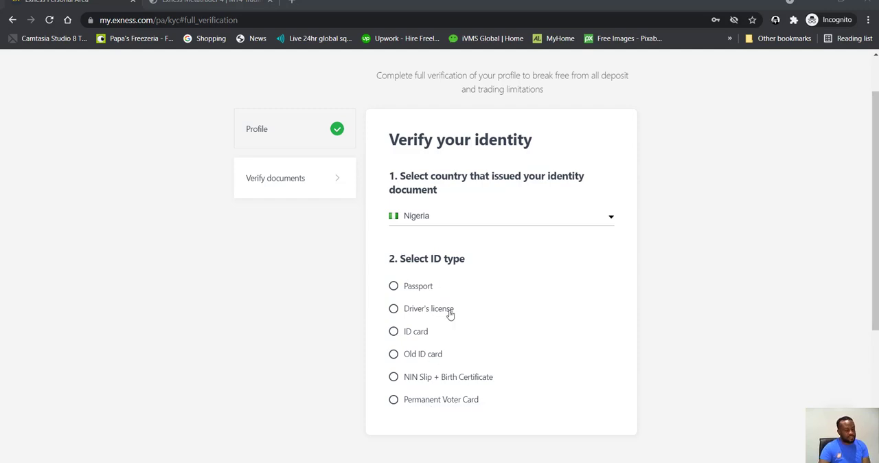
{"action": "mouse_move", "coordinate": [489, 245]}
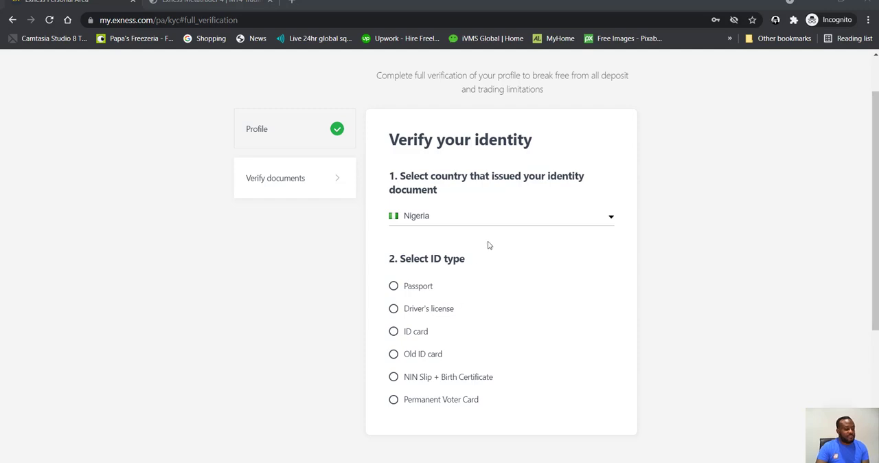
{"action": "mouse_move", "coordinate": [518, 207]}
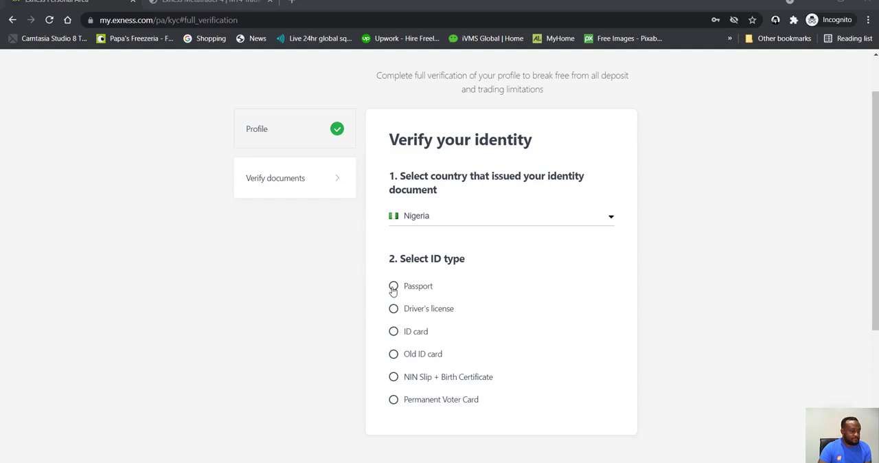
Select Passport as the ID type and scroll to the document photo section
{"action": "left_click", "coordinate": [394, 285]}
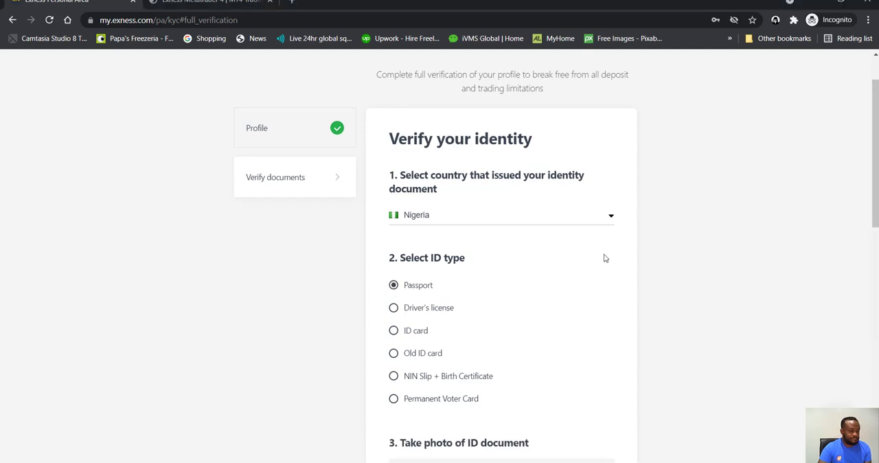
{"action": "scroll", "scroll_direction": "down", "scroll_amount": 3}
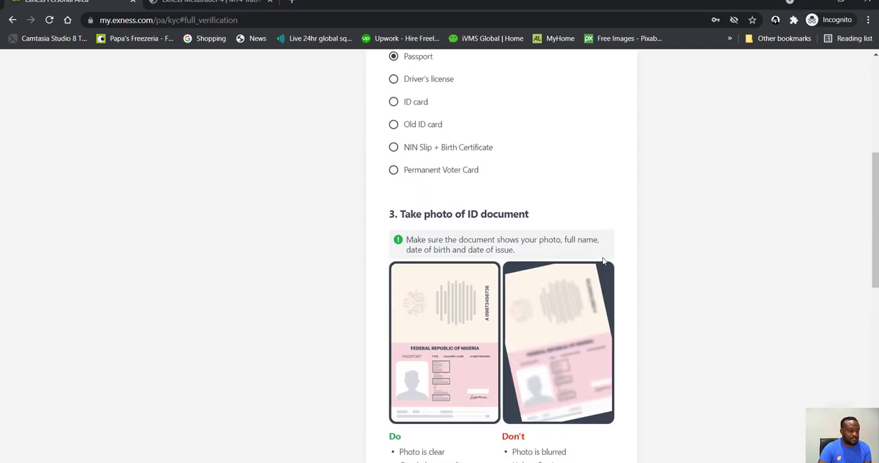
{"action": "scroll", "scroll_direction": "down", "scroll_amount": 3}
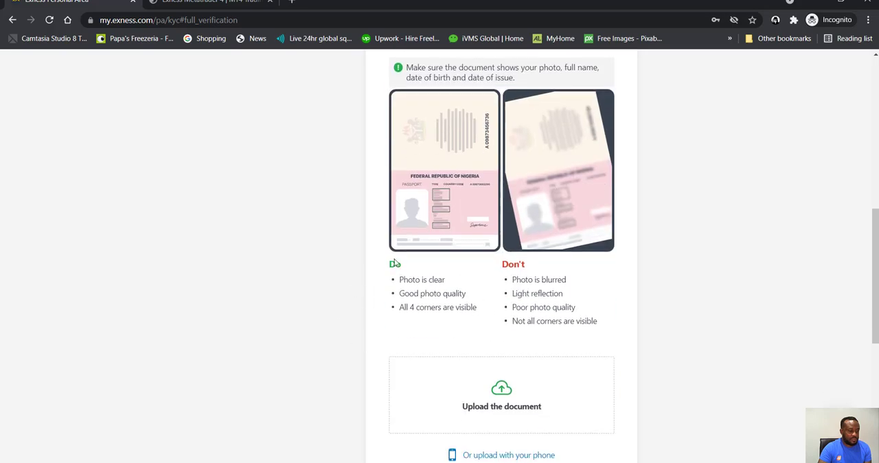
{"action": "scroll", "scroll_direction": "down", "scroll_amount": 3}
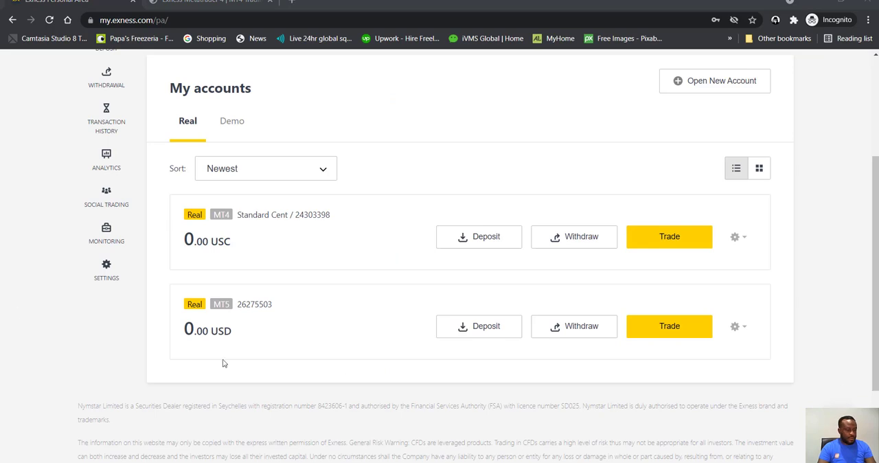
{"action": "mouse_move", "coordinate": [542, 203]}
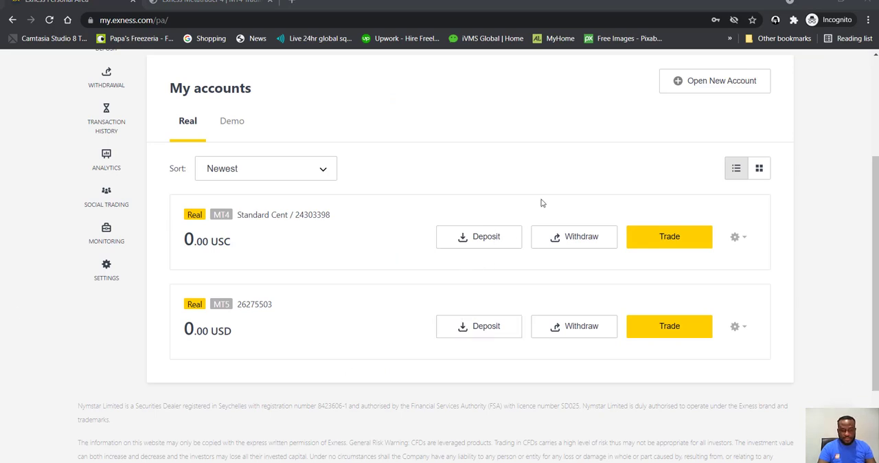
{"action": "mouse_move", "coordinate": [295, 237]}
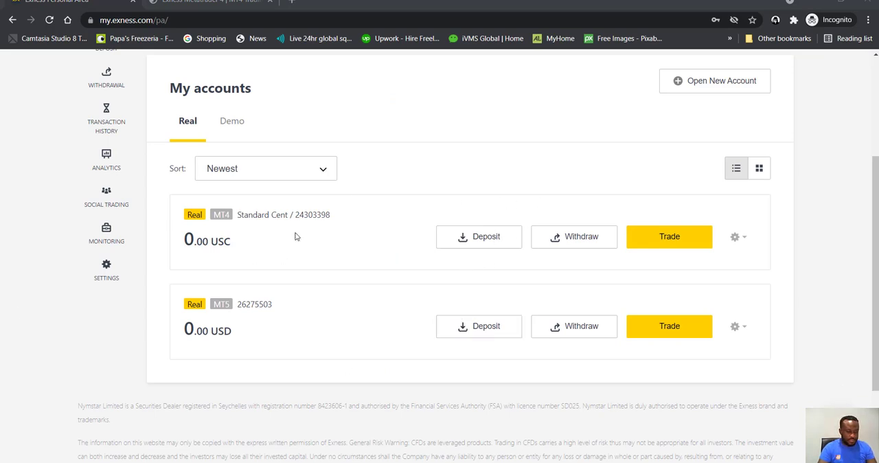
{"action": "mouse_move", "coordinate": [337, 201]}
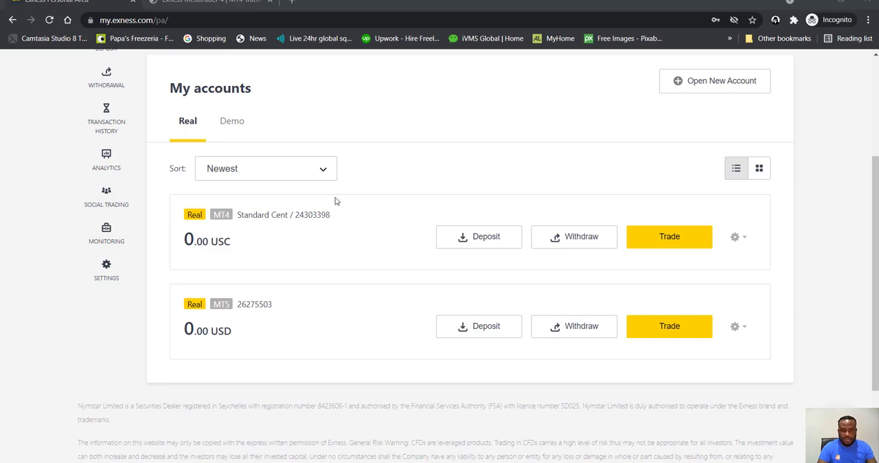
{"action": "mouse_move", "coordinate": [341, 217]}
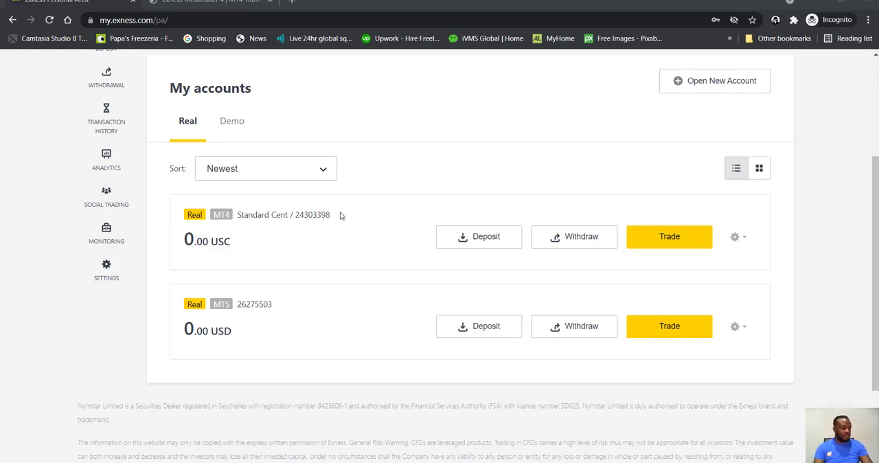
{"action": "mouse_move", "coordinate": [355, 218]}
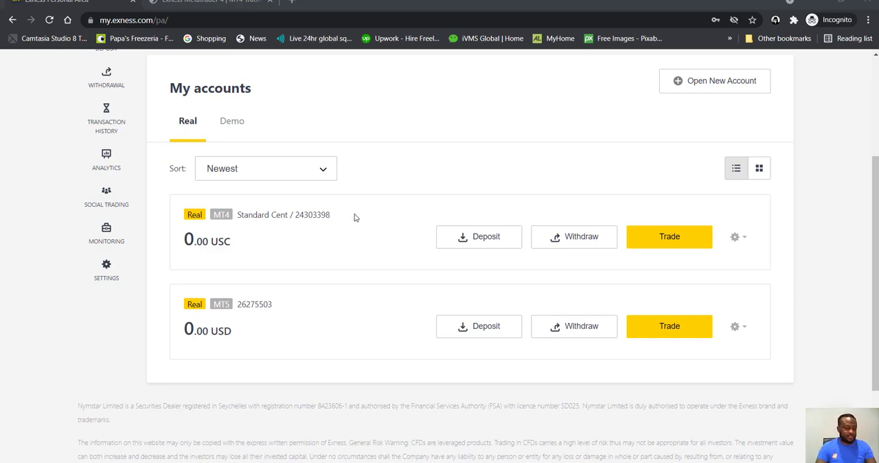